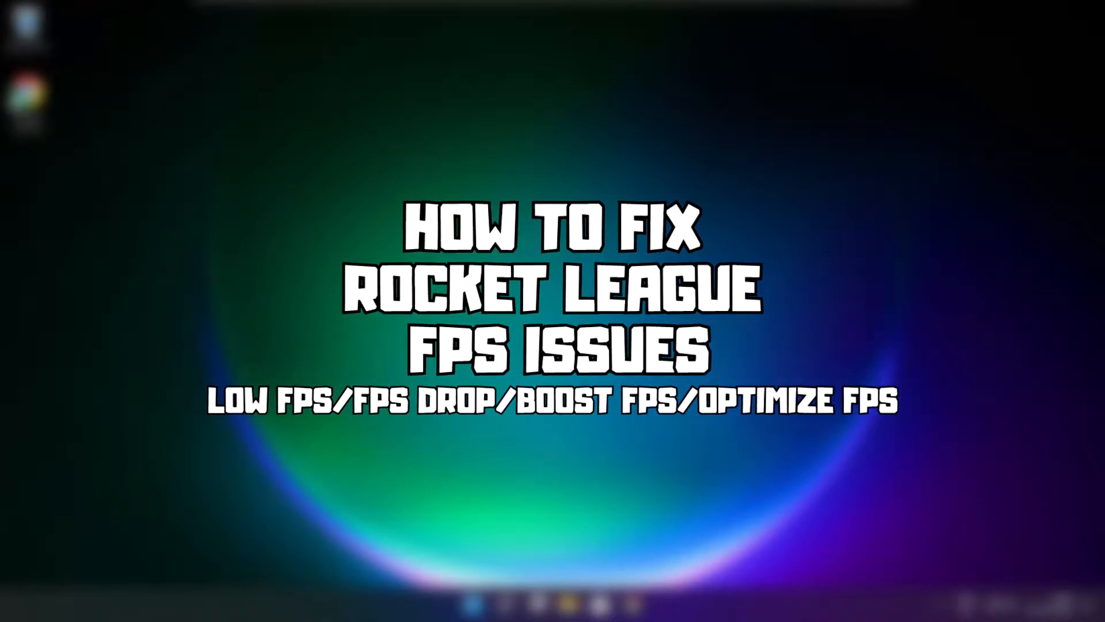
# Search Windows for "device manager" so Device Manager appears as the best match
pyautogui.click(506, 605)
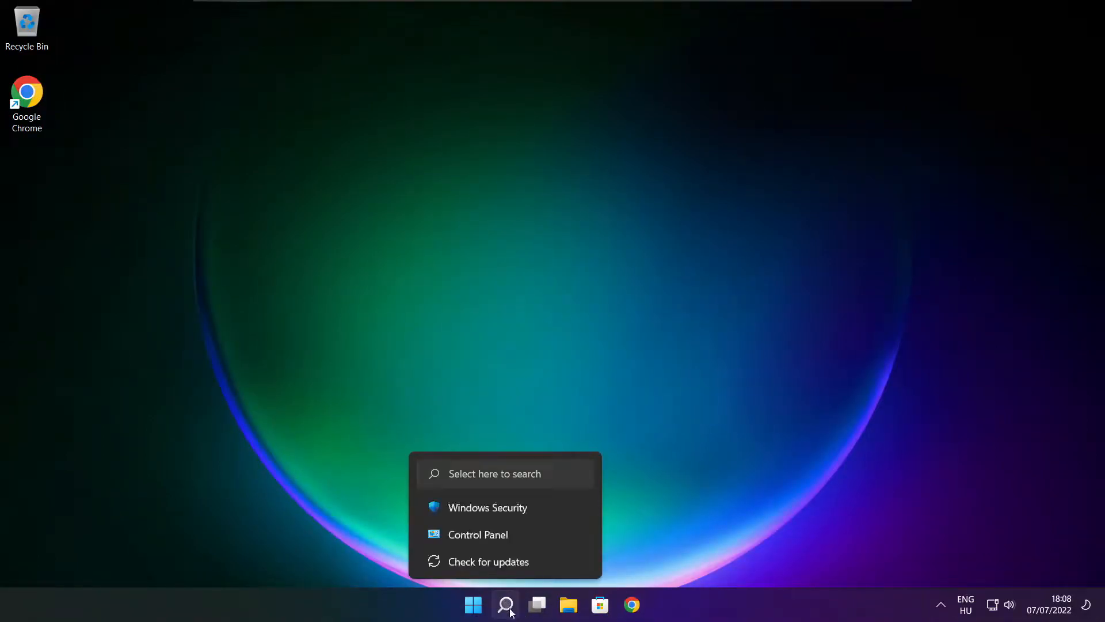
pyautogui.click(506, 605)
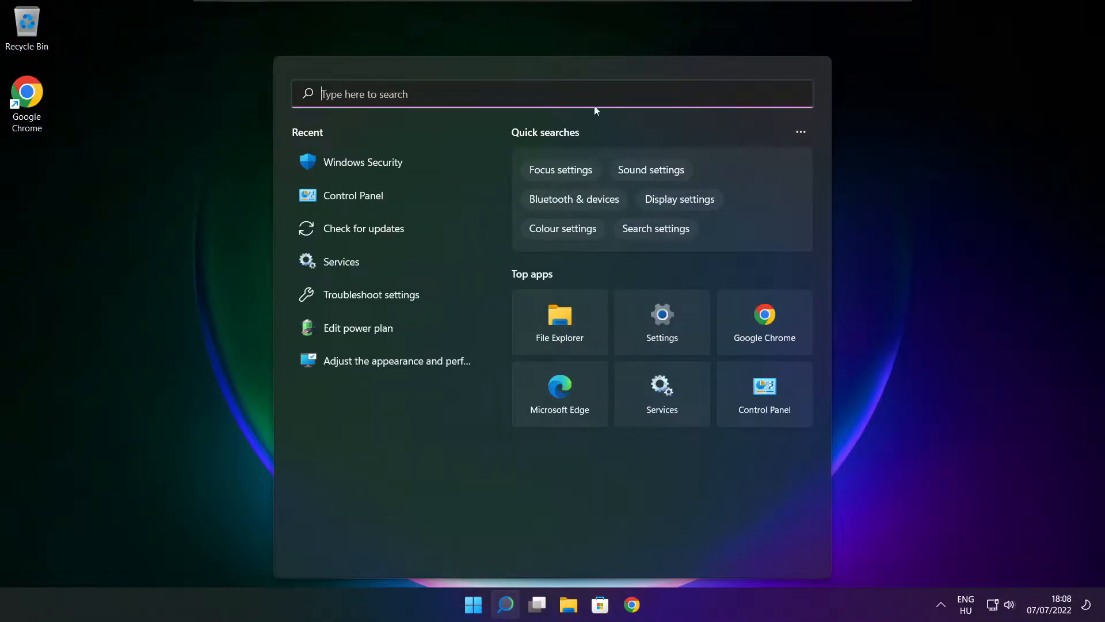
pyautogui.write('d')
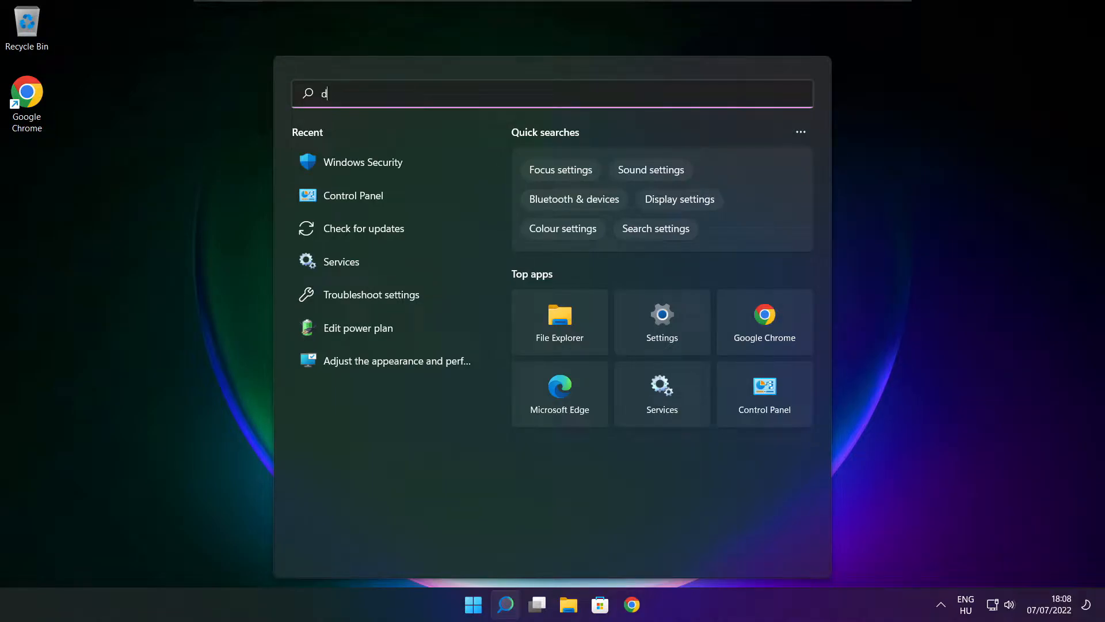
pyautogui.write('evice manager')
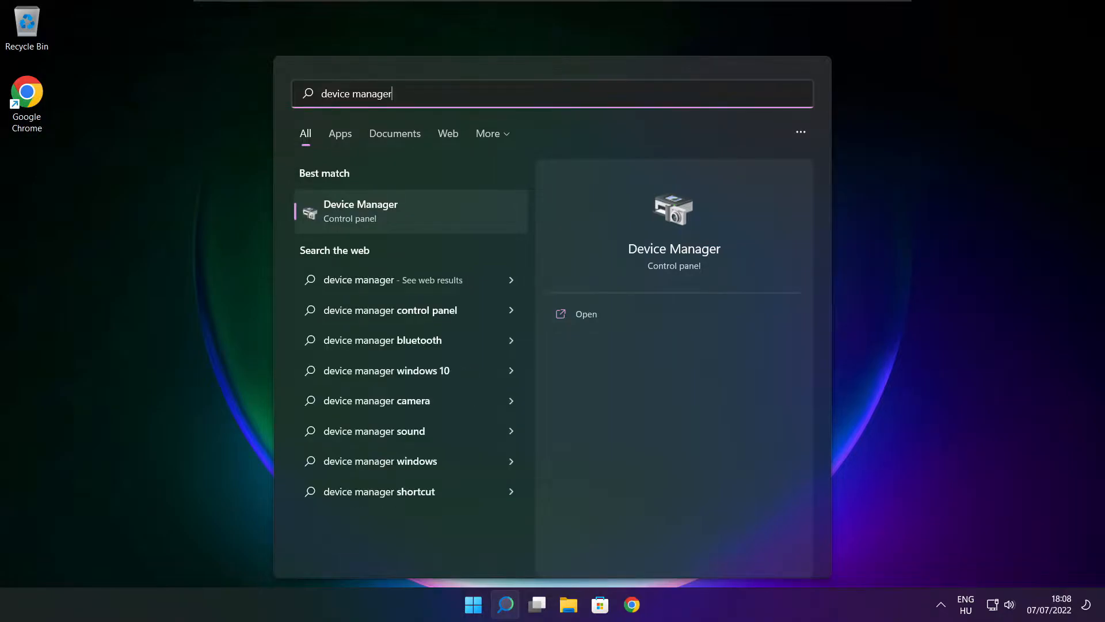
pyautogui.moveTo(387, 216)
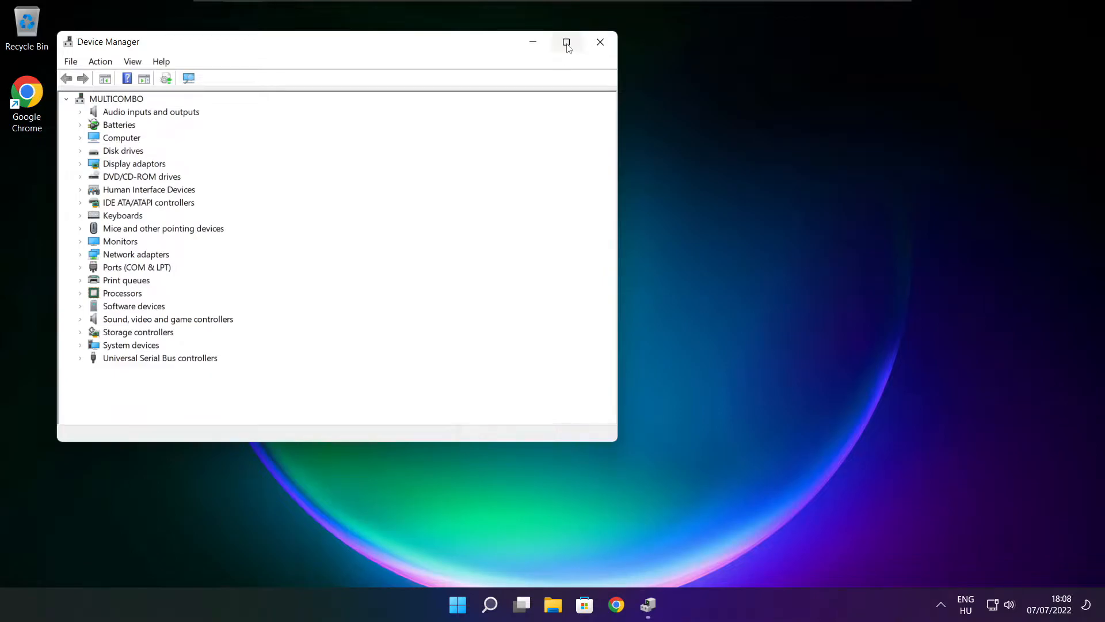
# Run an automatic driver update for the VMware SVGA 3D display adapter and dismiss the up-to-date result
pyautogui.click(567, 41)
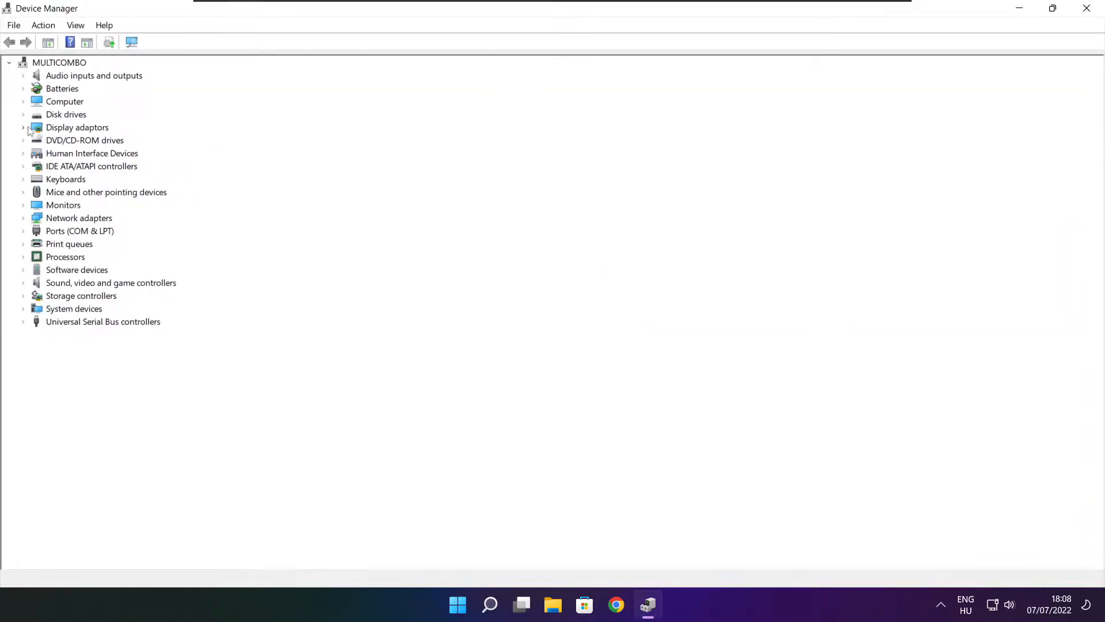
pyautogui.click(77, 127)
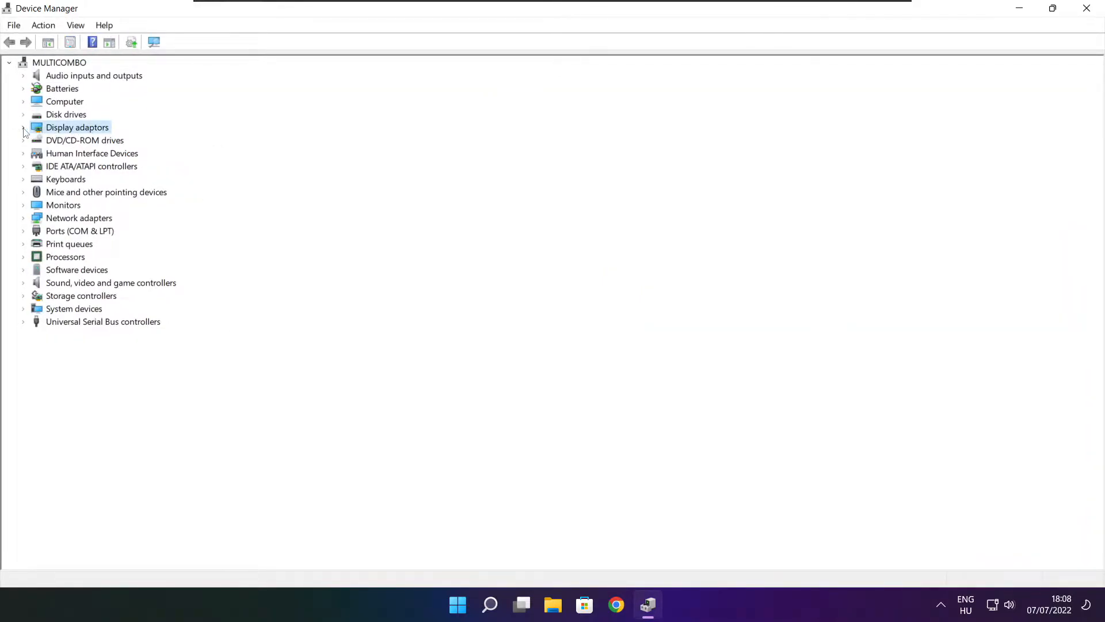
pyautogui.click(23, 127)
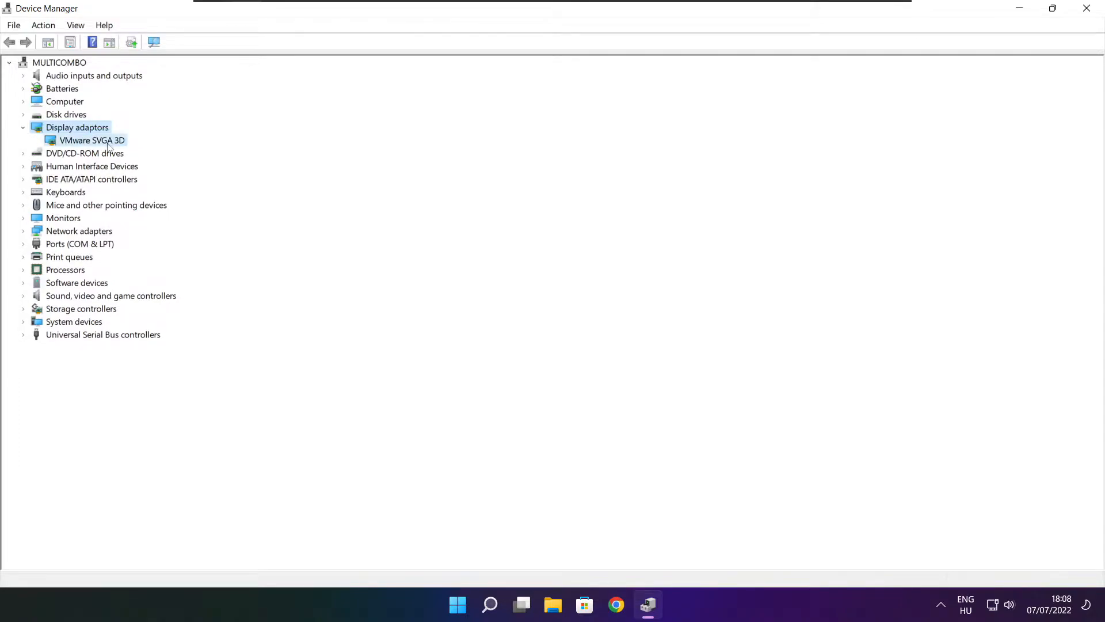
pyautogui.click(92, 140)
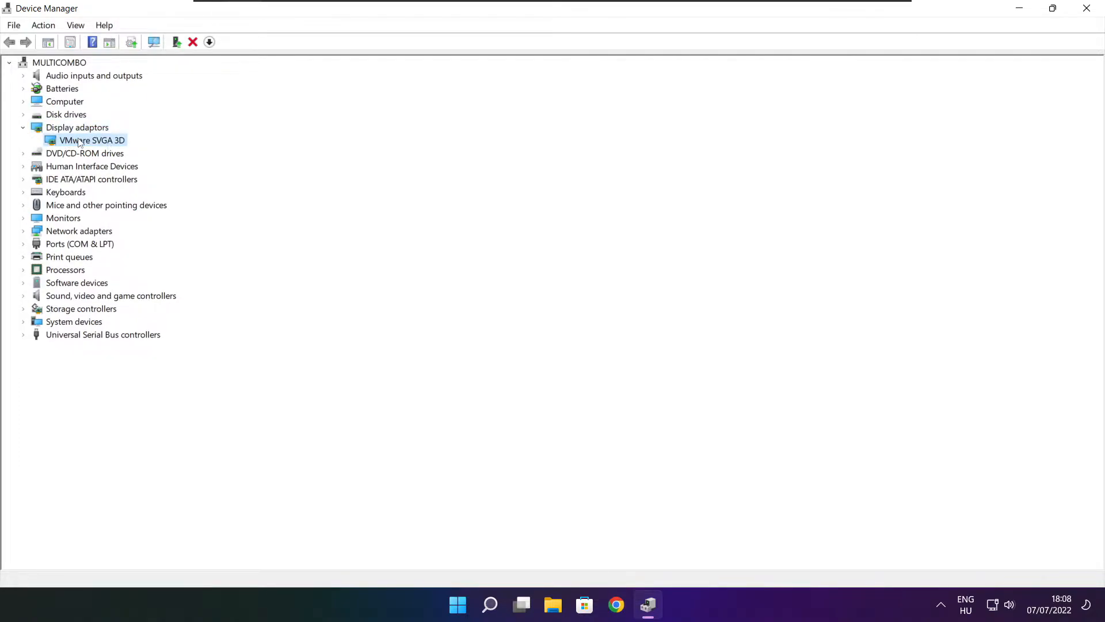
pyautogui.rightClick(92, 140)
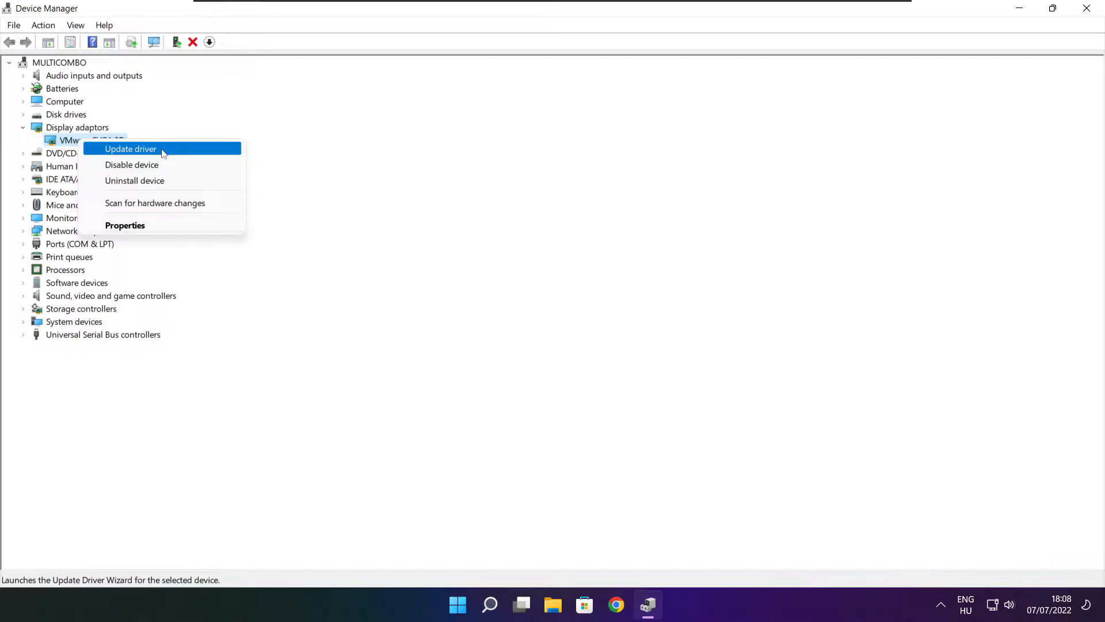
pyautogui.click(130, 148)
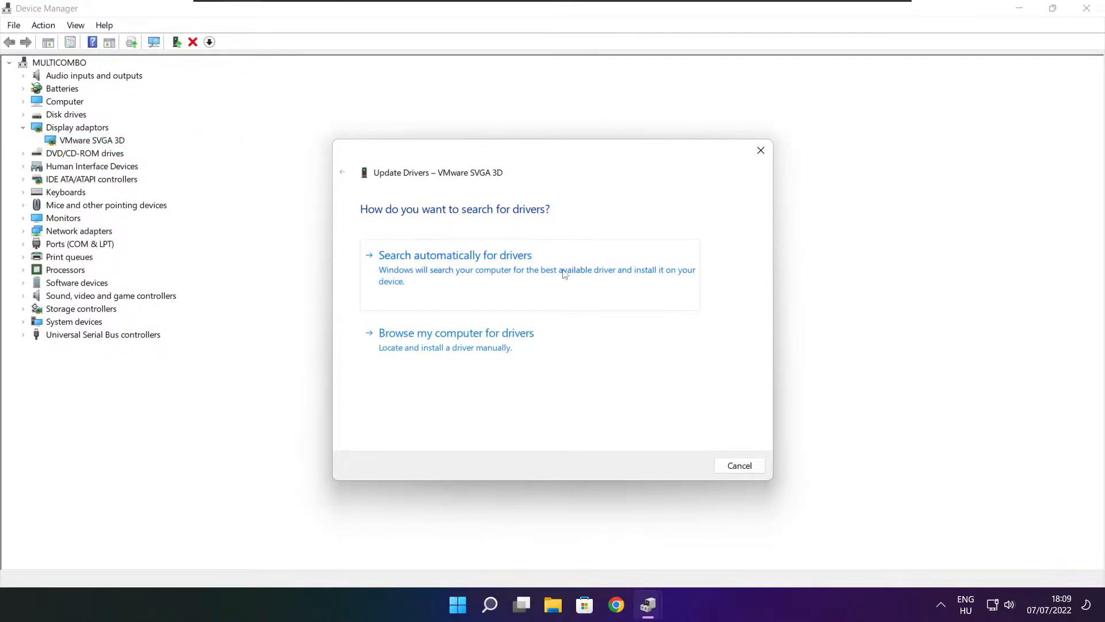
pyautogui.moveTo(473, 282)
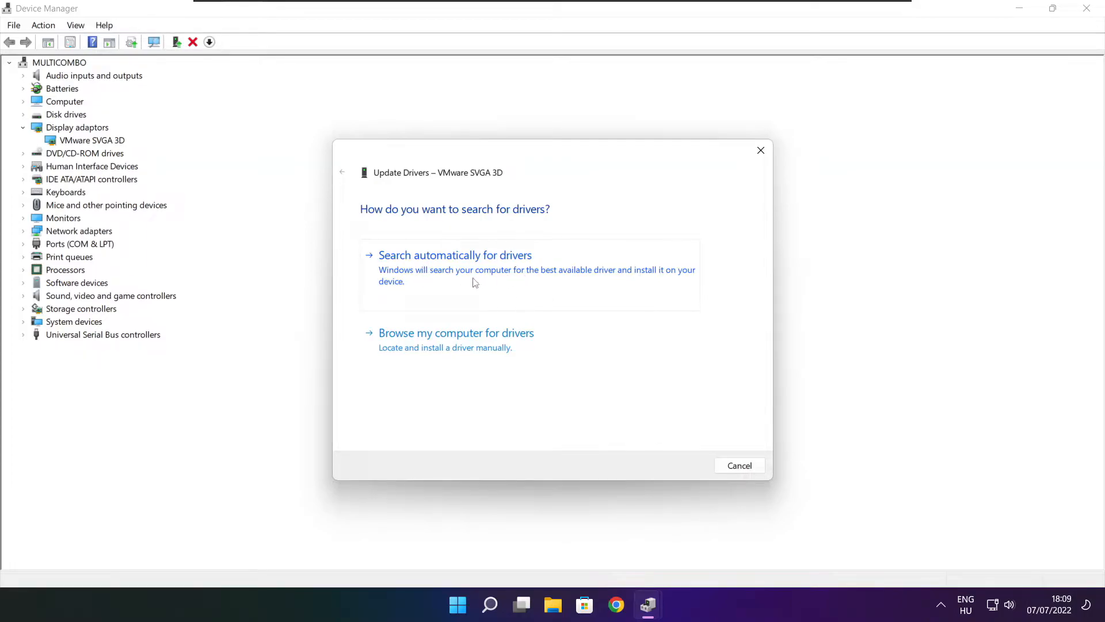
pyautogui.click(455, 254)
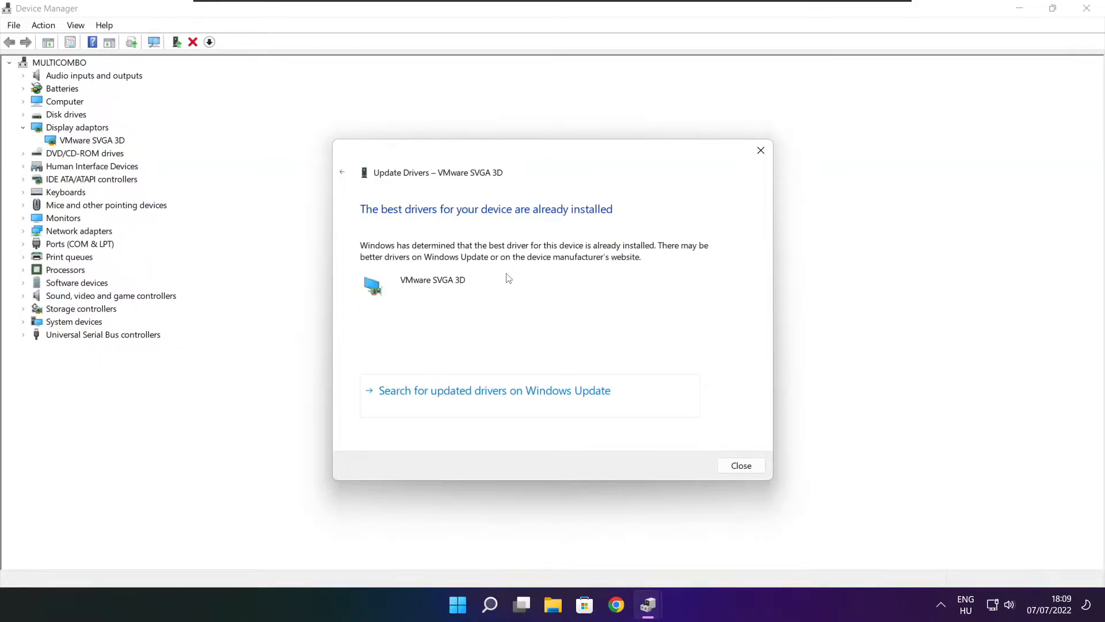
pyautogui.moveTo(405, 192)
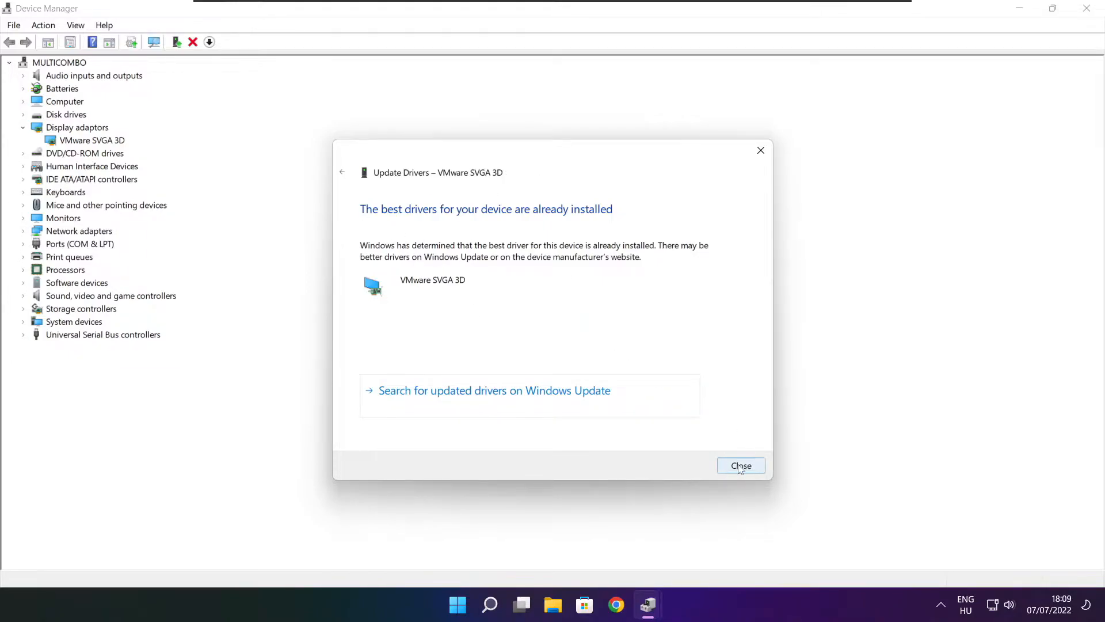
pyautogui.click(741, 465)
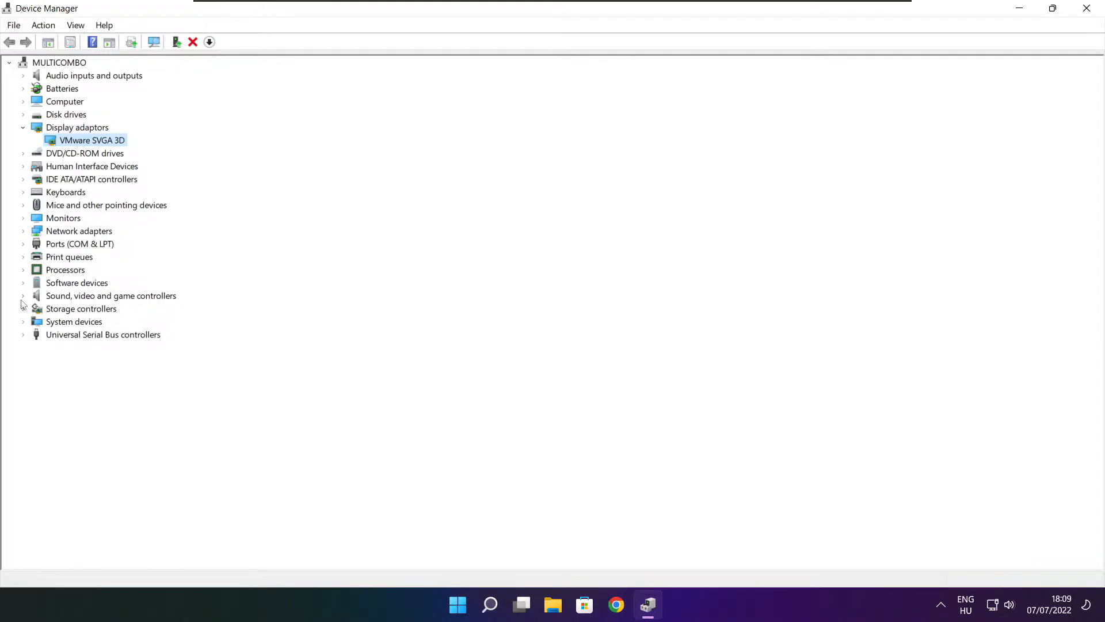
# Run an automatic driver update for the High Definition Audio Device and dismiss the up-to-date result
pyautogui.click(111, 296)
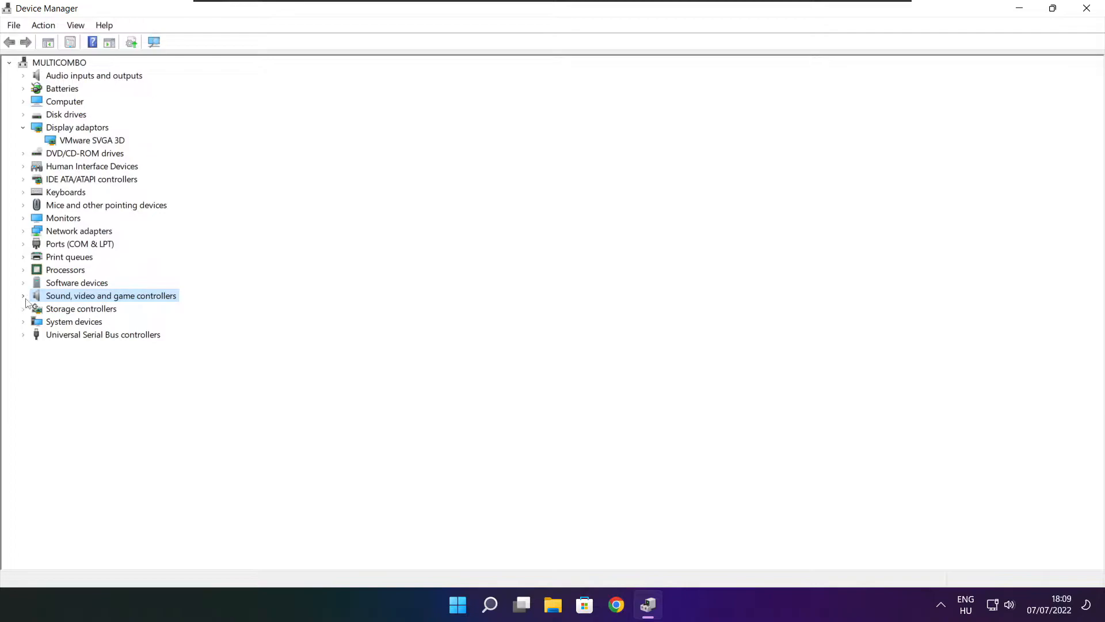
pyautogui.click(23, 296)
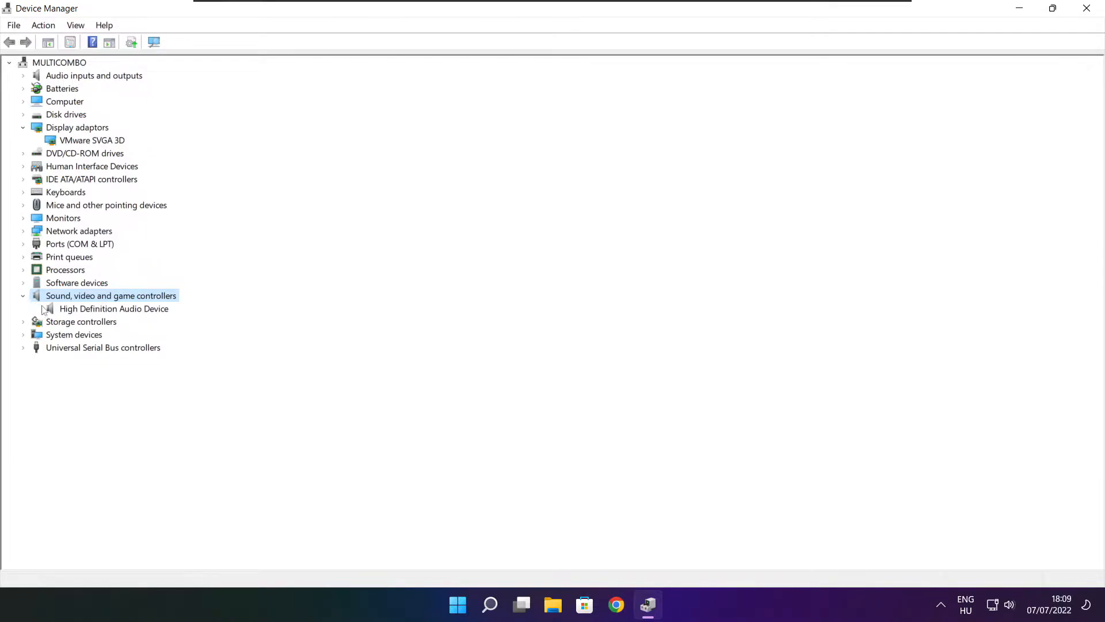
pyautogui.click(114, 308)
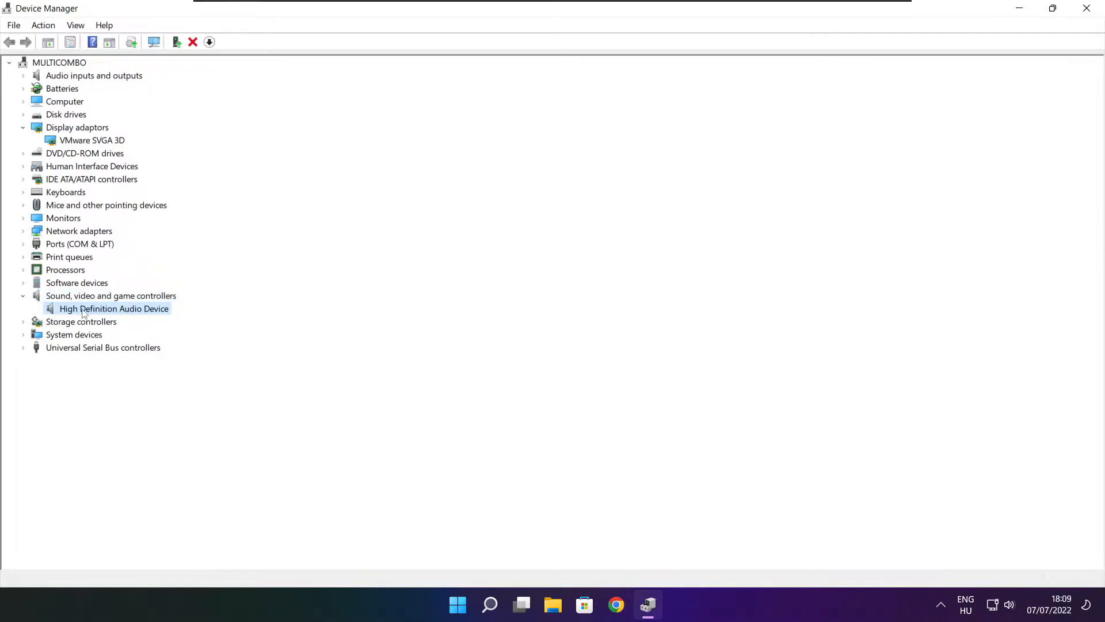
pyautogui.rightClick(114, 308)
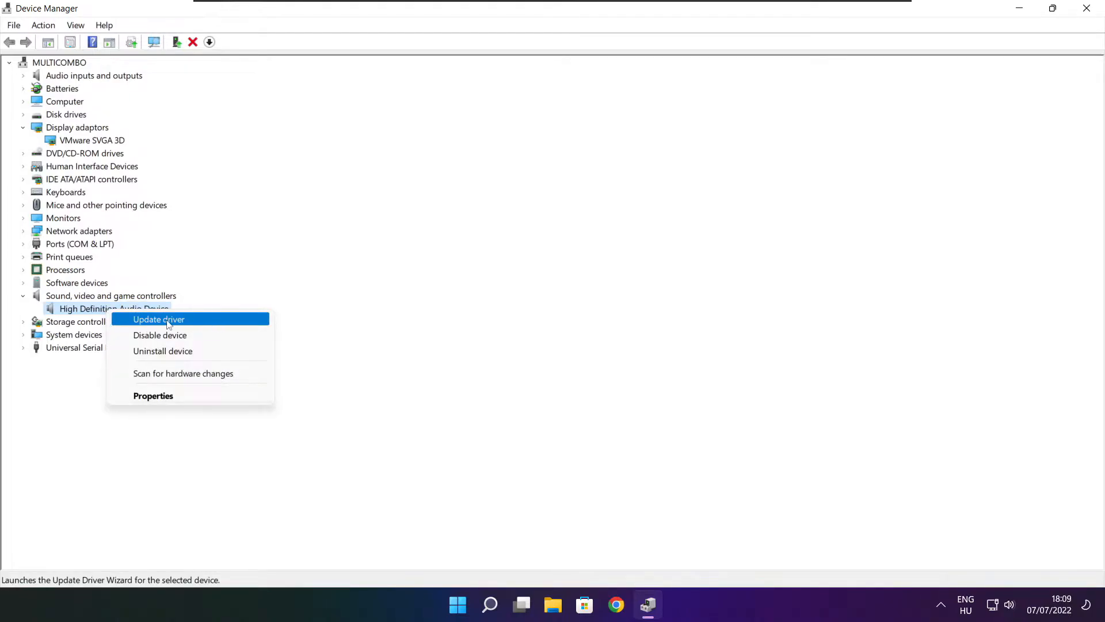
pyautogui.click(157, 318)
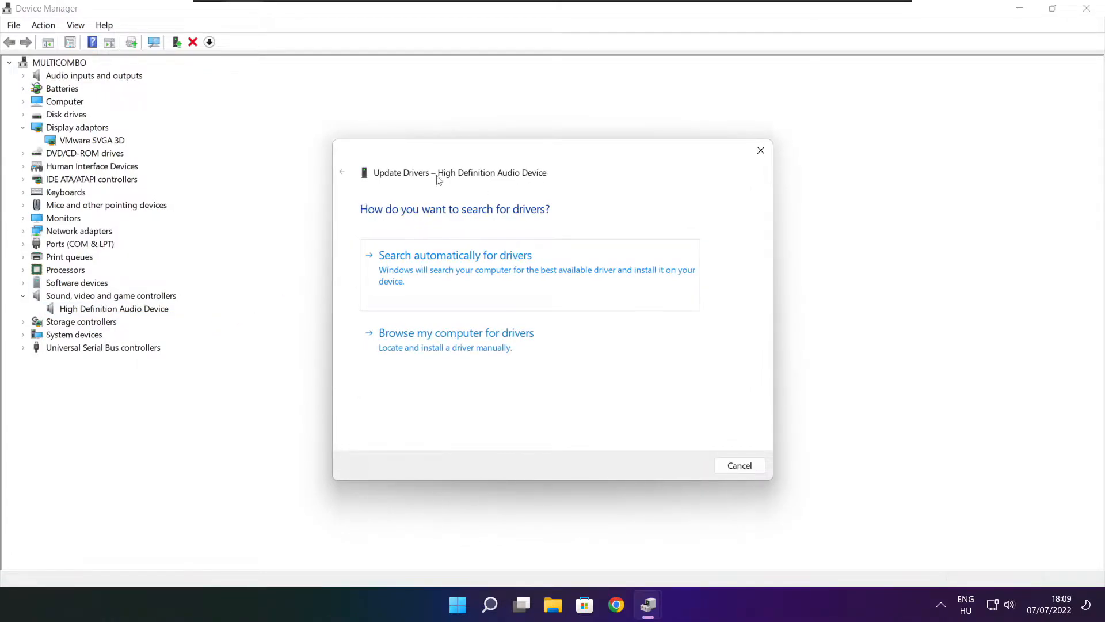
pyautogui.moveTo(502, 275)
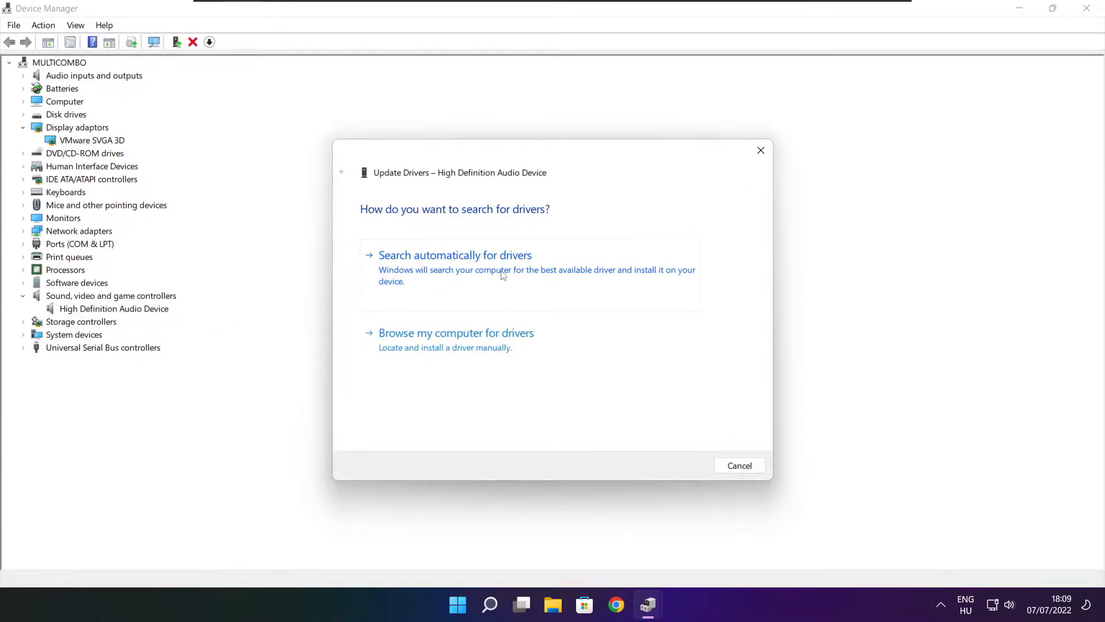
pyautogui.click(455, 254)
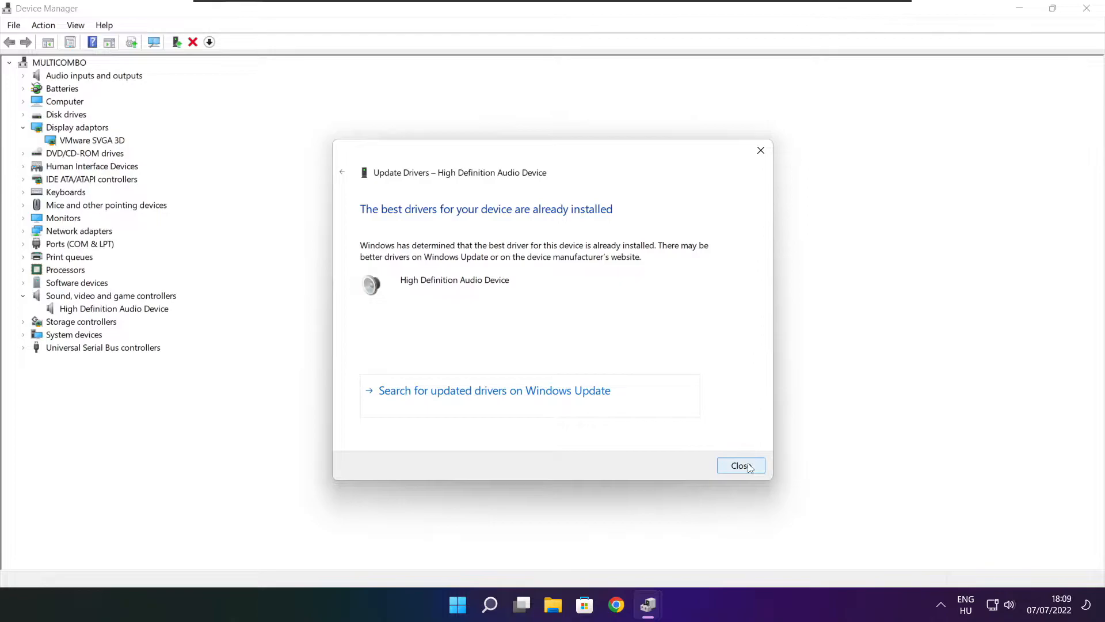
pyautogui.click(741, 465)
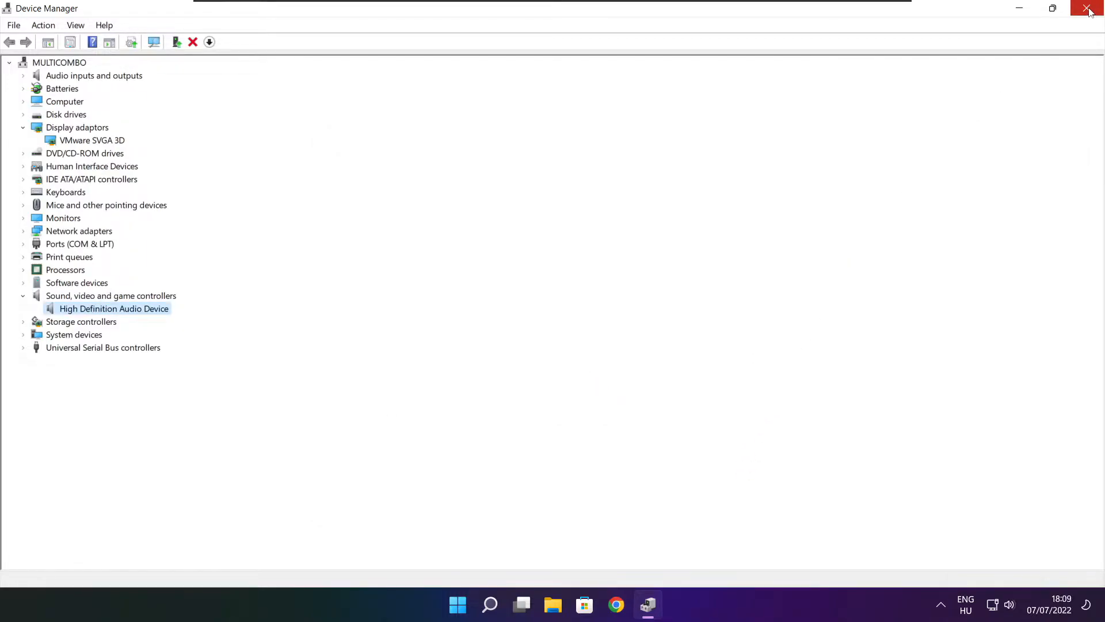
# Close Device Manager and search Windows for "edit power plan"
pyautogui.click(1088, 8)
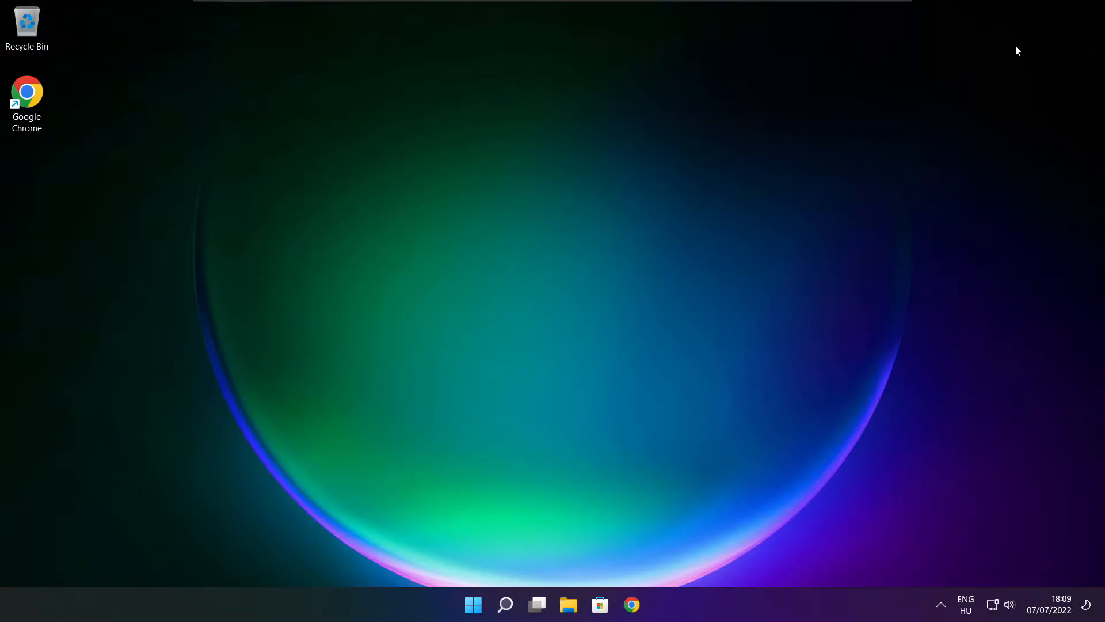
pyautogui.click(505, 604)
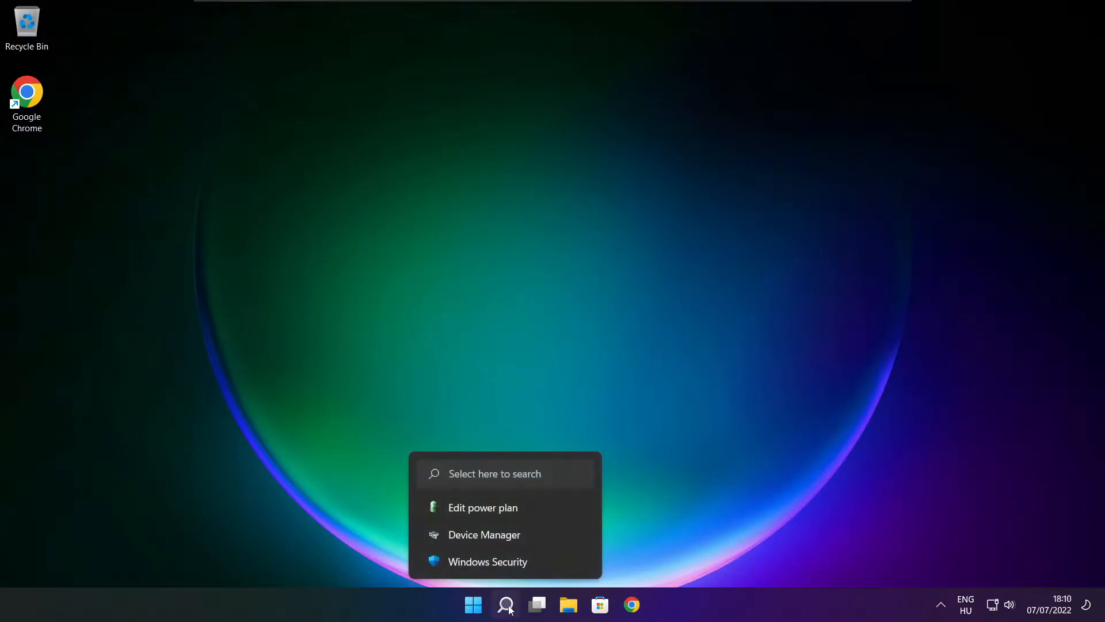
pyautogui.click(504, 604)
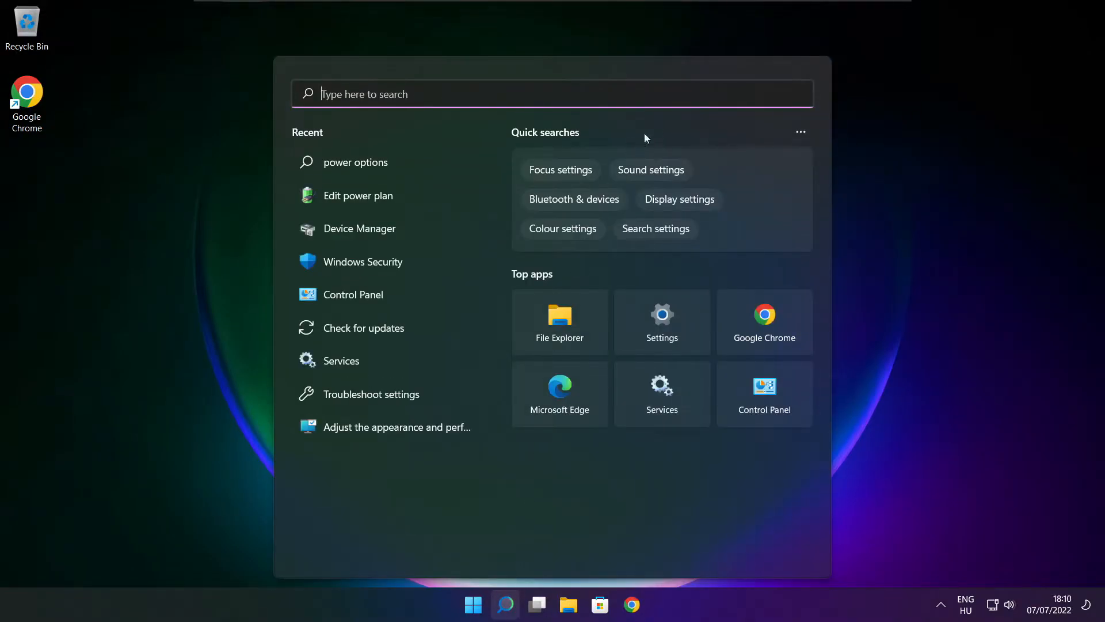
pyautogui.write('edit power plan')
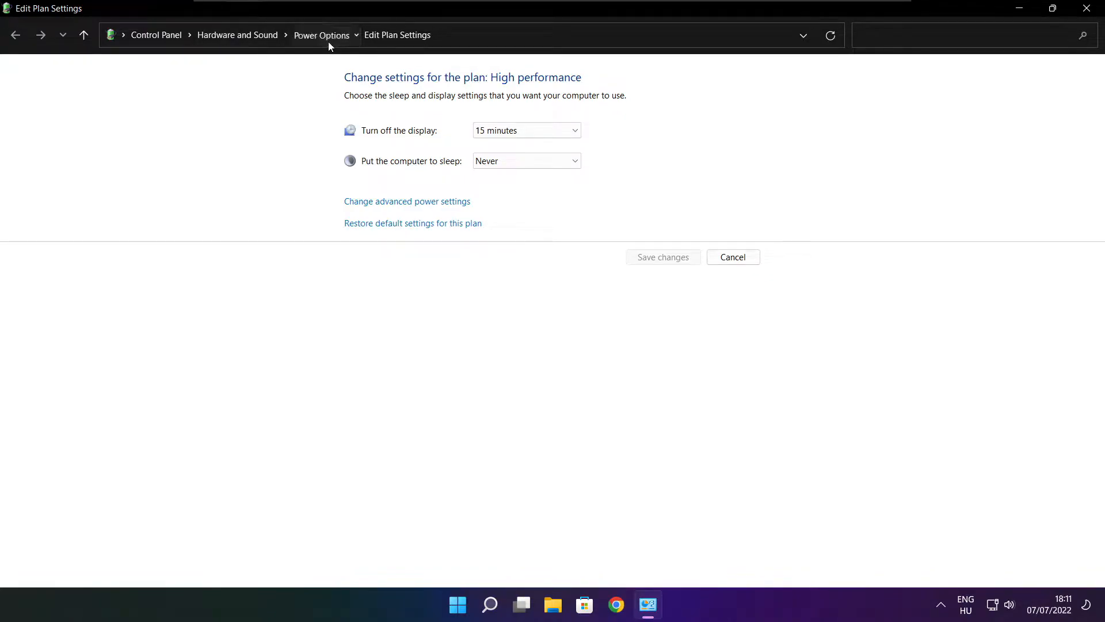
# Make High performance the active plan in Power Options and close the window
pyautogui.click(321, 34)
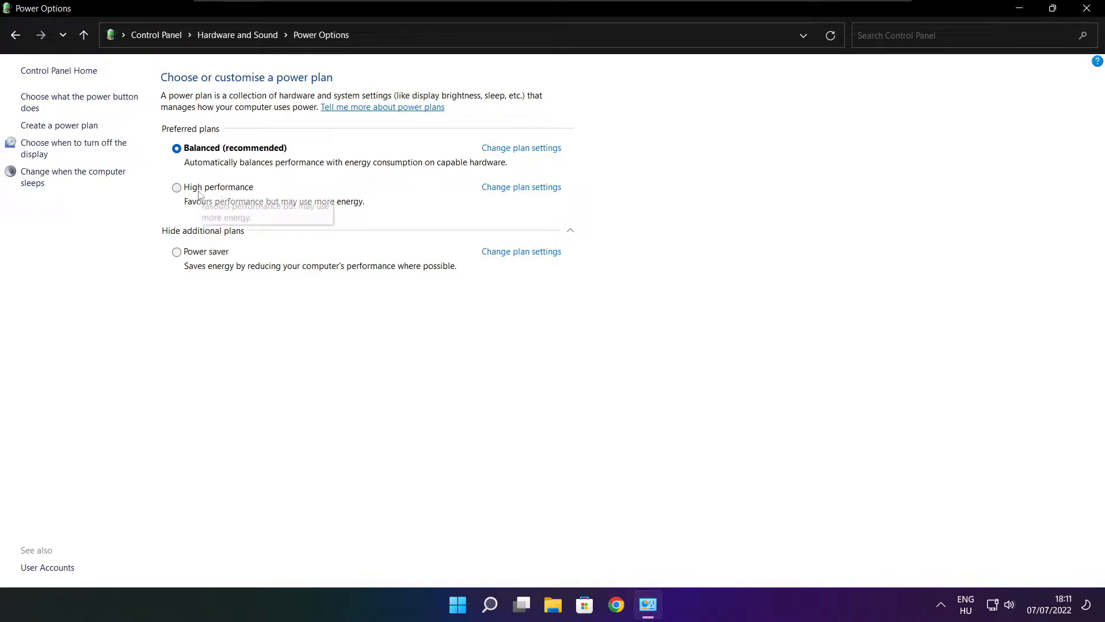
pyautogui.click(176, 186)
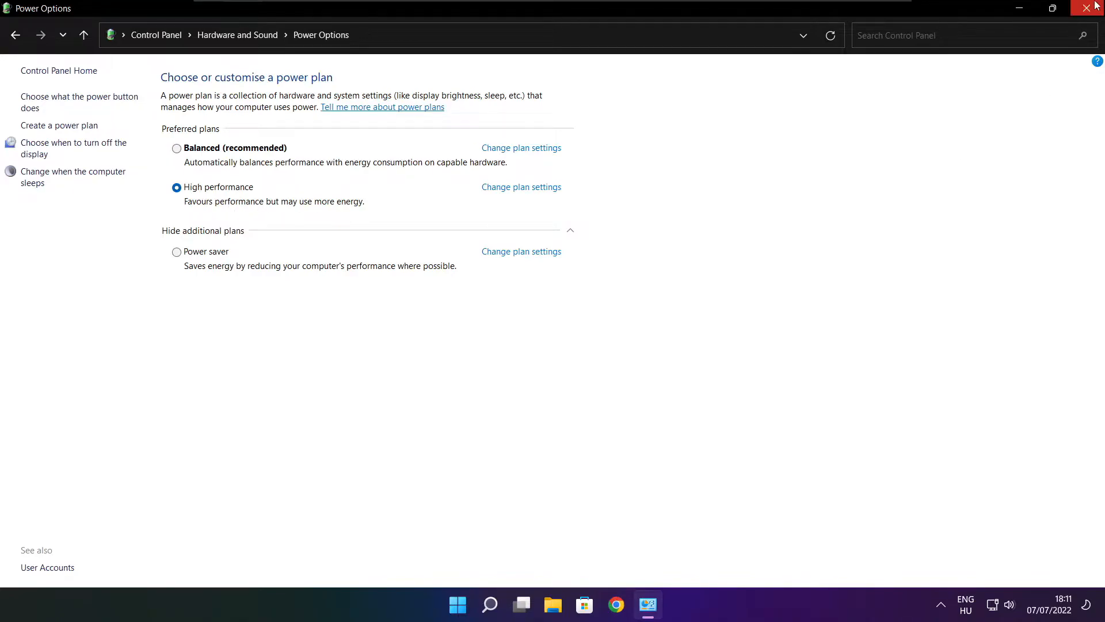
pyautogui.click(1091, 8)
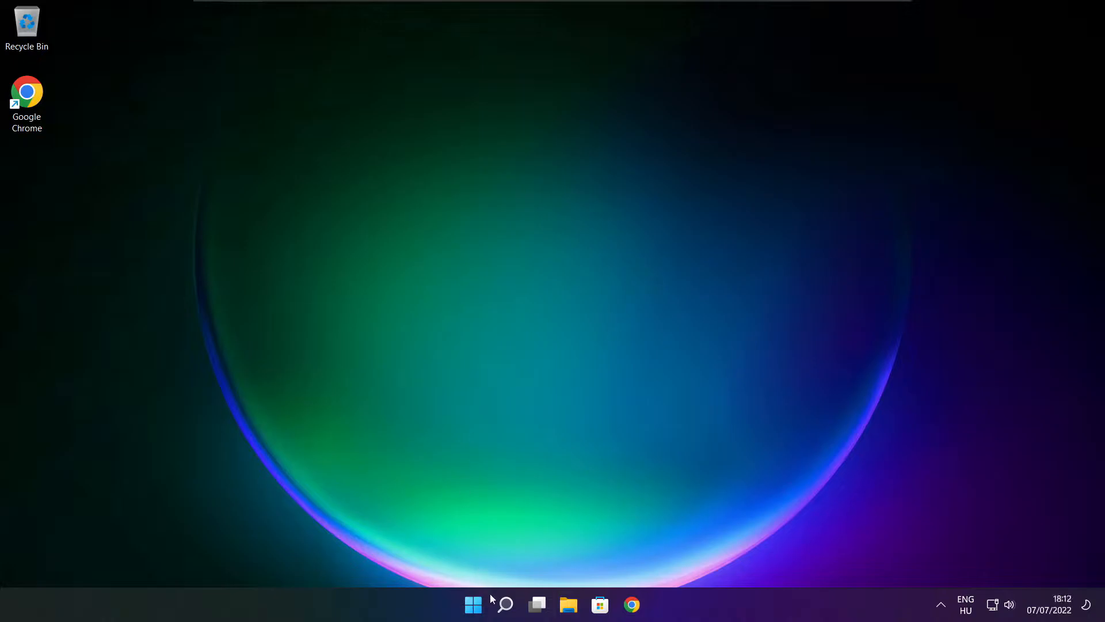
pyautogui.moveTo(504, 605)
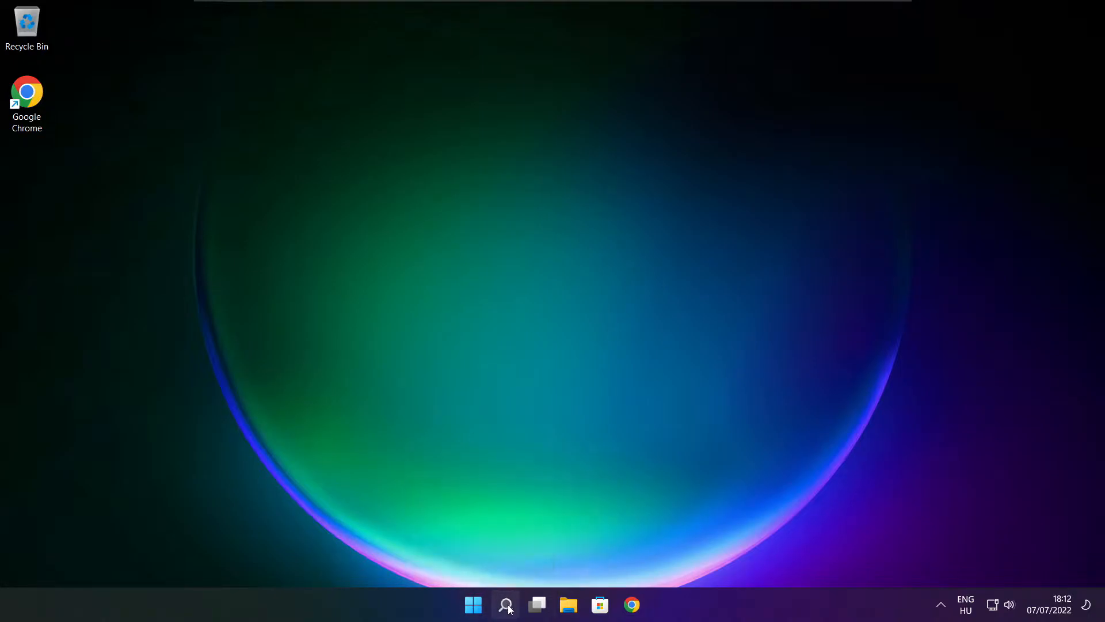
# Search Windows for "game" to surface Game Mode settings
pyautogui.click(505, 604)
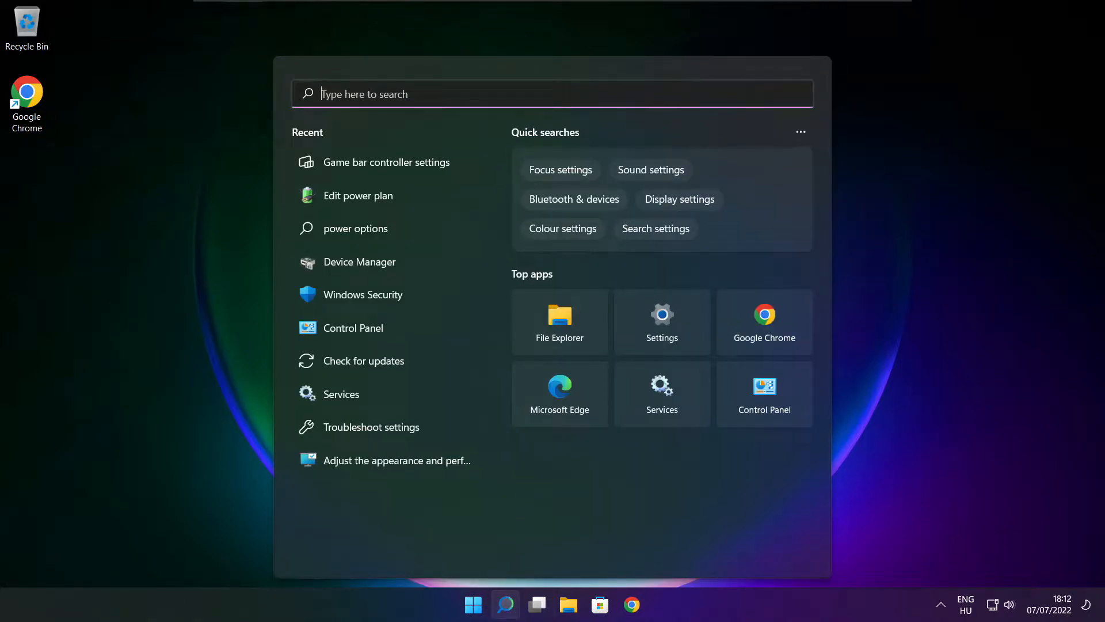
pyautogui.write('game mode settings')
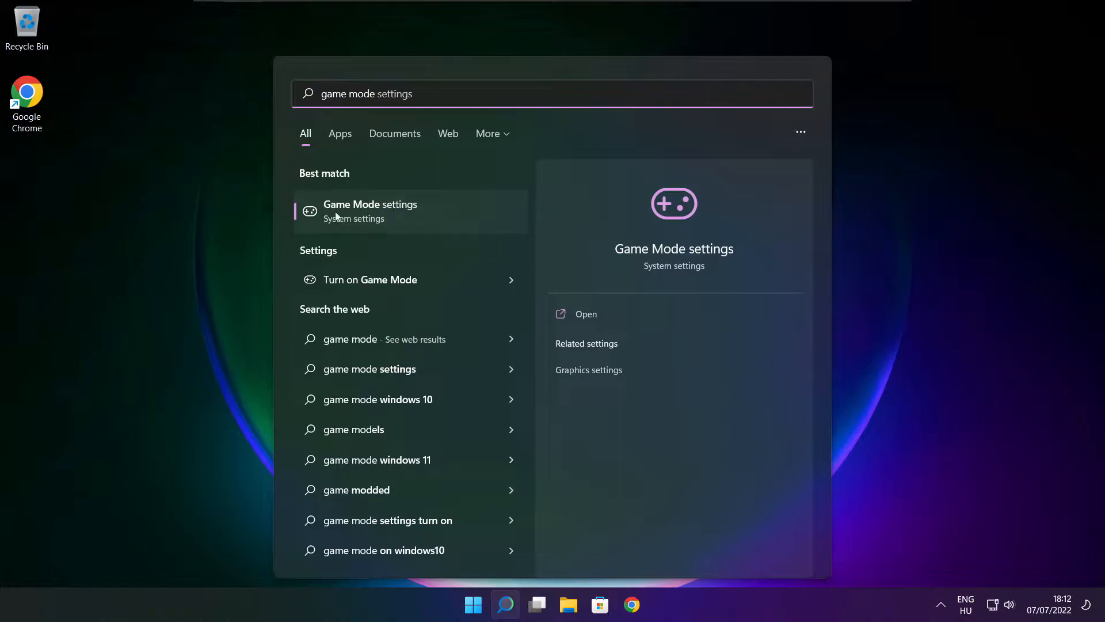
pyautogui.moveTo(439, 215)
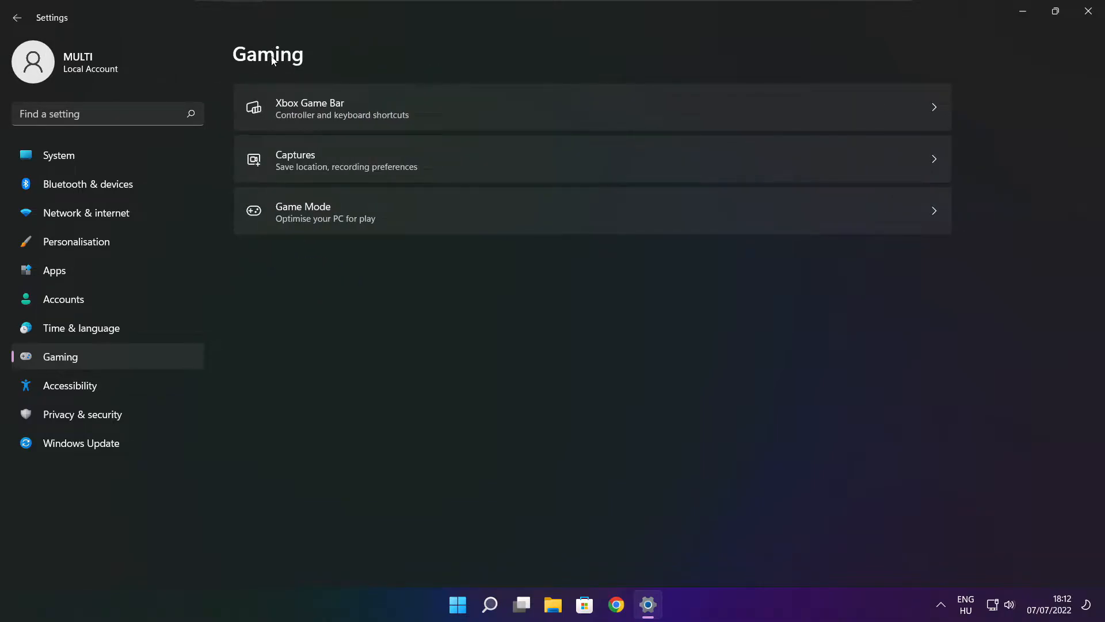
pyautogui.moveTo(450, 121)
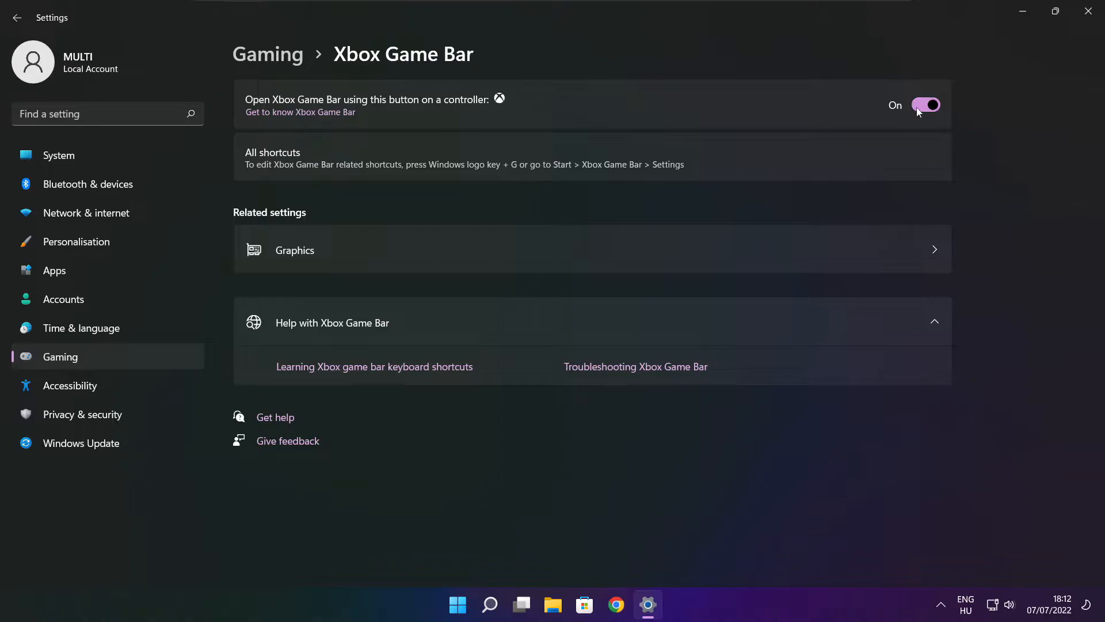
# Switch off the controller button opening Xbox Game Bar and close Settings
pyautogui.click(925, 105)
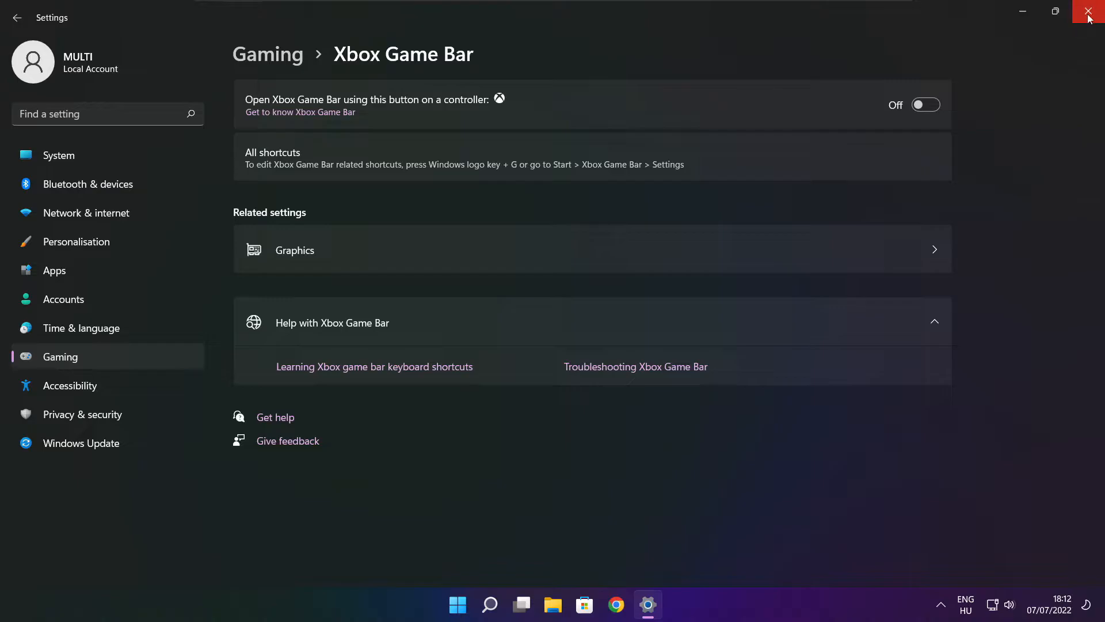
pyautogui.click(1091, 12)
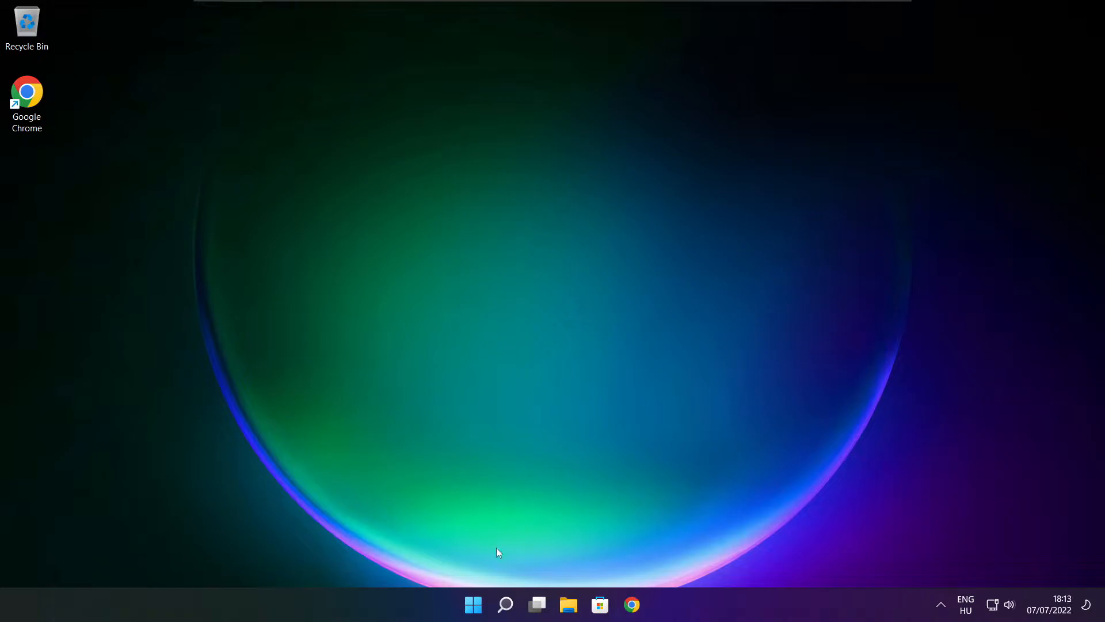
pyautogui.moveTo(472, 605)
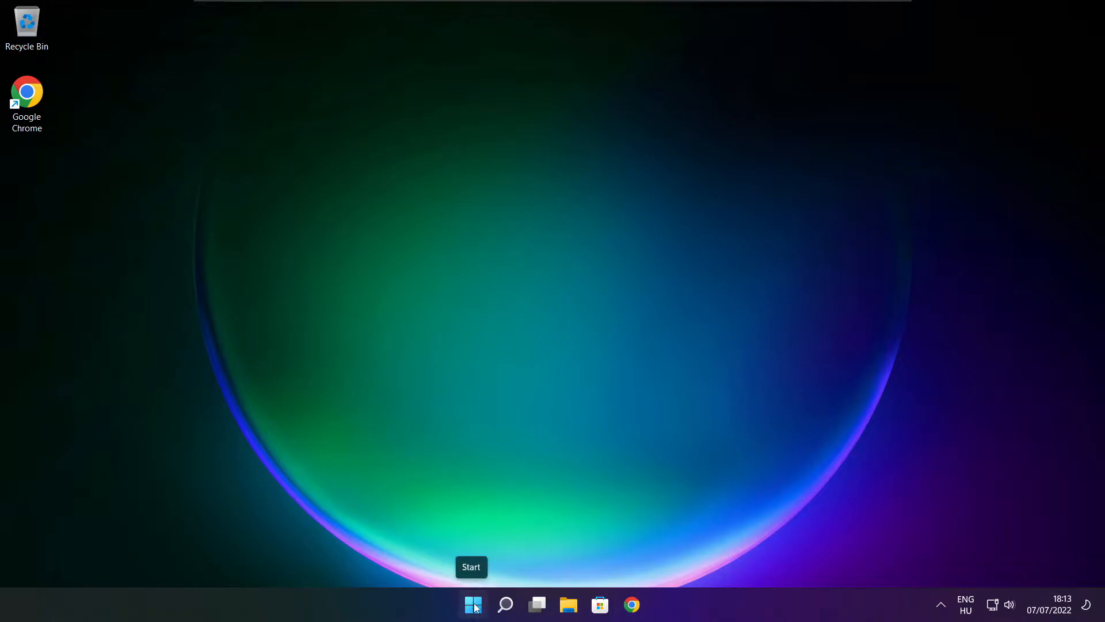
# Launch Task Manager from the Start button's quick link menu
pyautogui.rightClick(472, 605)
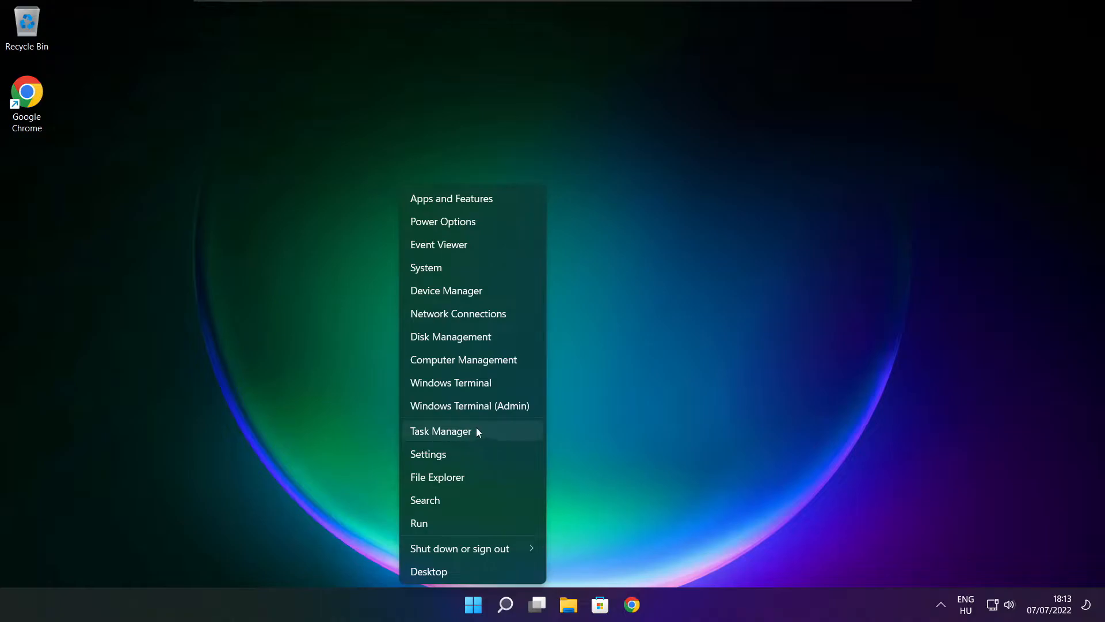
pyautogui.click(440, 430)
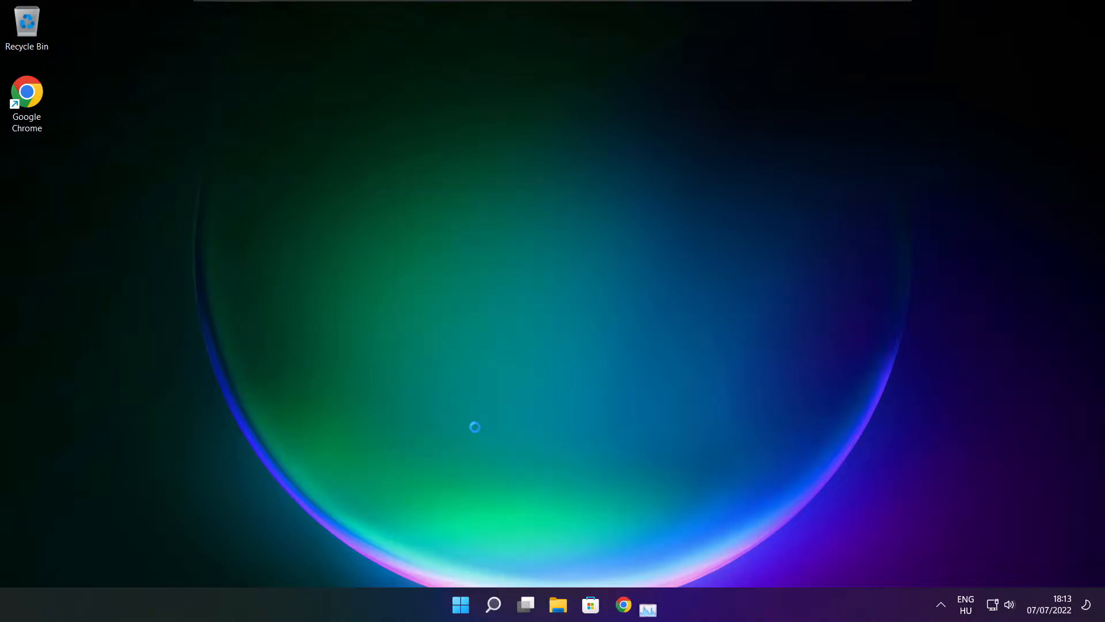
pyautogui.click(647, 605)
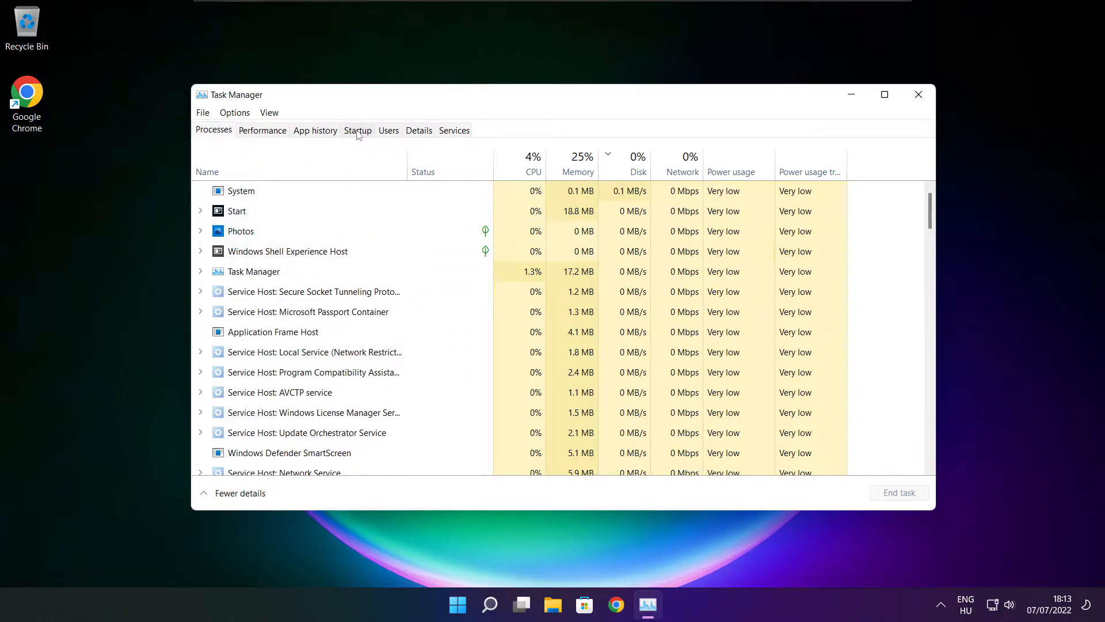
# Disable Cortana, Microsoft Edge, Microsoft Teams and Terminal as startup apps, then close Task Manager
pyautogui.click(357, 130)
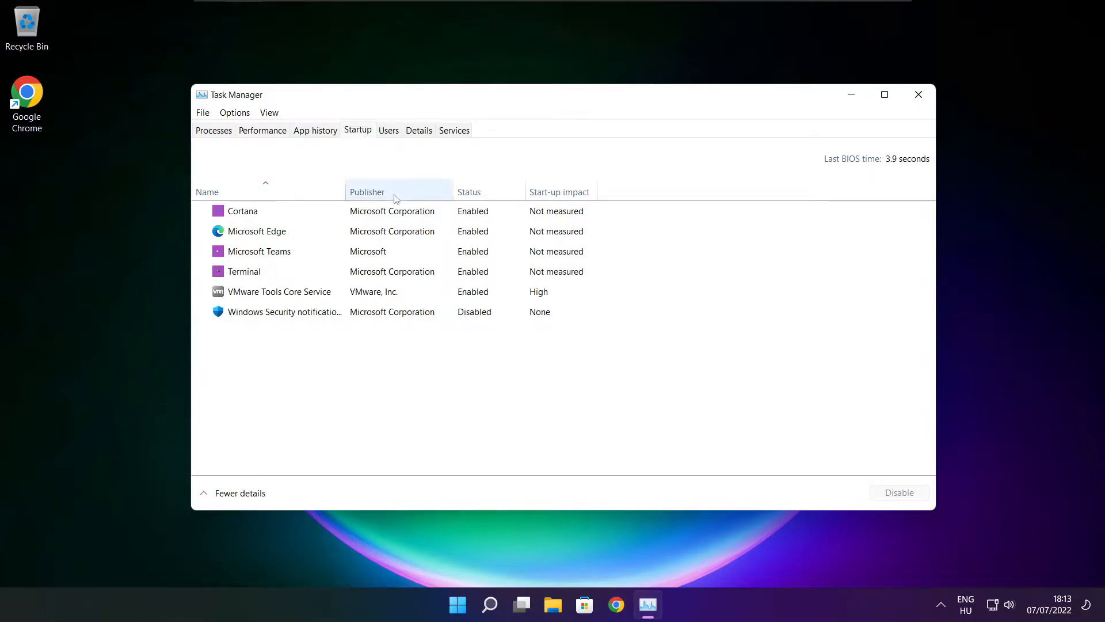
pyautogui.click(243, 211)
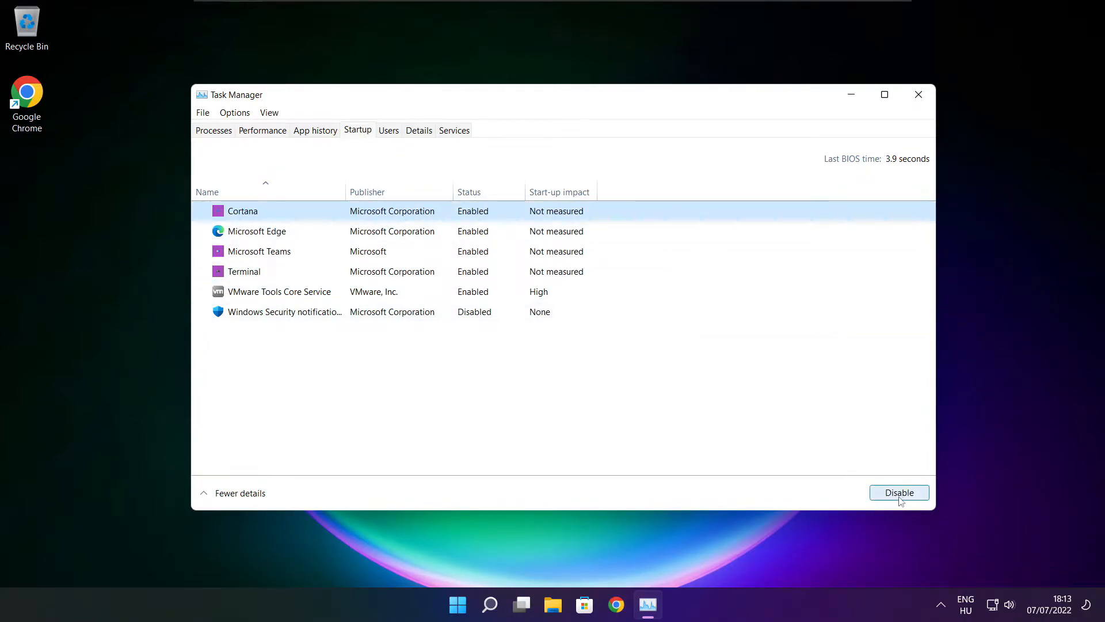
pyautogui.click(899, 491)
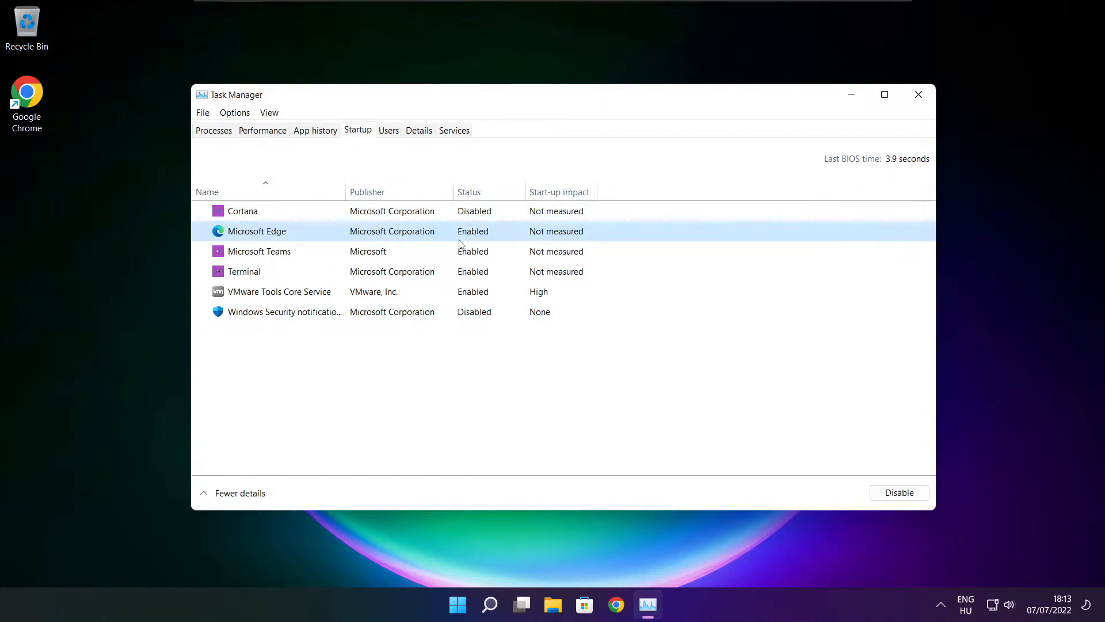
pyautogui.click(899, 491)
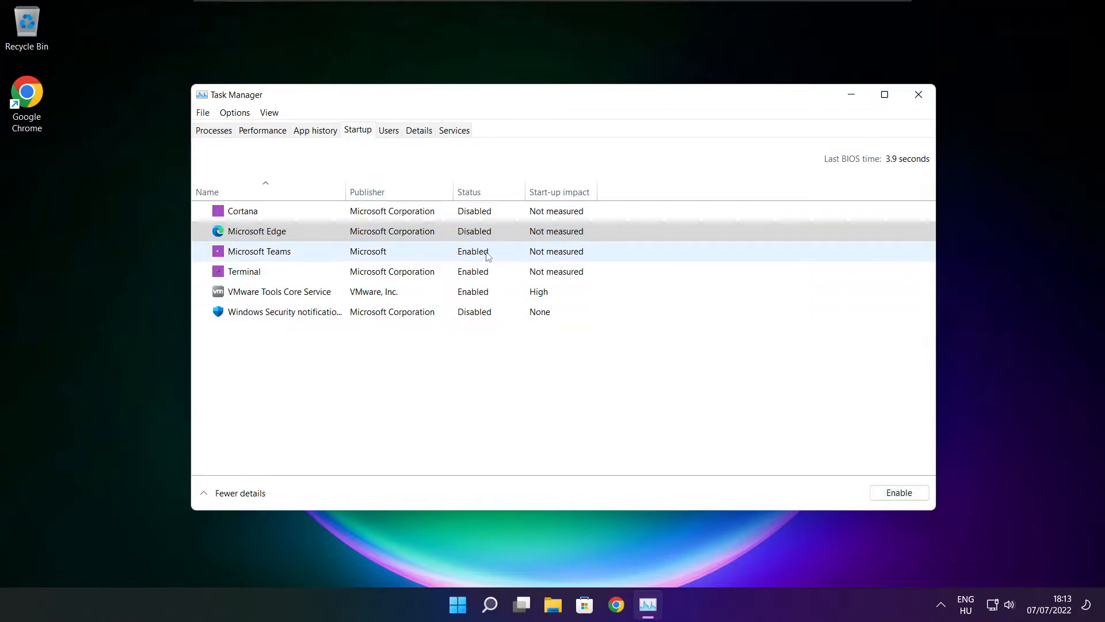
pyautogui.click(259, 251)
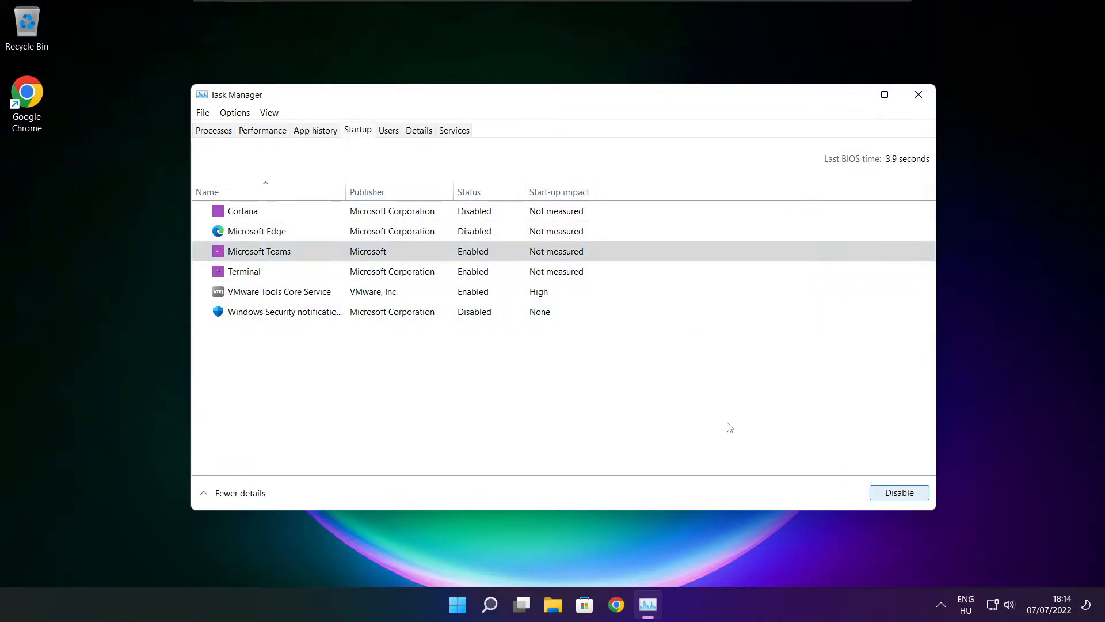
pyautogui.click(899, 491)
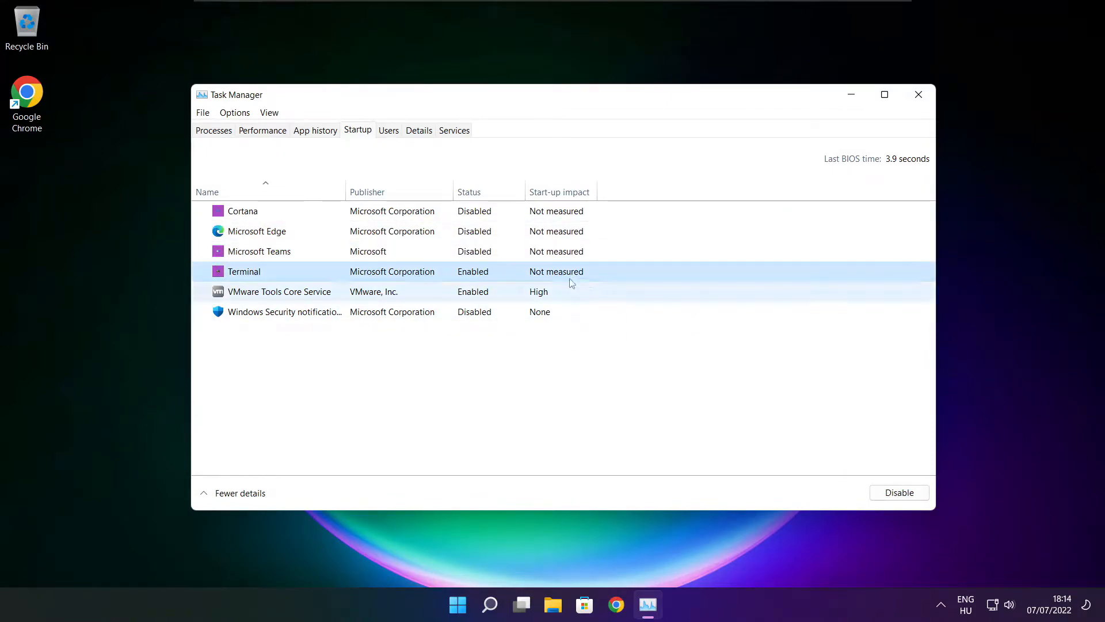
pyautogui.click(899, 492)
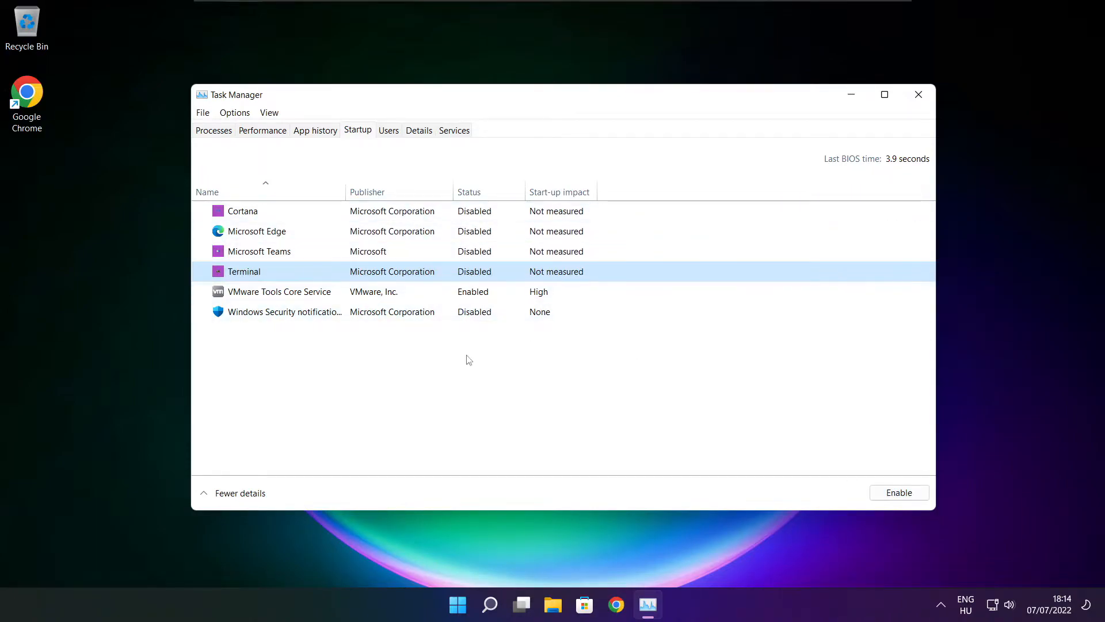
pyautogui.click(919, 94)
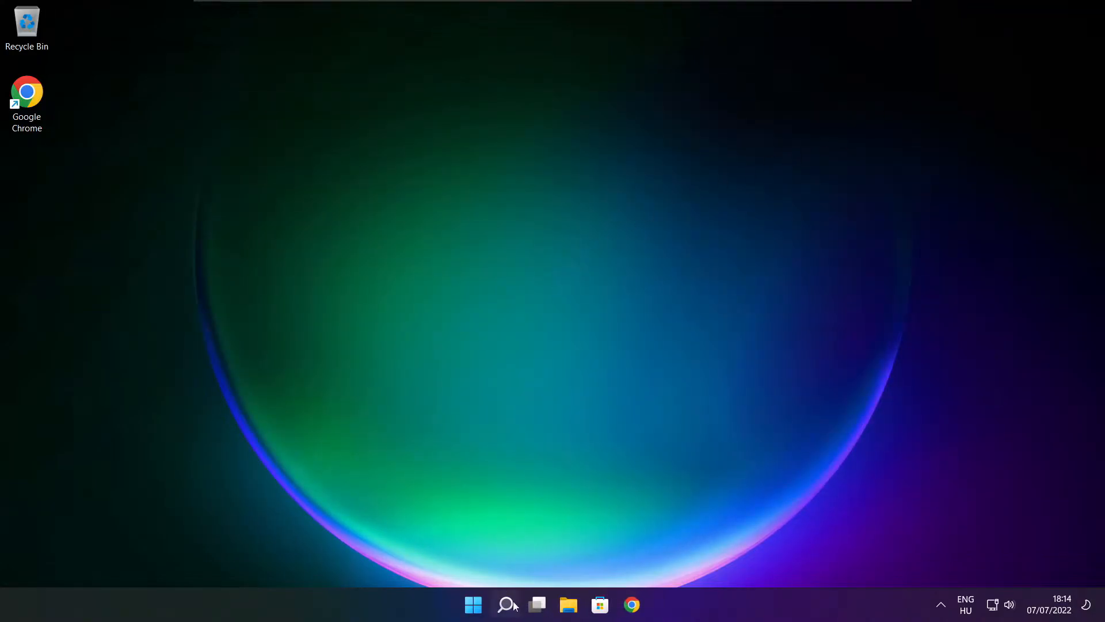
# Search Windows for "op" and launch Defragment and Optimise Drives
pyautogui.click(507, 604)
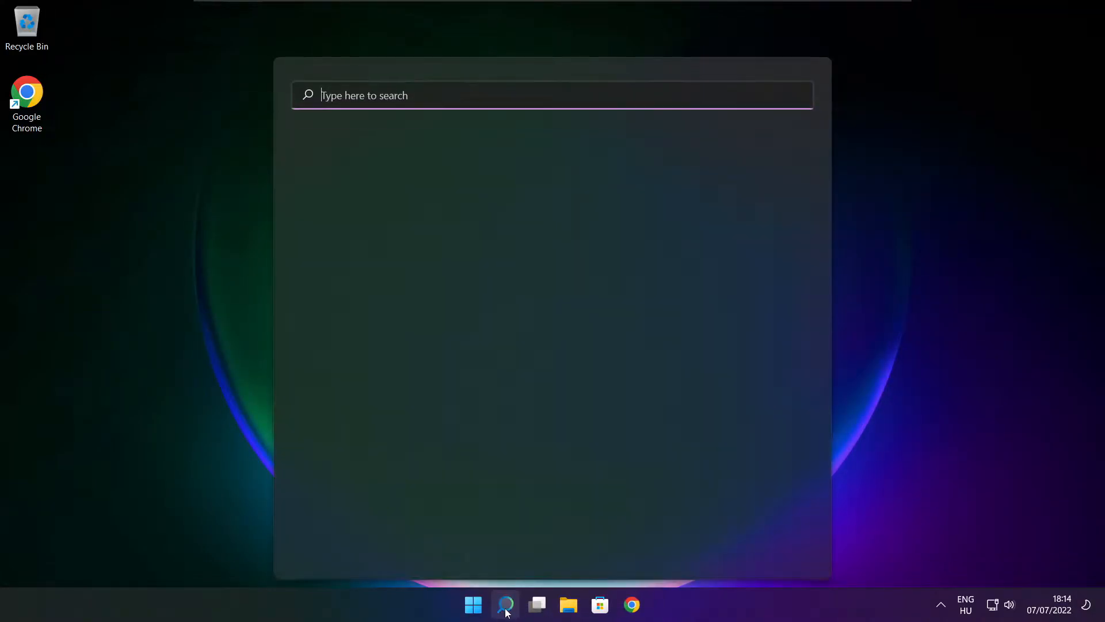
pyautogui.click(504, 604)
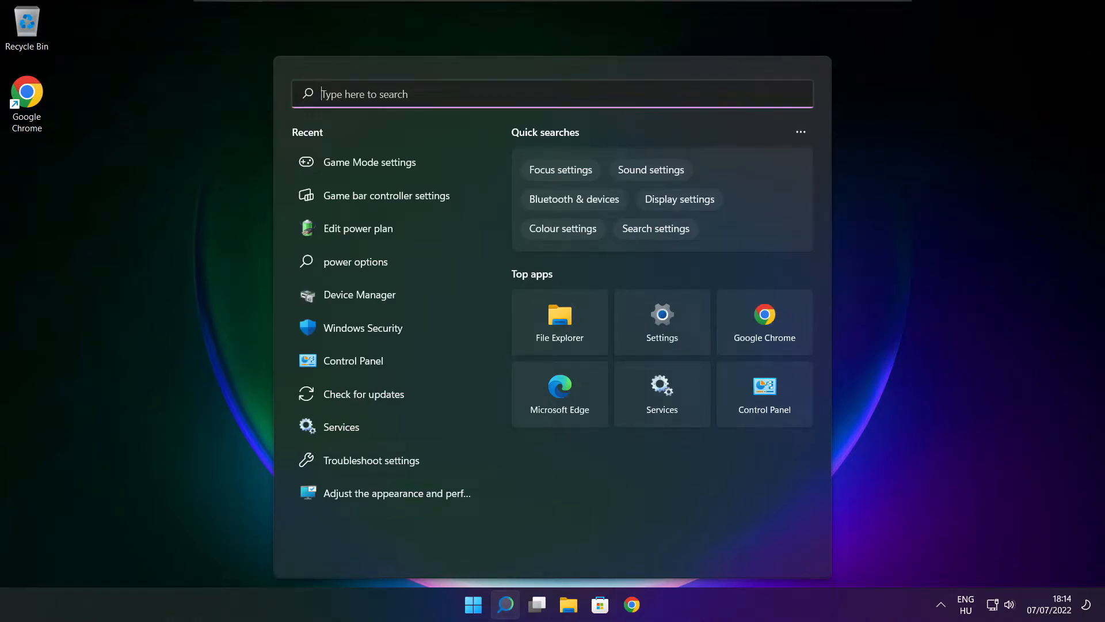
pyautogui.write('optimise')
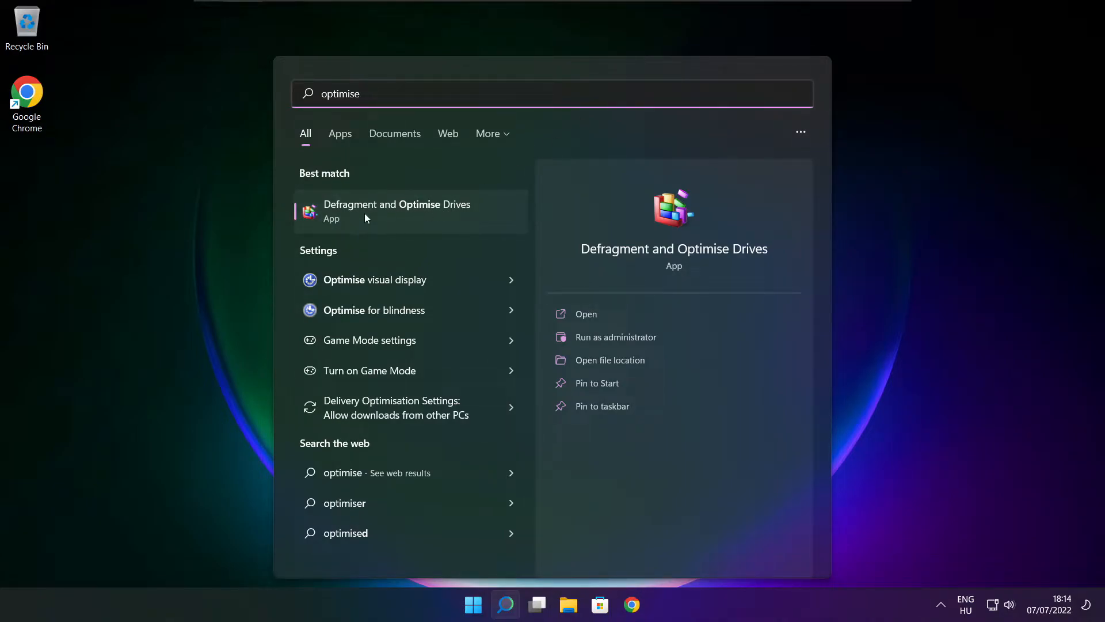
pyautogui.click(396, 211)
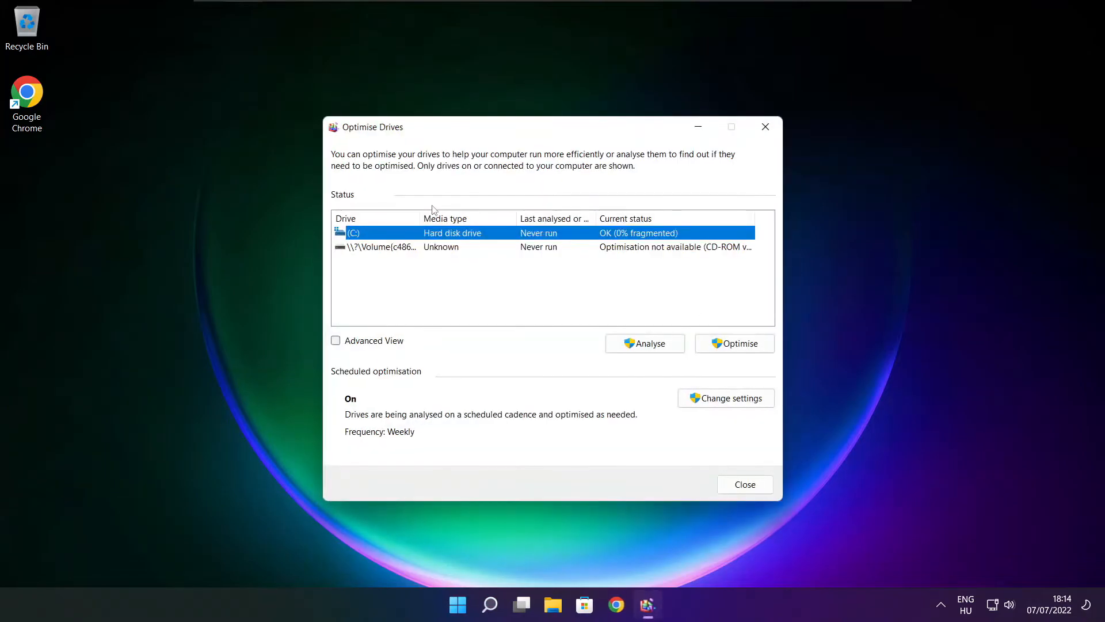
pyautogui.moveTo(365, 239)
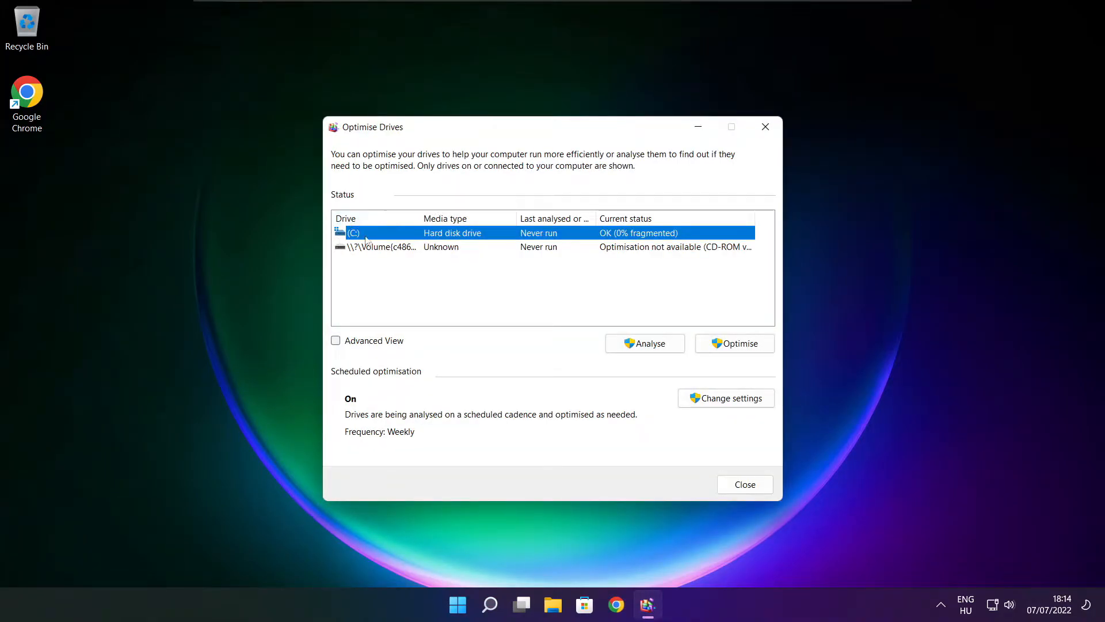
# Start optimising the C: drive and close the drive optimisation window
pyautogui.click(644, 343)
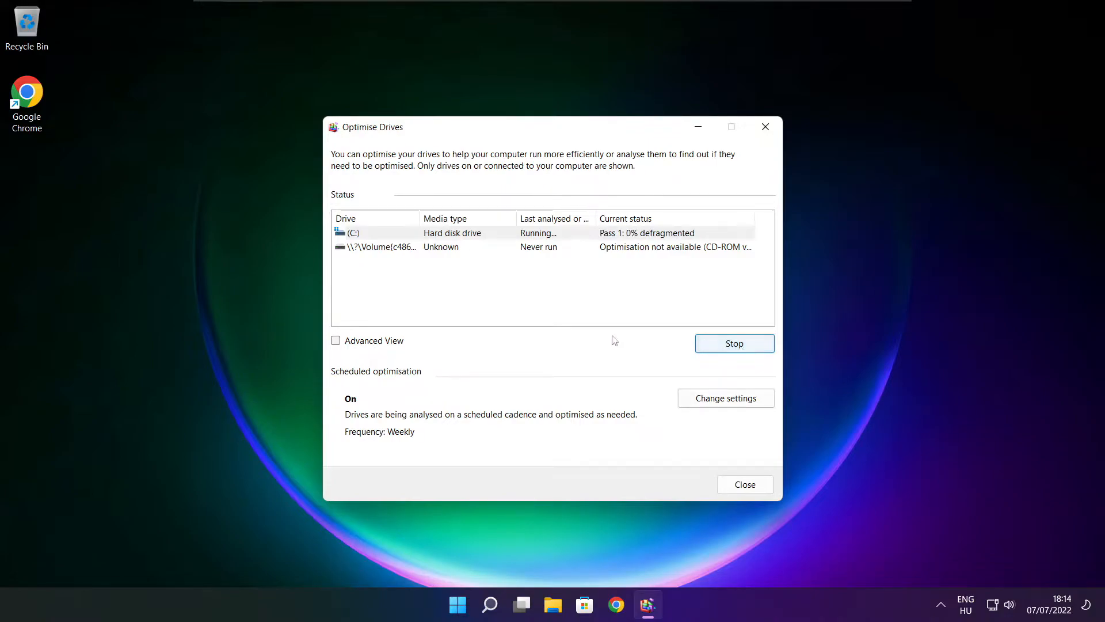
pyautogui.click(745, 485)
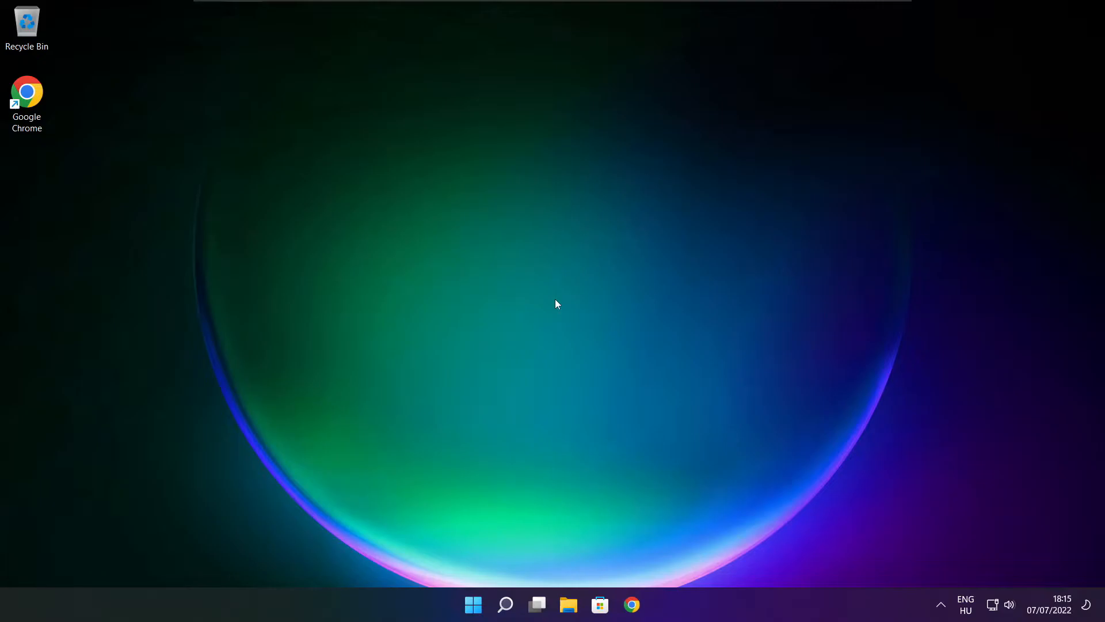
# Search 'updates', run Check for updates on the Windows Update page, then close Settings
pyautogui.click(504, 604)
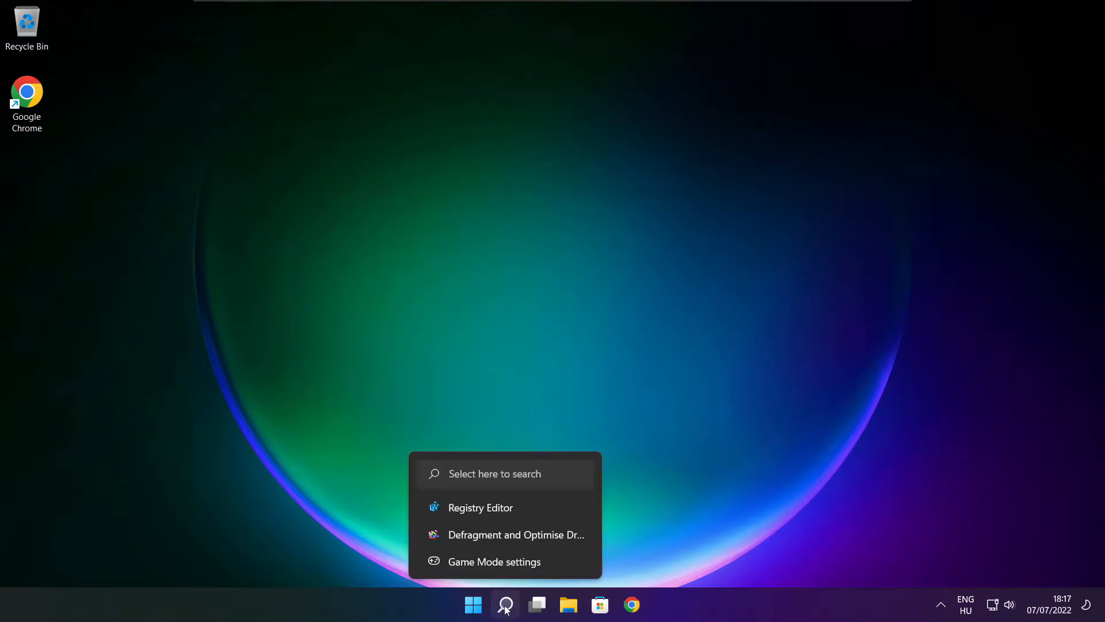
pyautogui.click(504, 605)
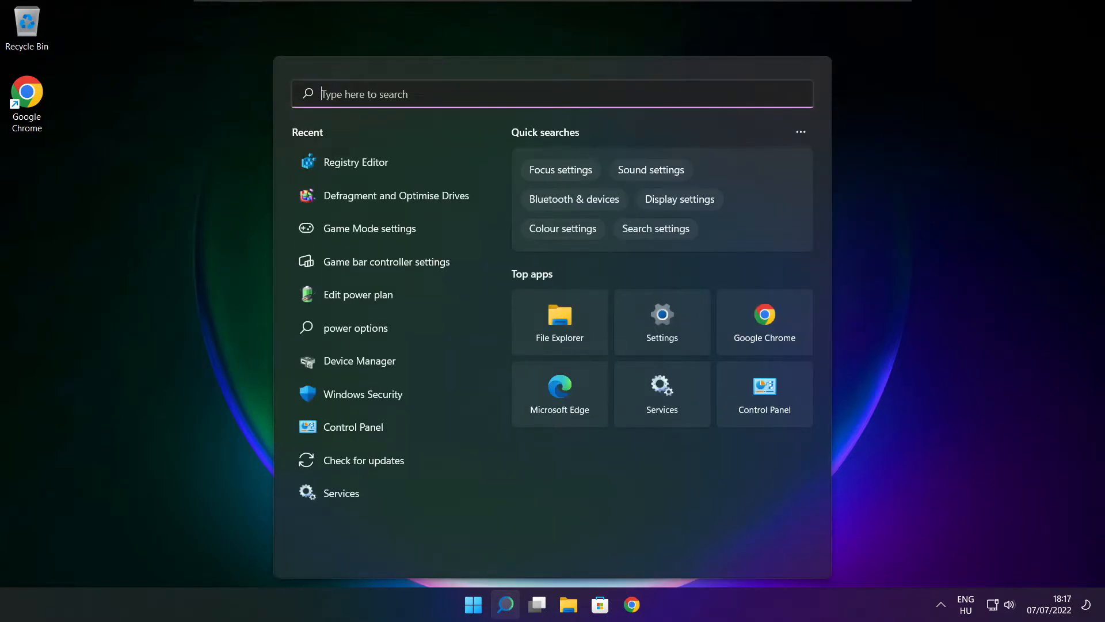
pyautogui.write('updates')
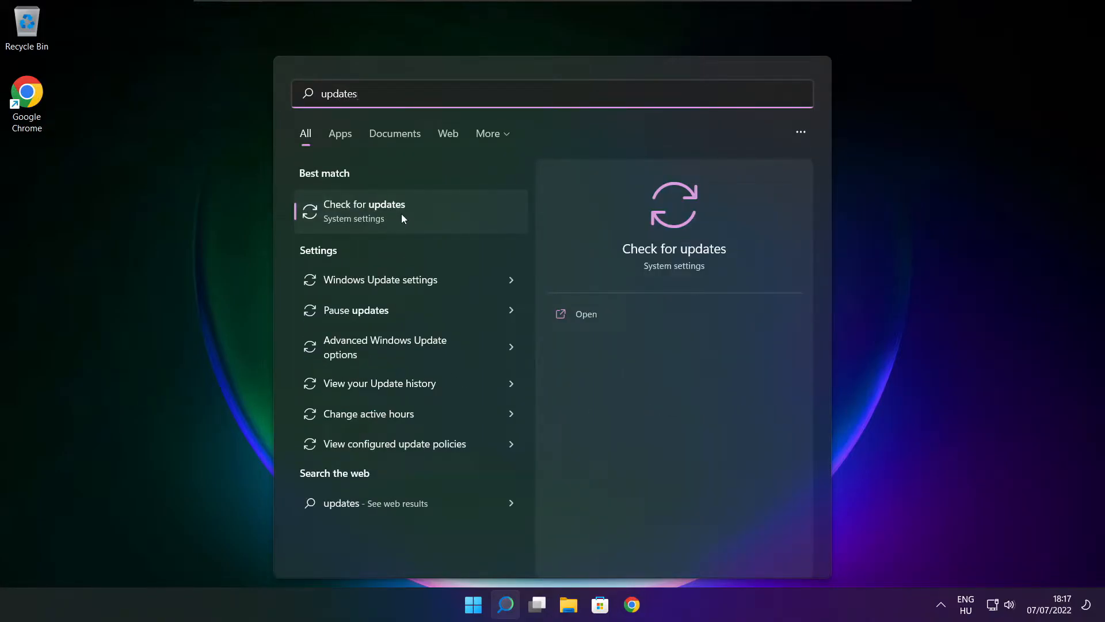
pyautogui.click(365, 210)
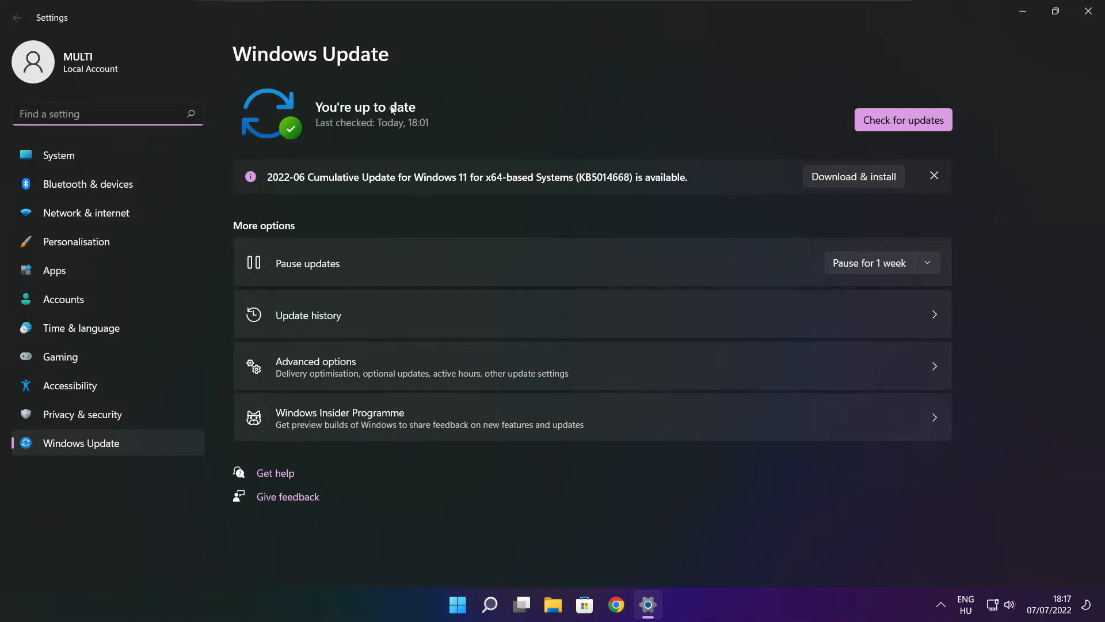
pyautogui.click(902, 118)
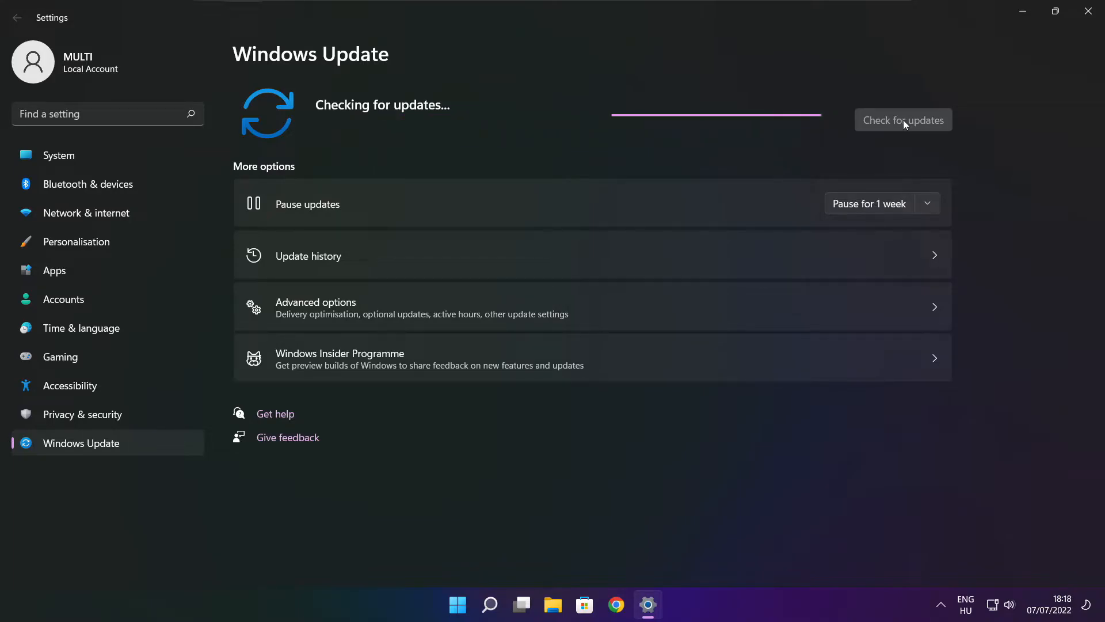
pyautogui.click(903, 118)
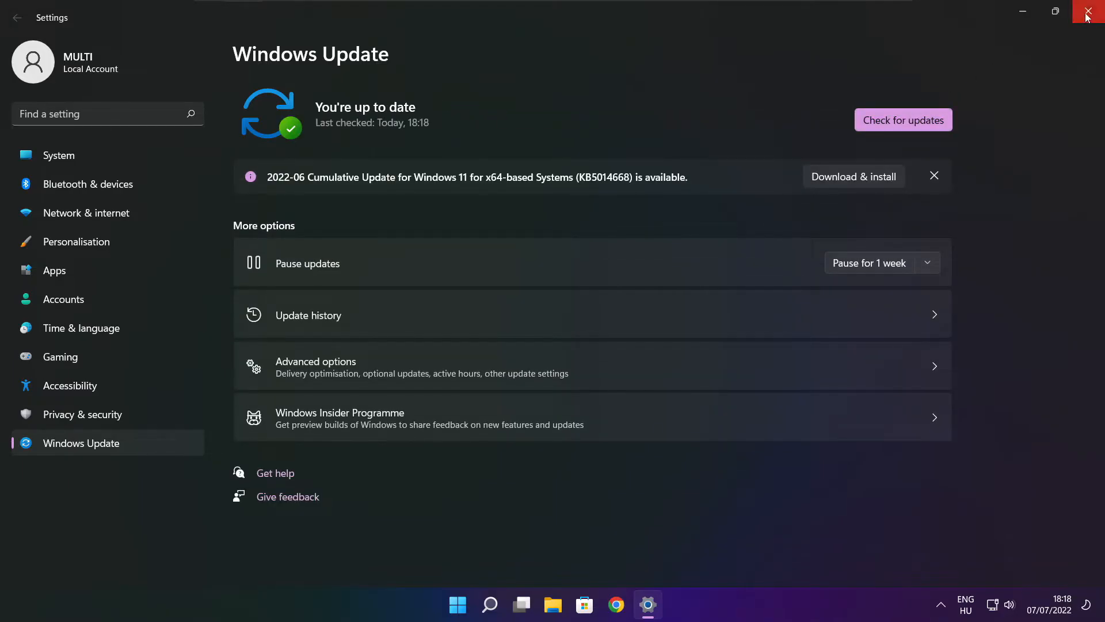
pyautogui.click(1091, 11)
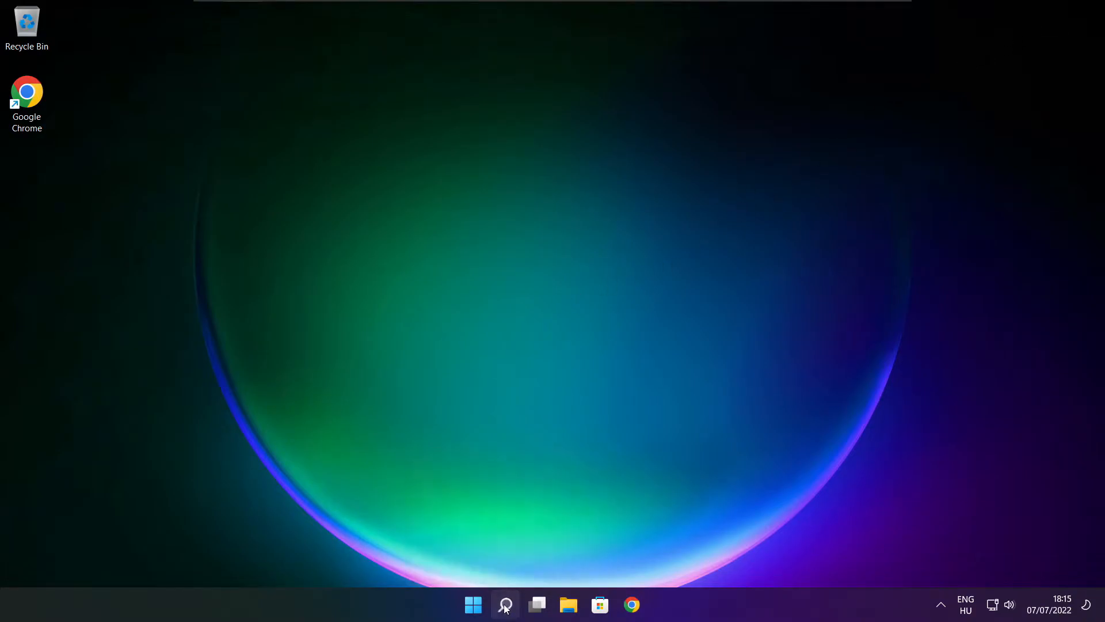
# Launch regedit and navigate to HKEY_CURRENT_USER\System\GameConfigStore
pyautogui.click(504, 604)
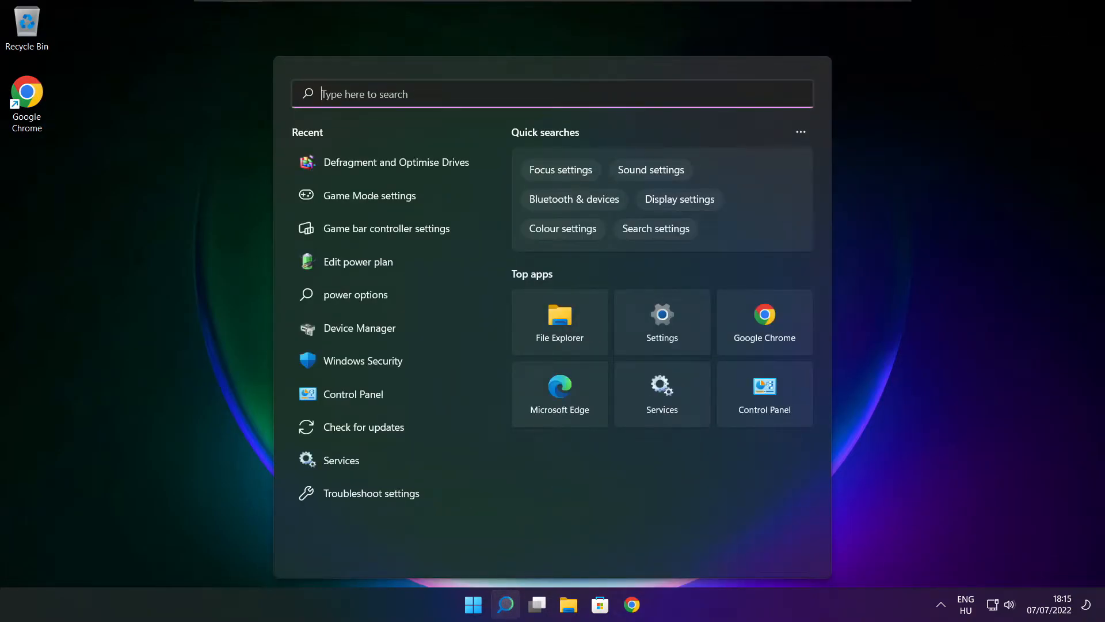
pyautogui.write('regedit')
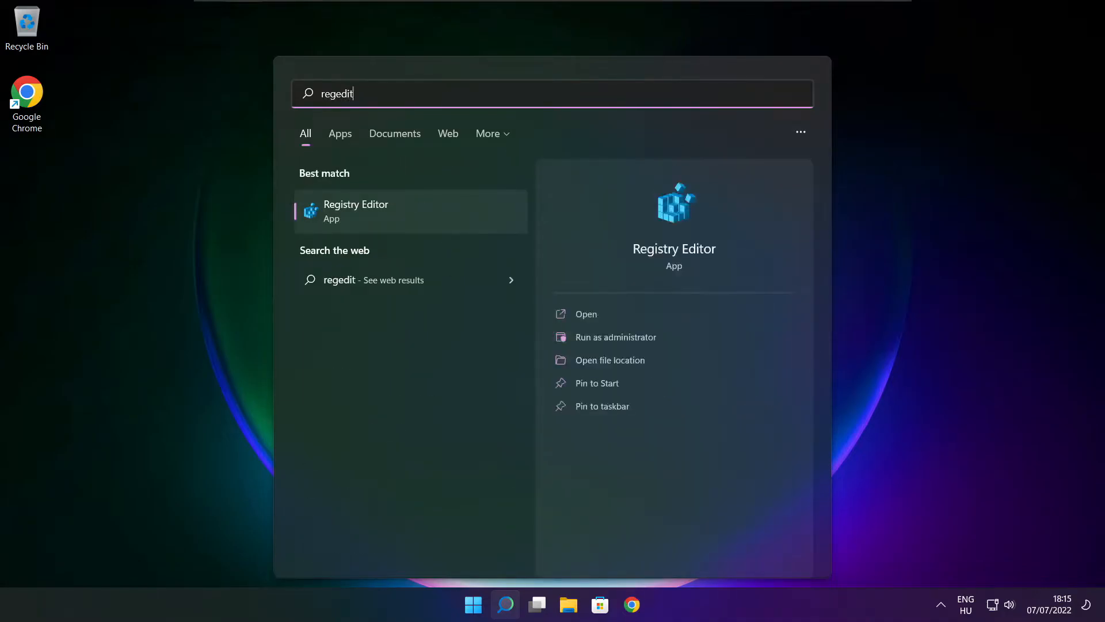
pyautogui.moveTo(405, 224)
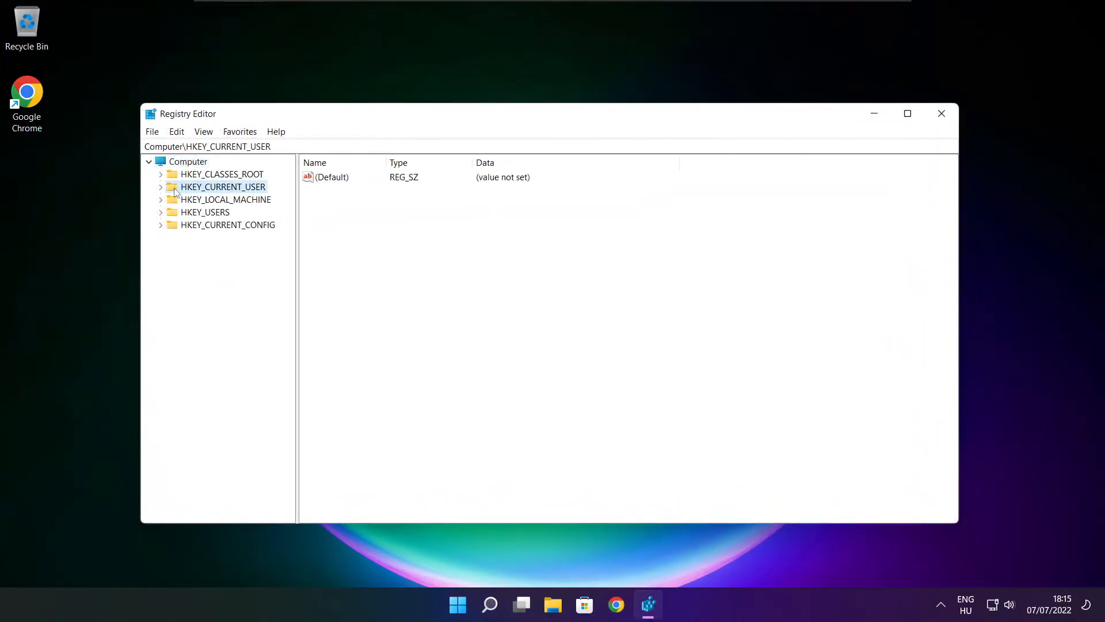
pyautogui.click(161, 187)
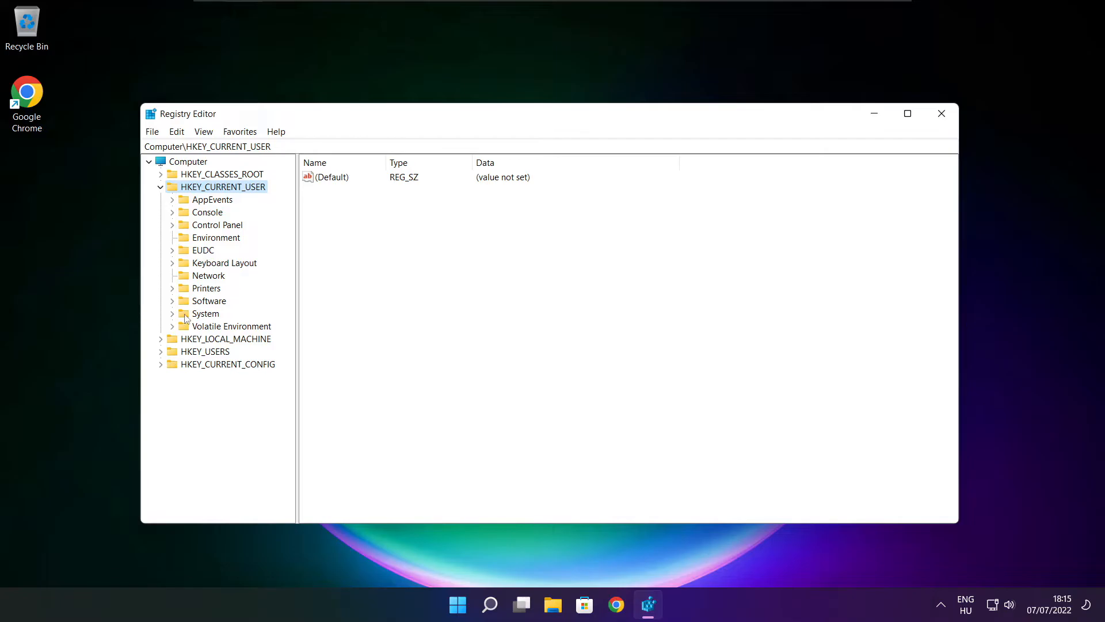
pyautogui.click(205, 313)
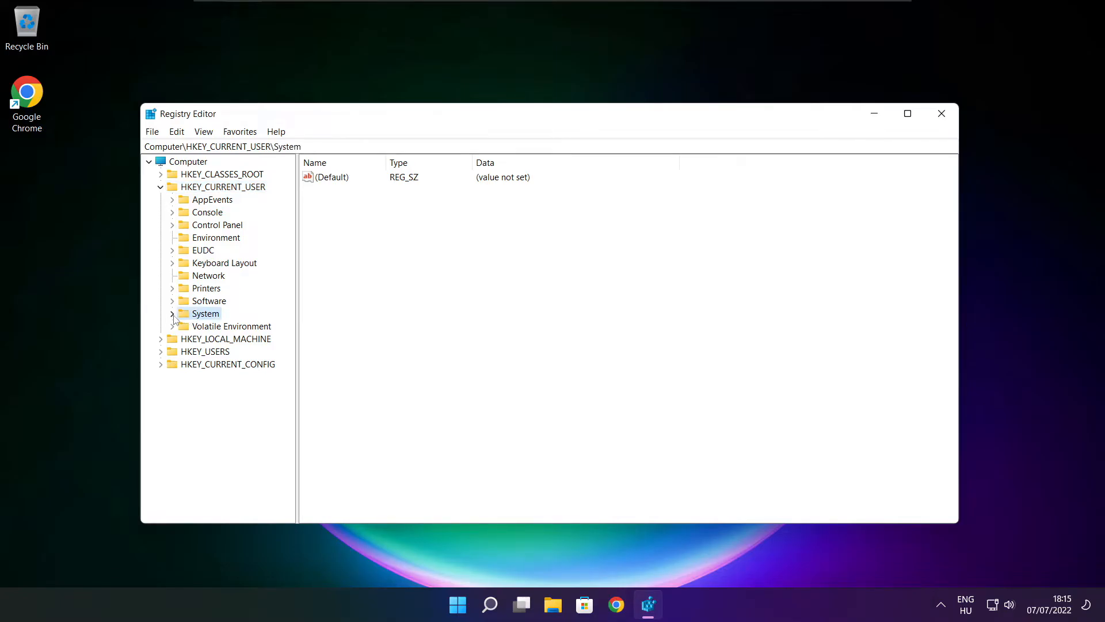
pyautogui.click(173, 313)
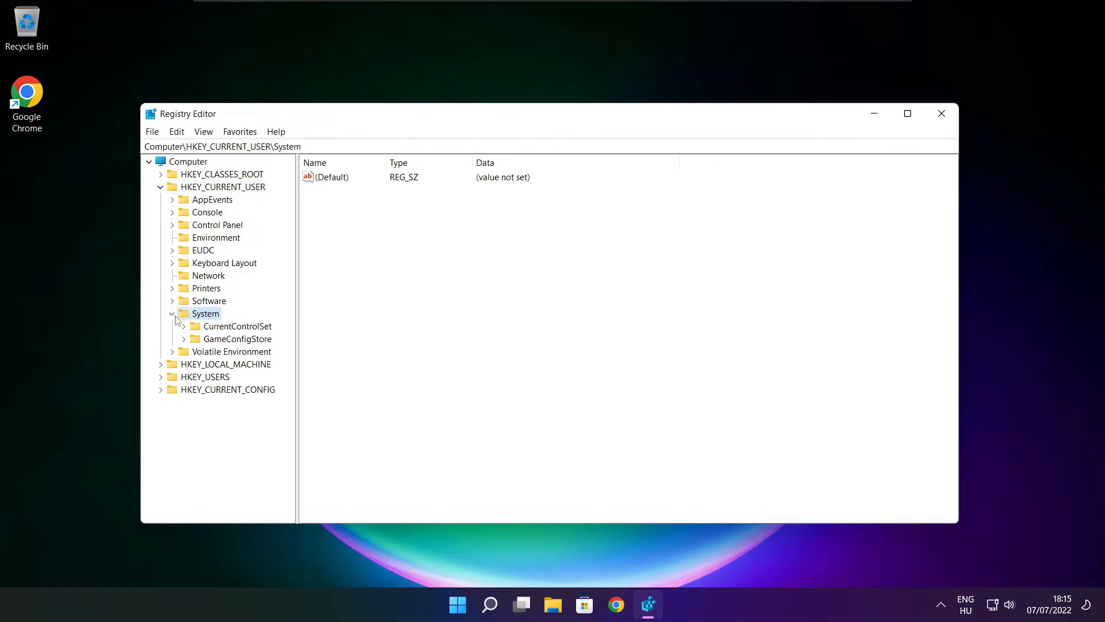
pyautogui.click(237, 339)
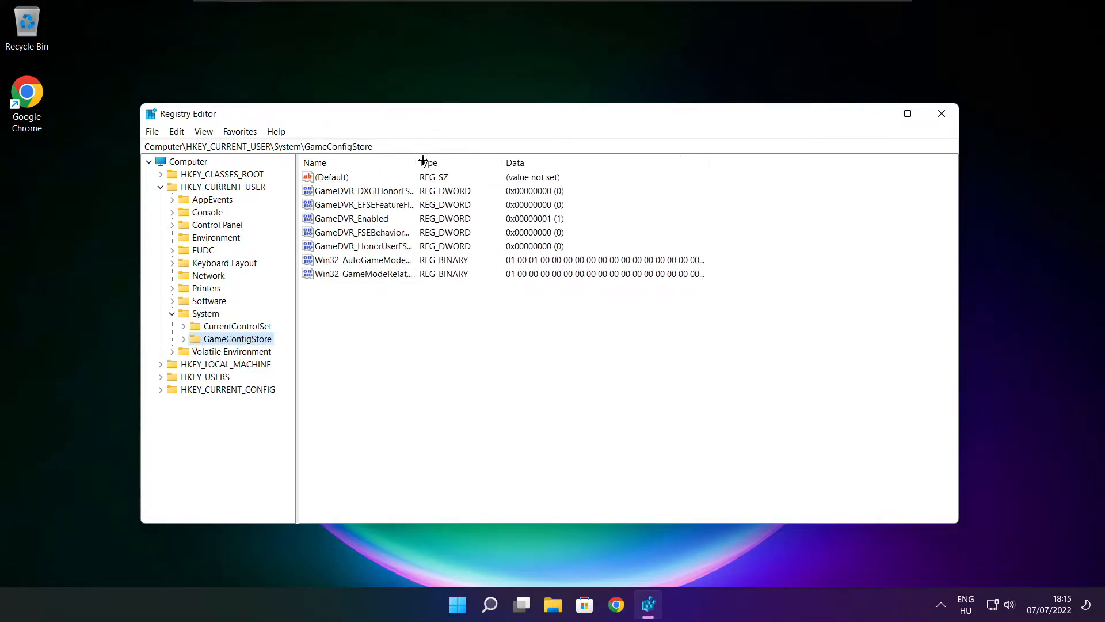
# Set GameDVR_Enabled to 0 and collapse the HKEY_CURRENT_USER branch
pyautogui.click(351, 219)
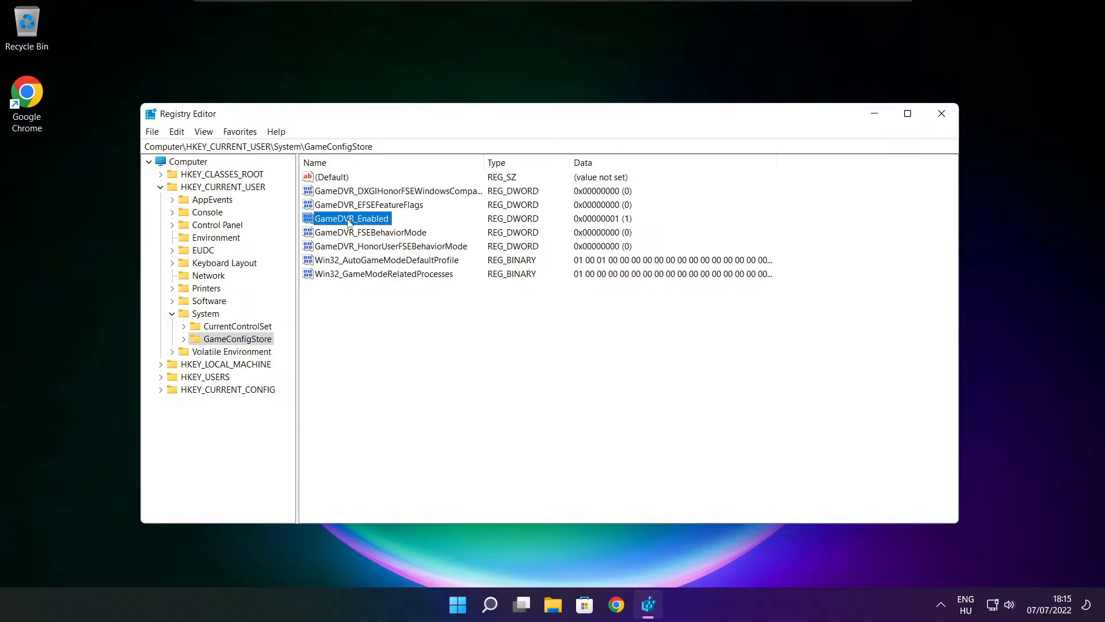
pyautogui.doubleClick(349, 219)
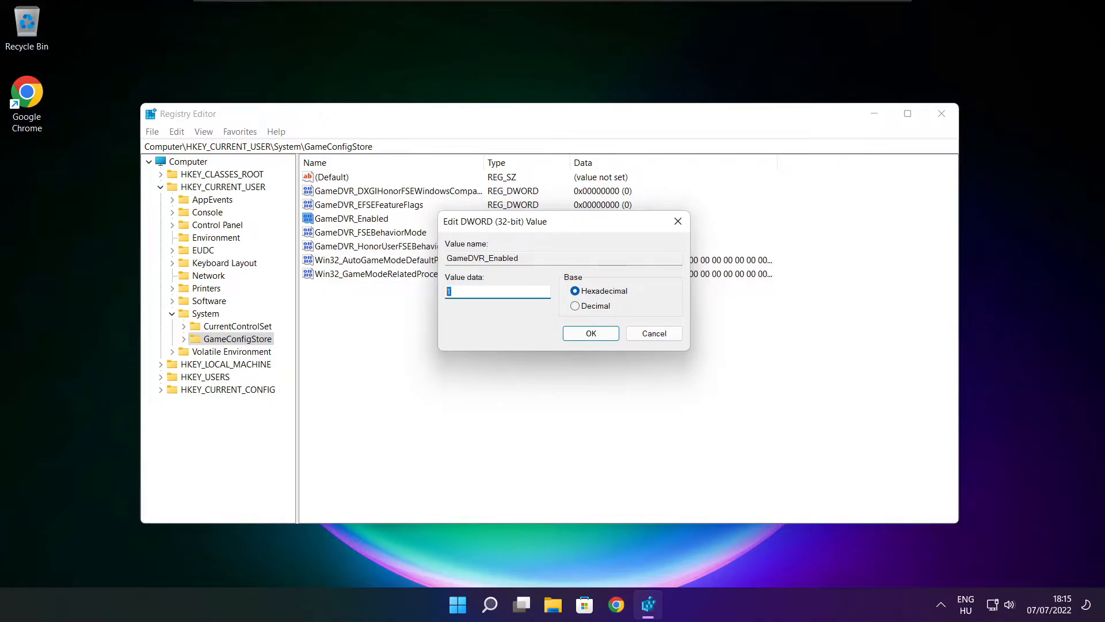
pyautogui.write('0')
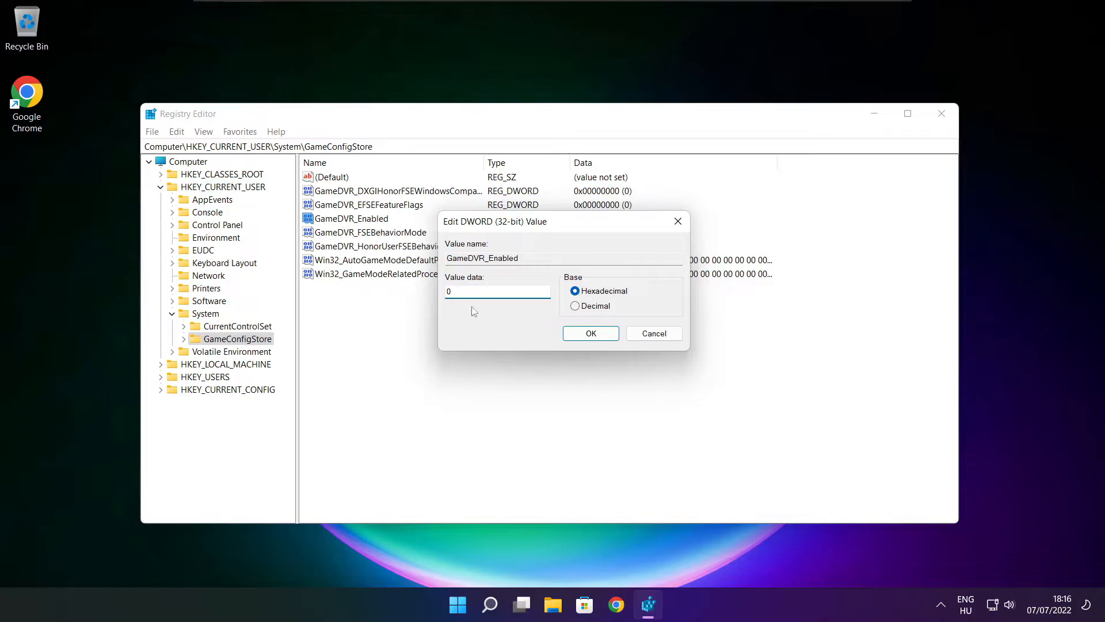
pyautogui.click(591, 332)
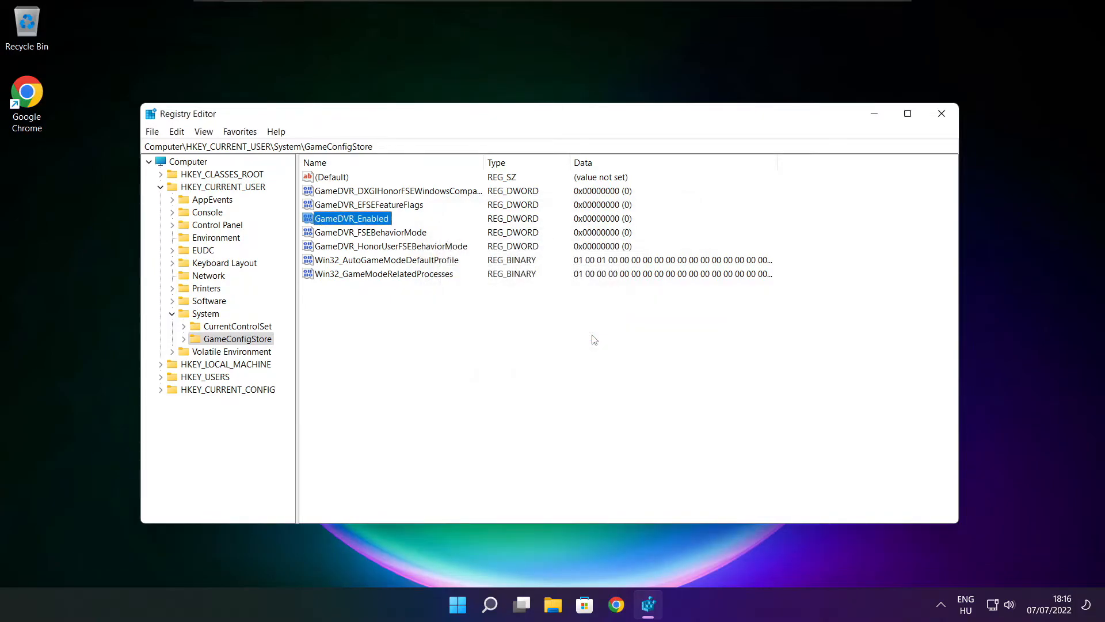
pyautogui.click(161, 187)
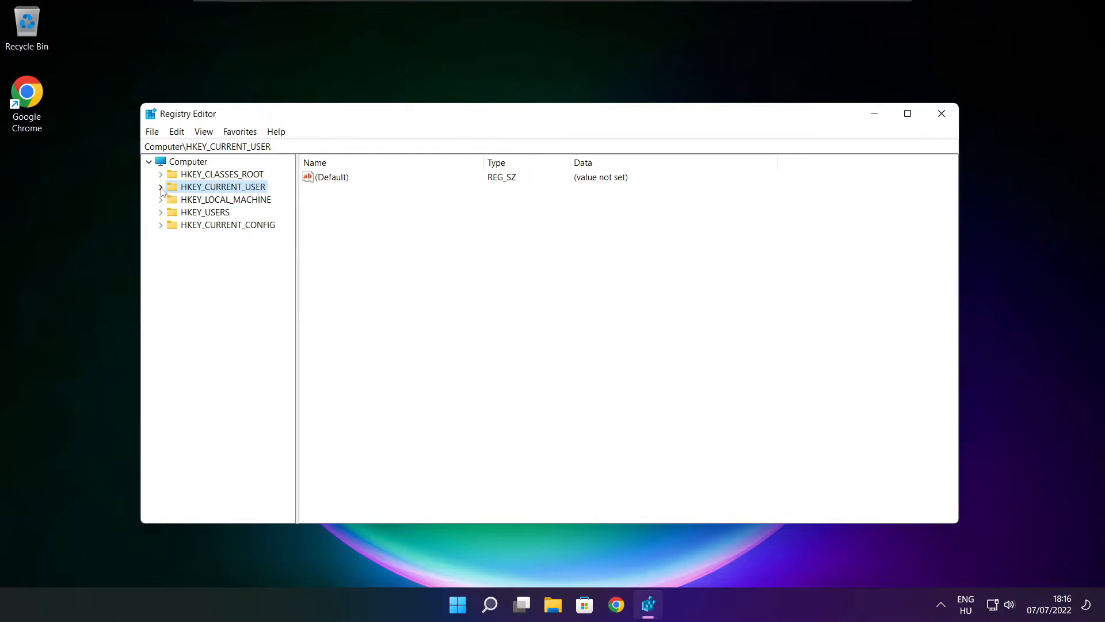
# Navigate into HKEY_LOCAL_MACHINE\SOFTWARE\Microsoft in the registry tree
pyautogui.click(226, 200)
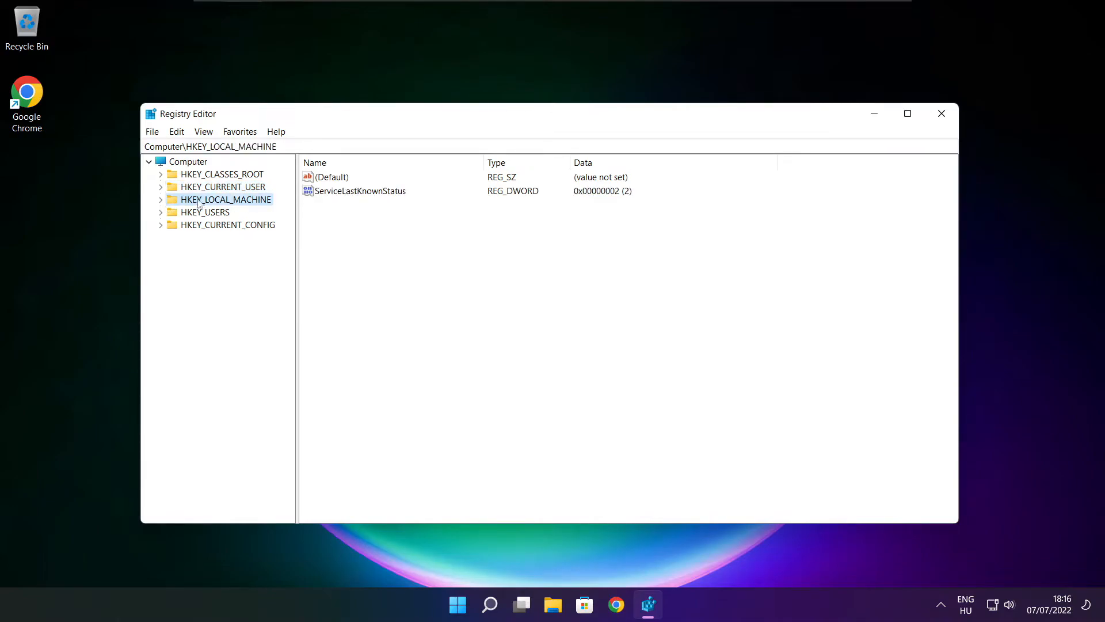
pyautogui.click(161, 199)
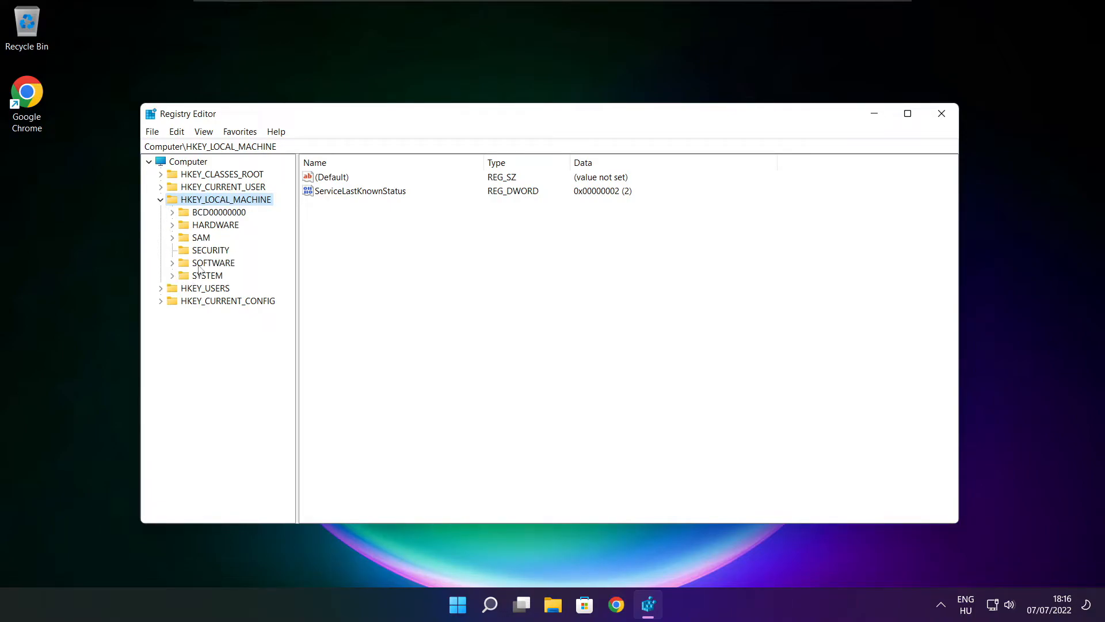
pyautogui.click(213, 262)
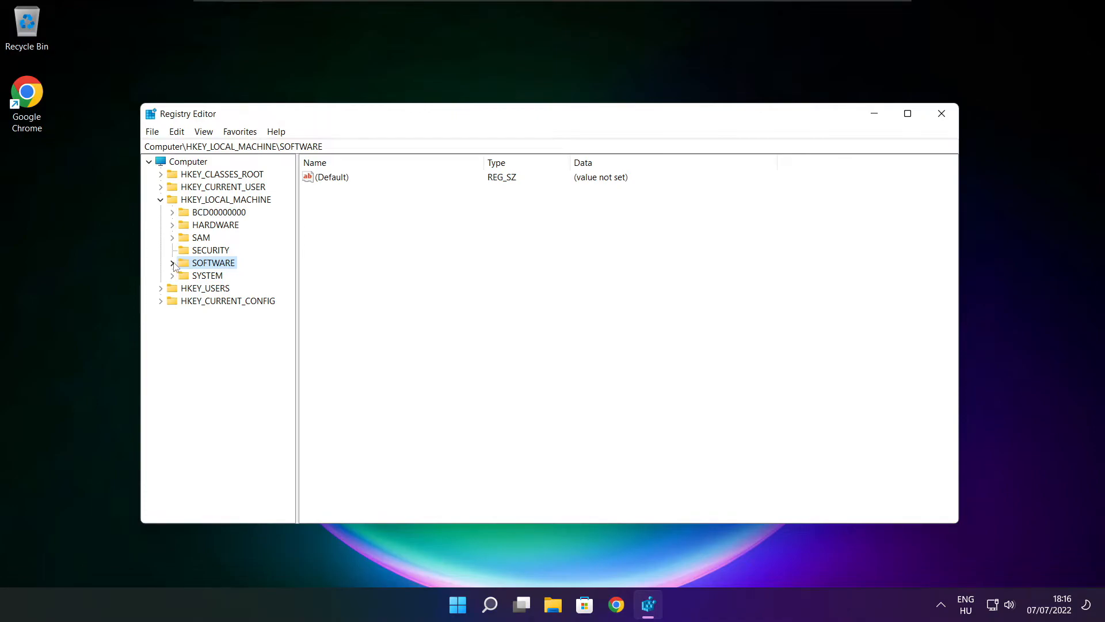
pyautogui.click(172, 263)
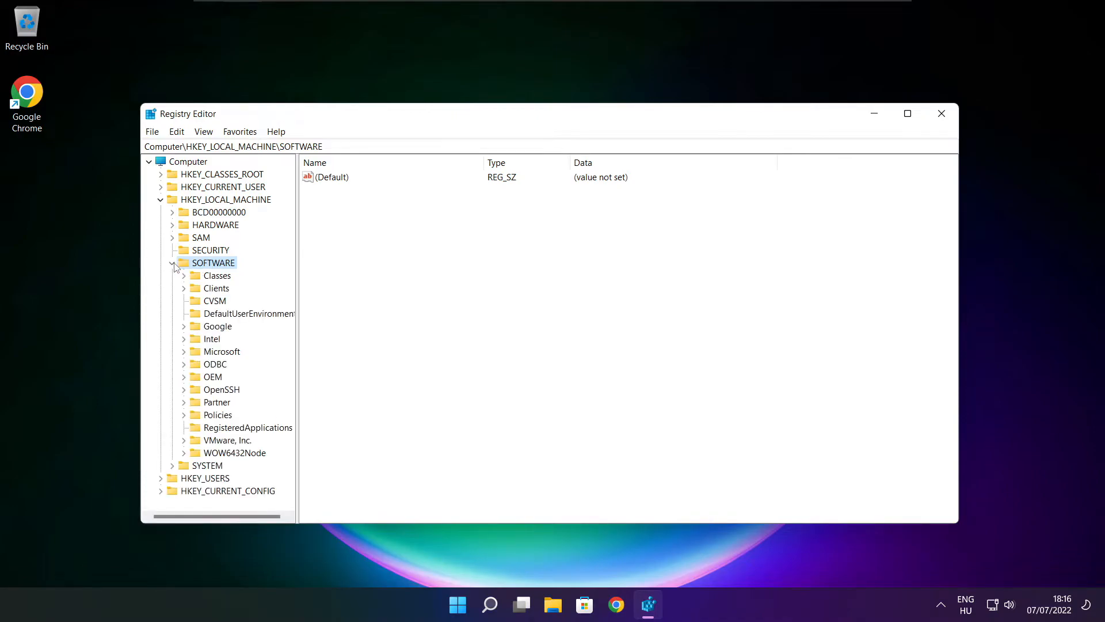
pyautogui.click(221, 351)
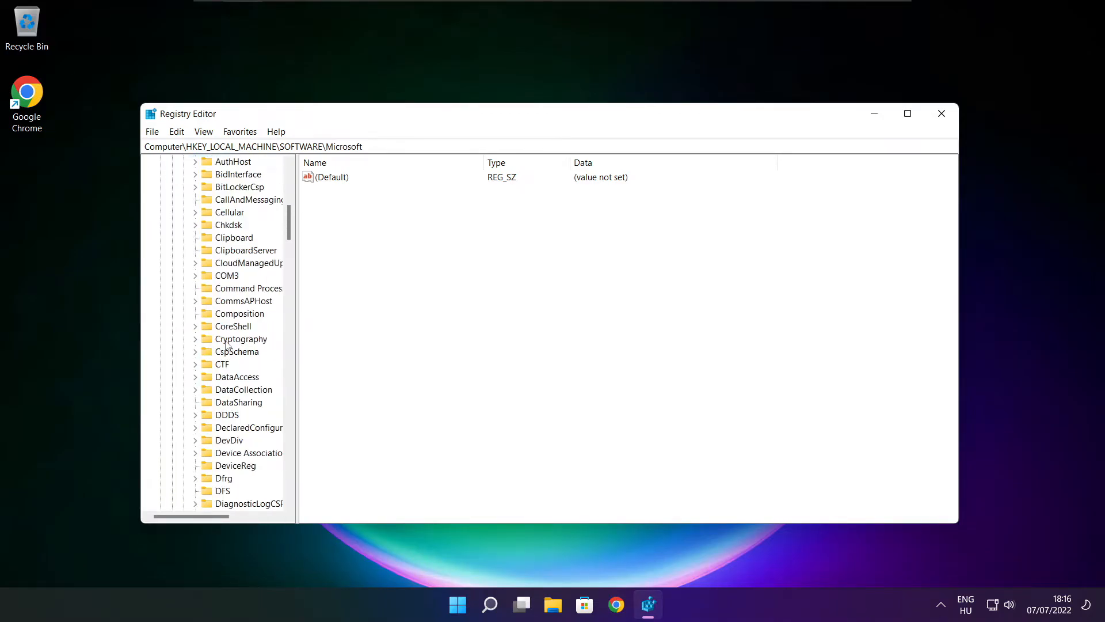
pyautogui.scroll(-3)
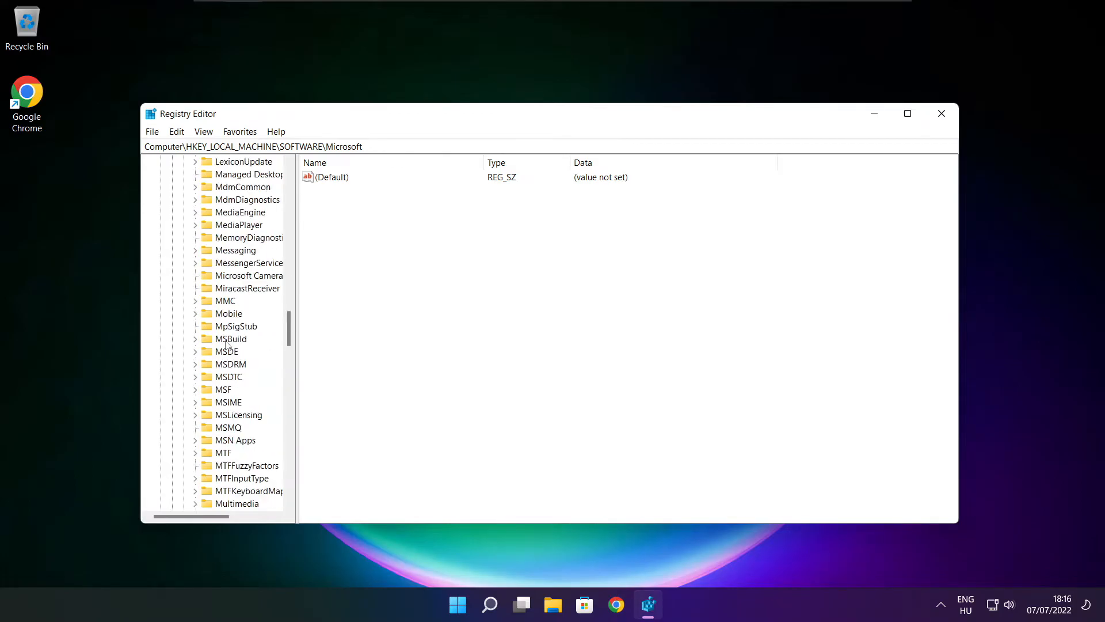
pyautogui.scroll(-3)
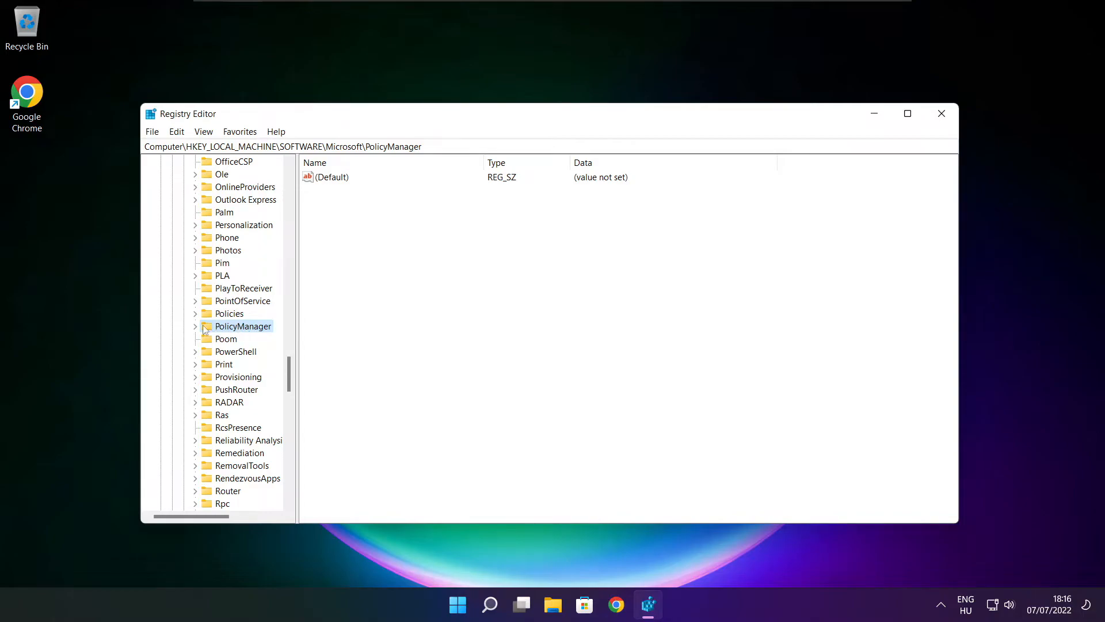
# Drill down PolicyManager\default\ApplicationManagement to the AllowGameDVR key
pyautogui.click(196, 326)
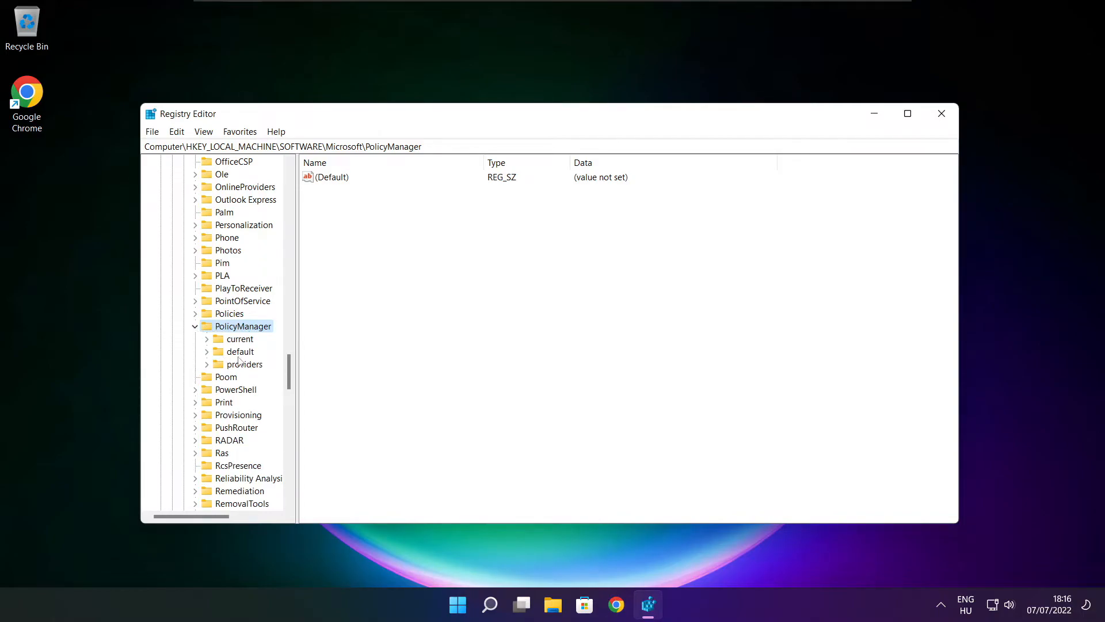
pyautogui.click(240, 351)
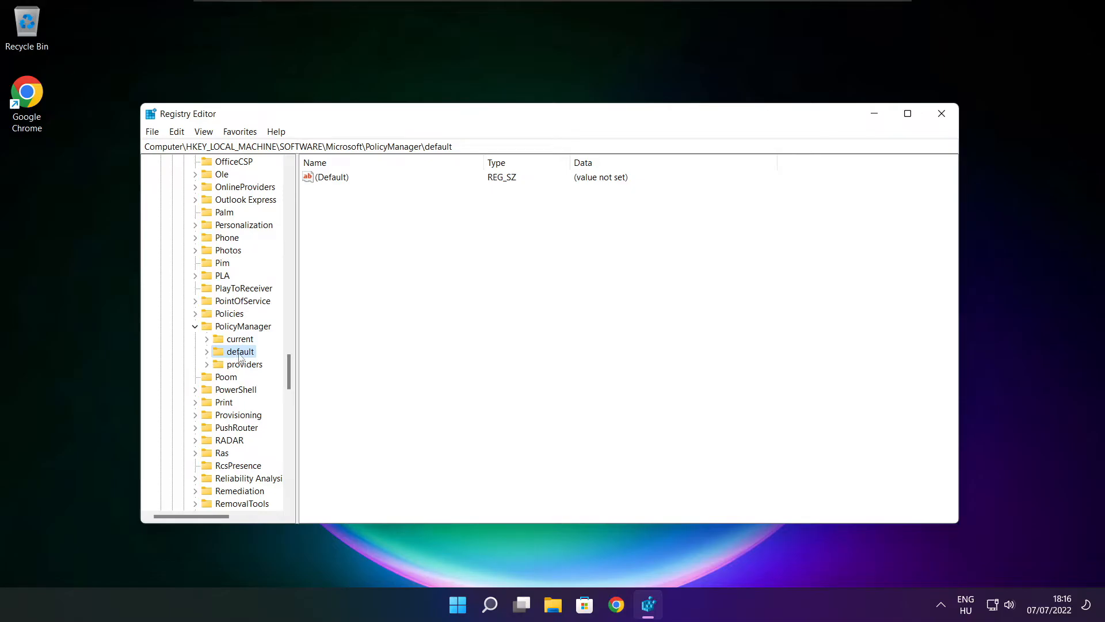
pyautogui.click(207, 352)
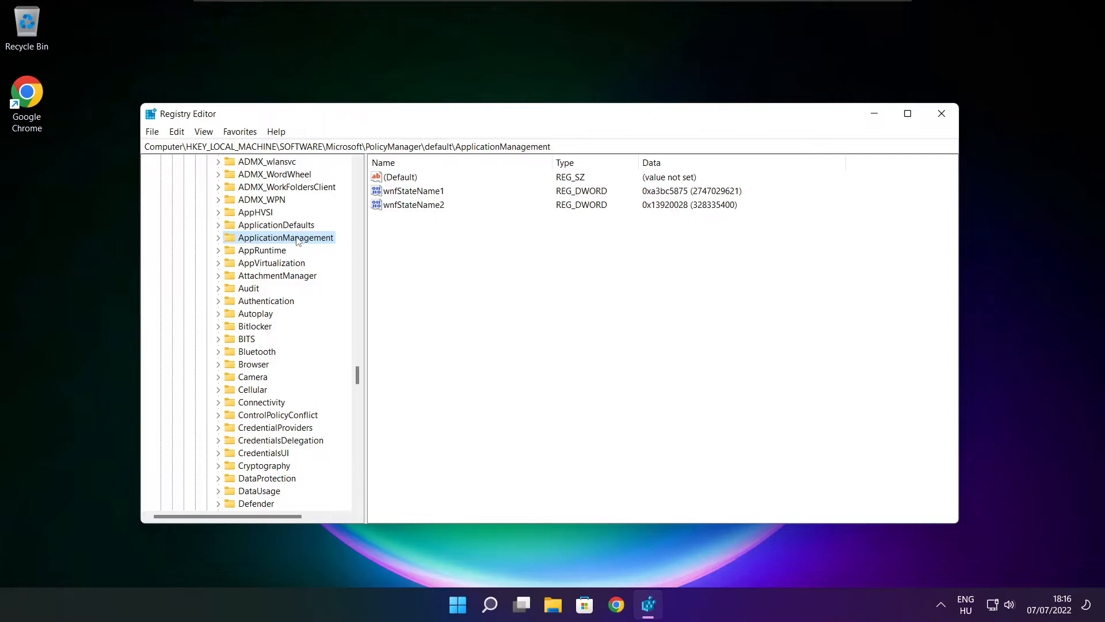
pyautogui.moveTo(219, 241)
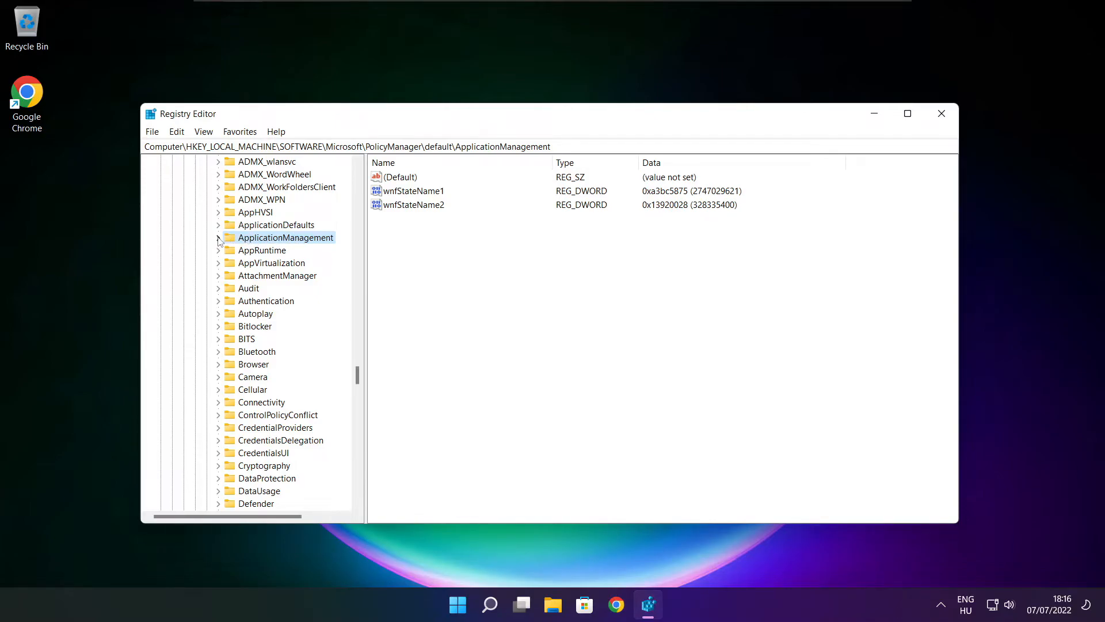
pyautogui.click(219, 237)
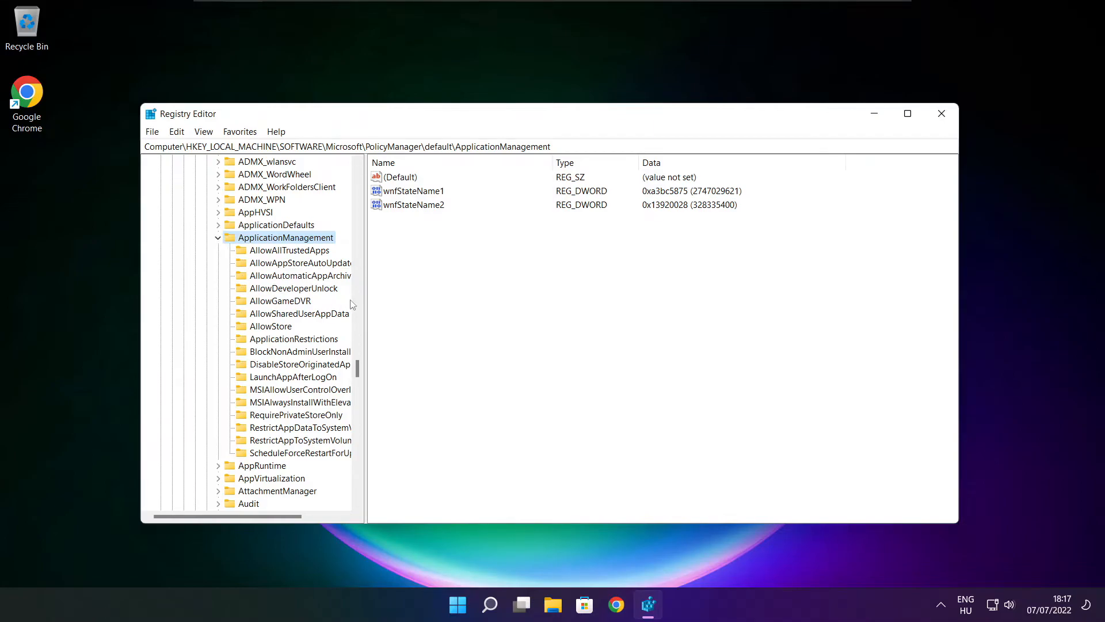
pyautogui.click(280, 300)
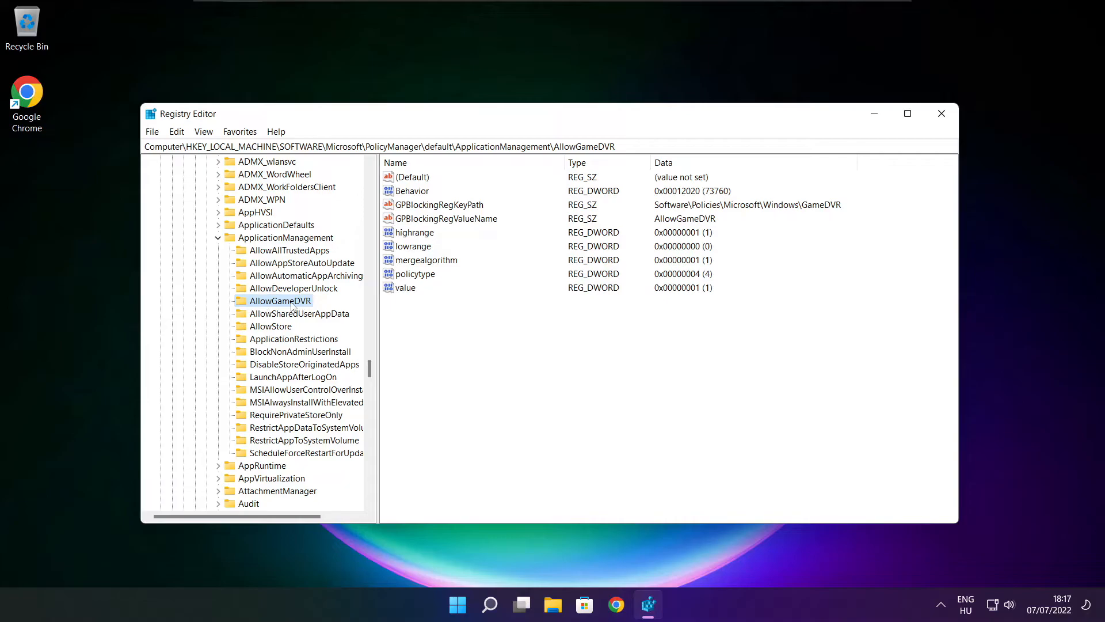
# Set AllowGameDVR's 'value' entry to 0 and close Registry Editor
pyautogui.click(406, 288)
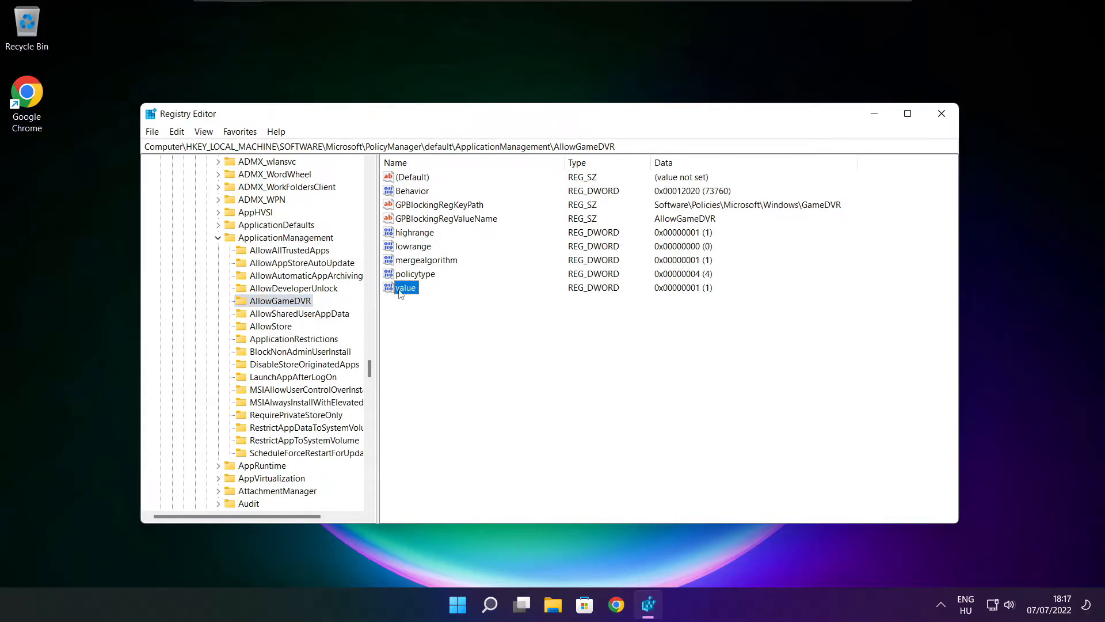
pyautogui.doubleClick(406, 288)
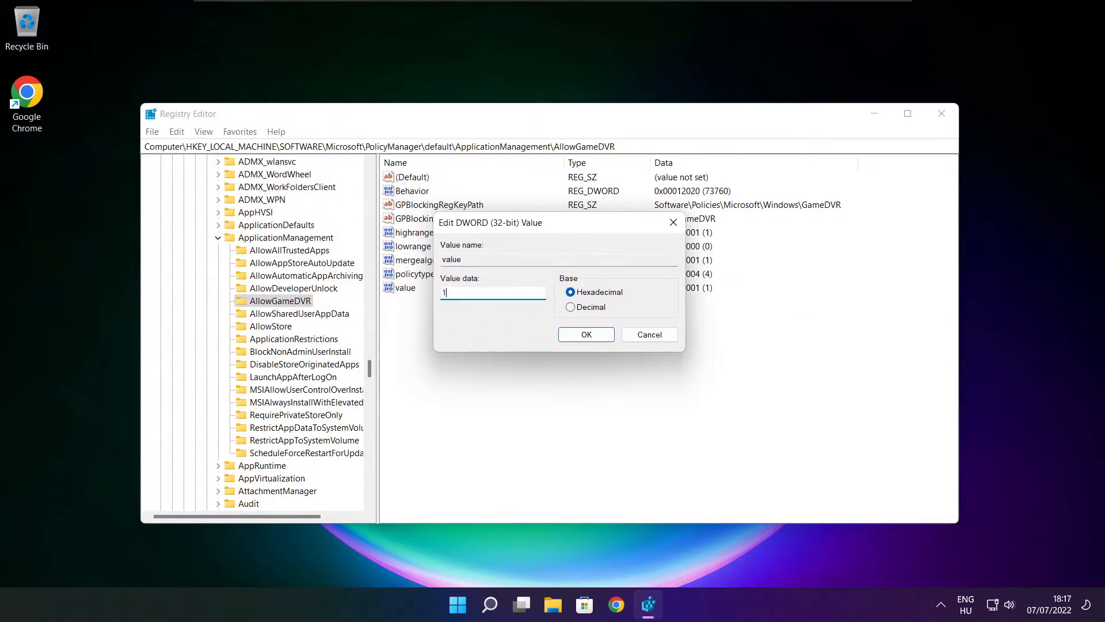
pyautogui.write('0')
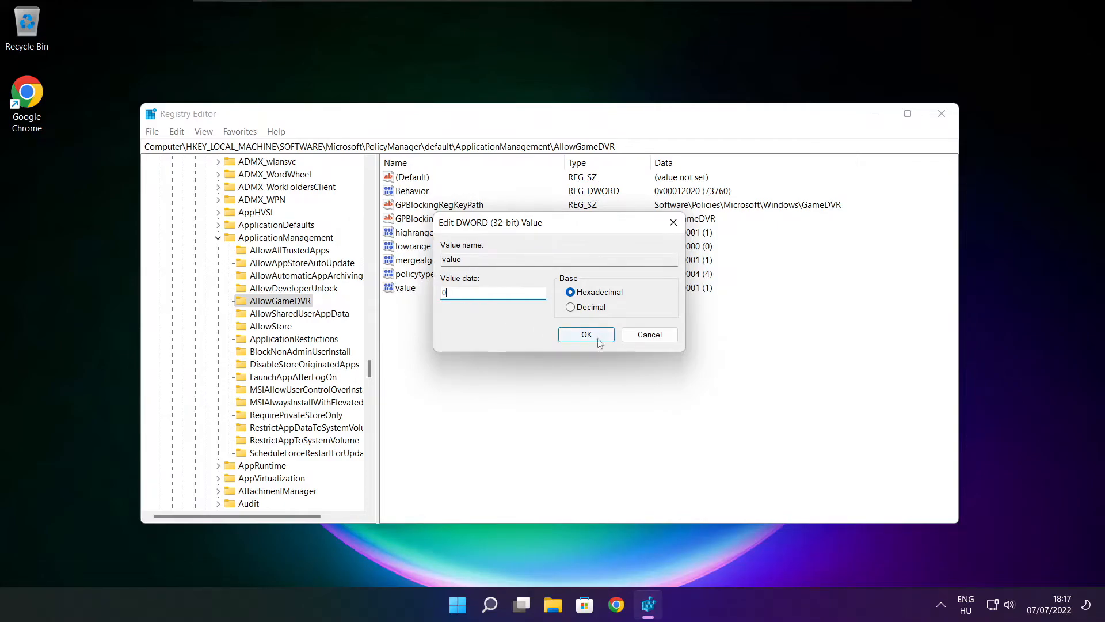
pyautogui.click(586, 334)
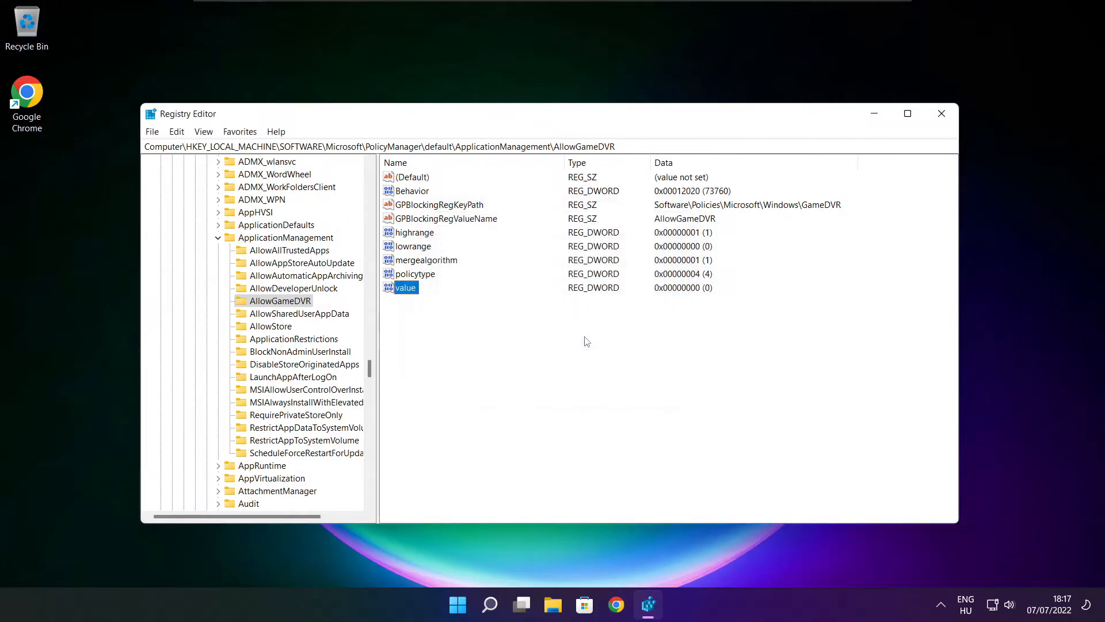
pyautogui.moveTo(664, 313)
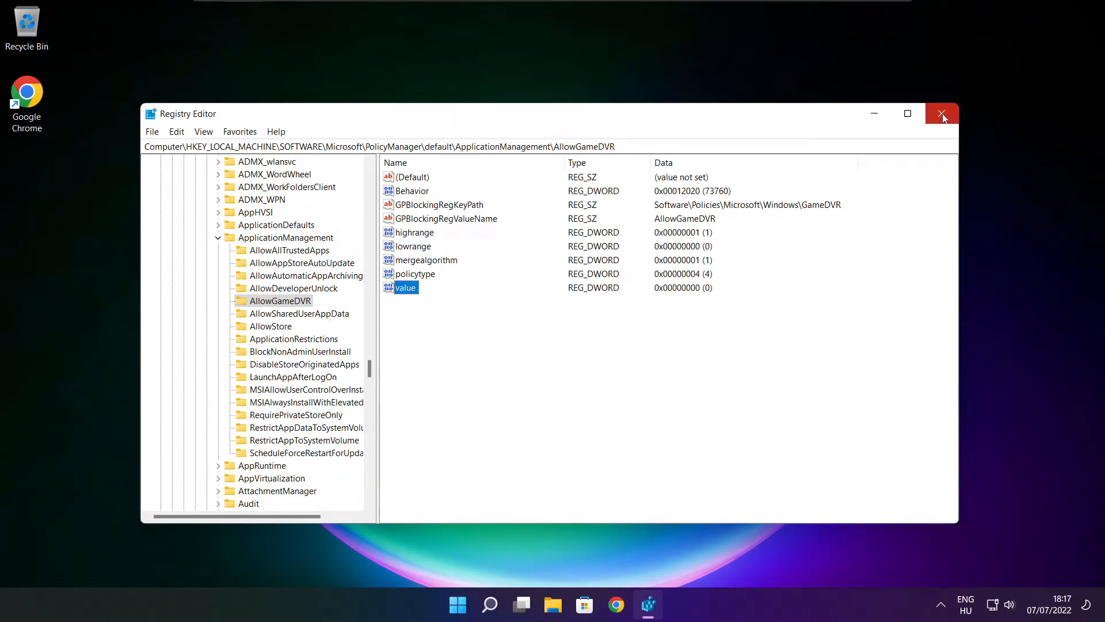
pyautogui.click(941, 114)
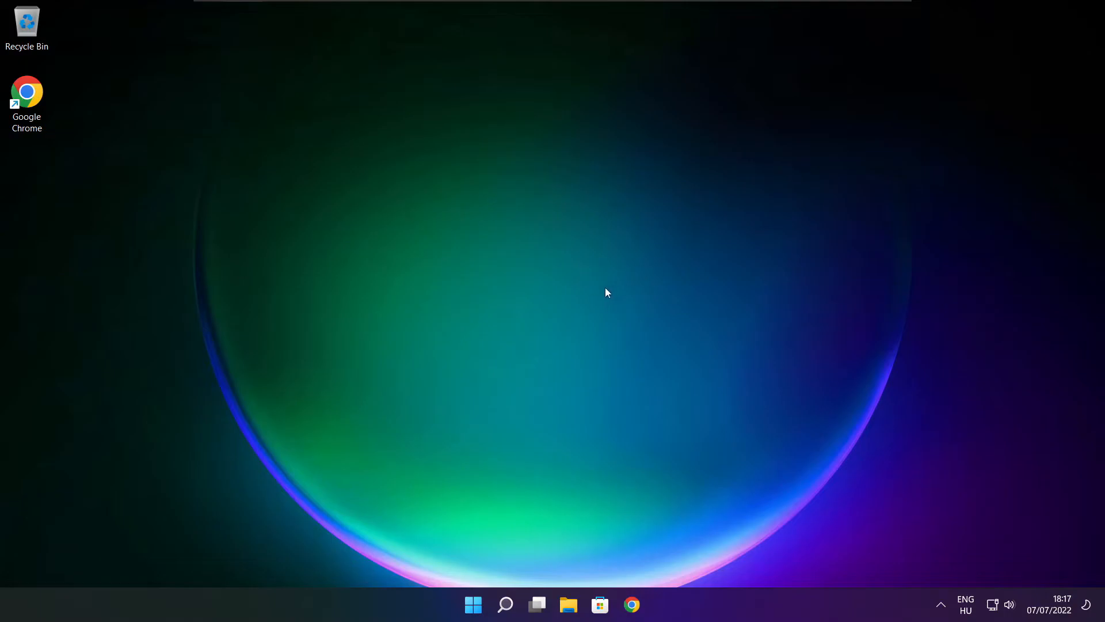
pyautogui.moveTo(630, 605)
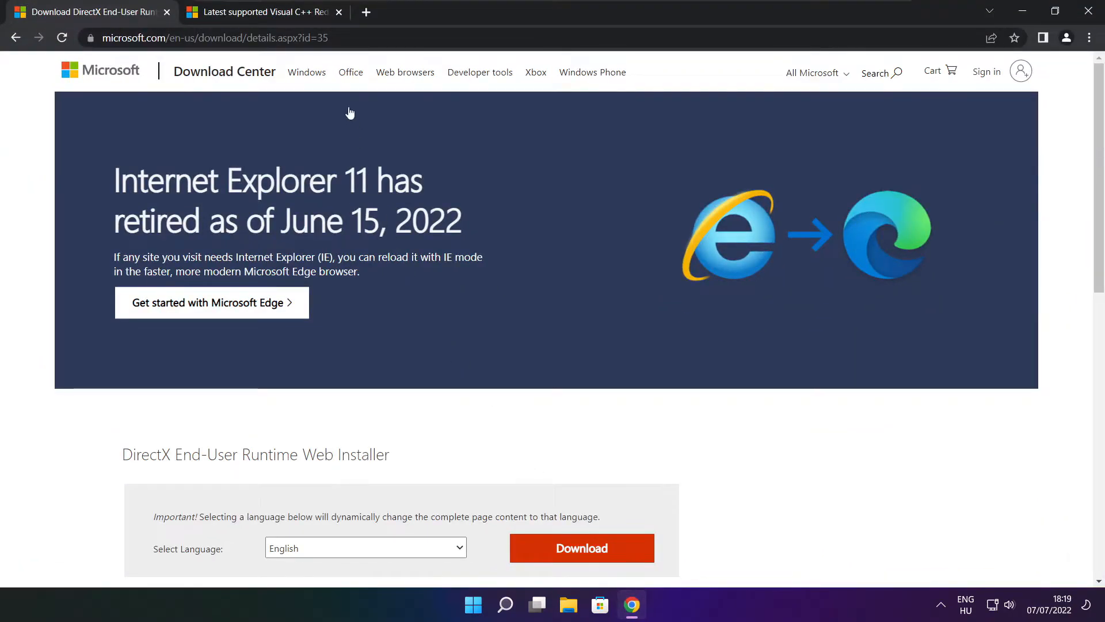
# Download the DirectX End-User Runtime Web Installer and run dxwebsetup.exe from the download bar
pyautogui.click(211, 37)
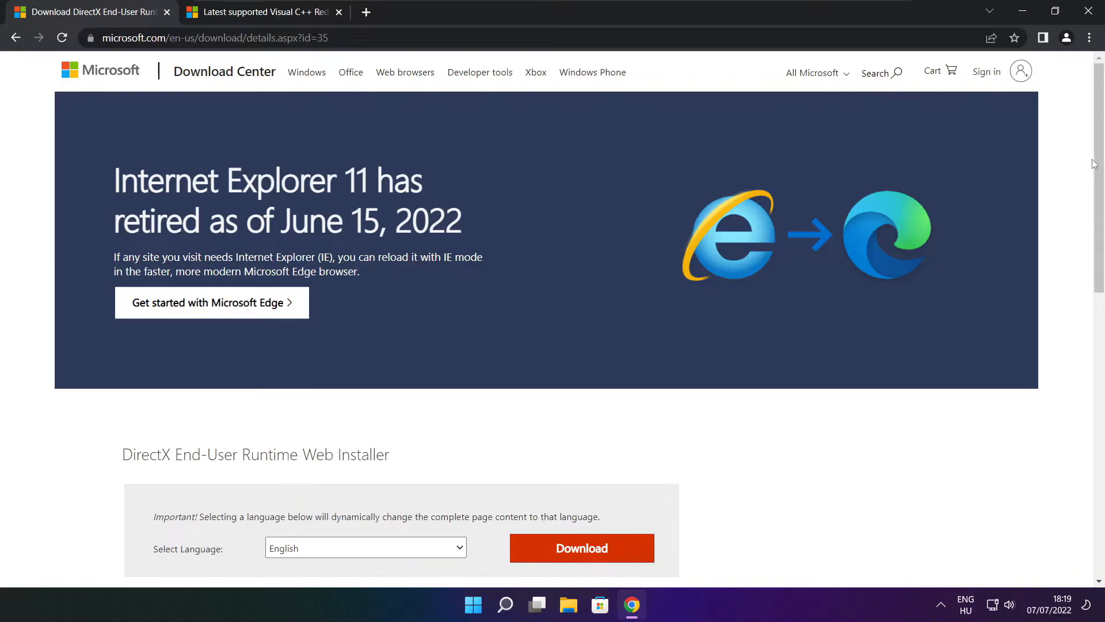
pyautogui.scroll(-3)
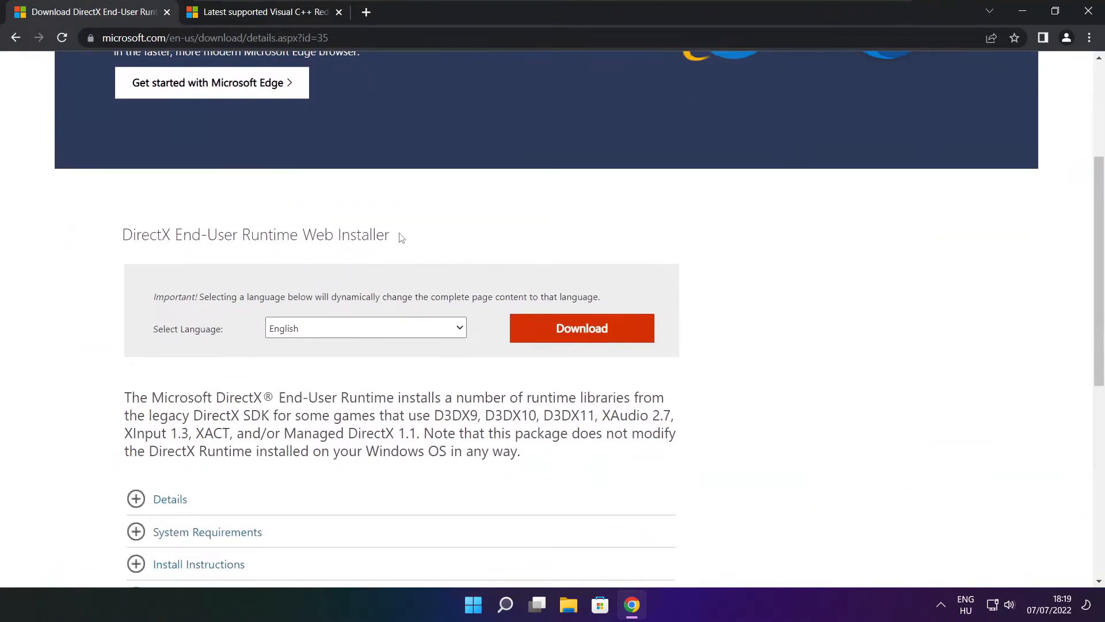
pyautogui.moveTo(306, 337)
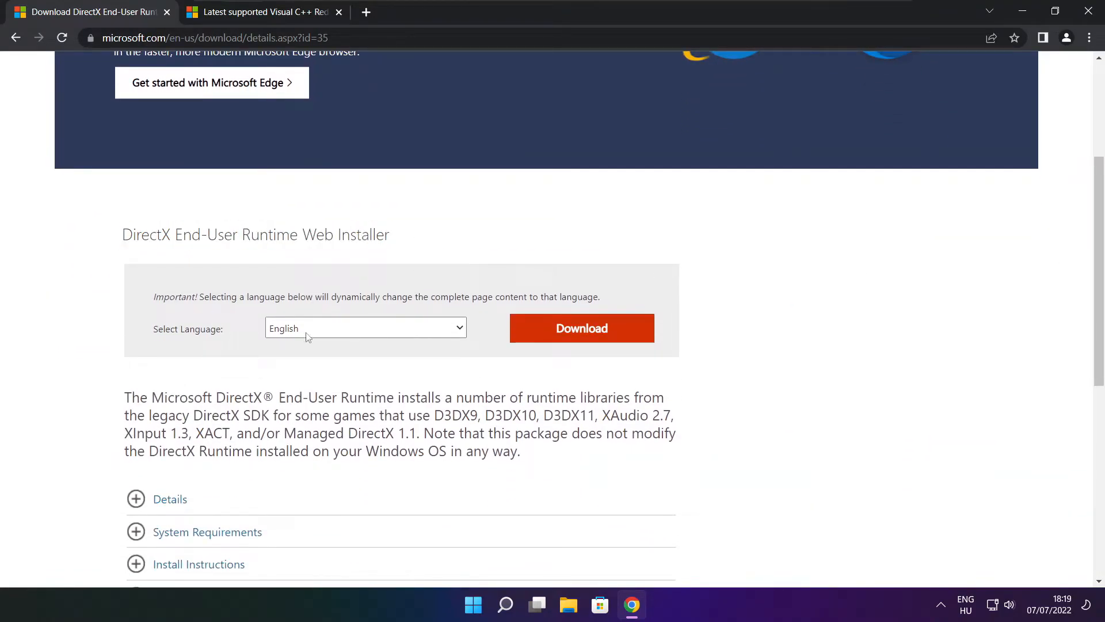
pyautogui.click(580, 328)
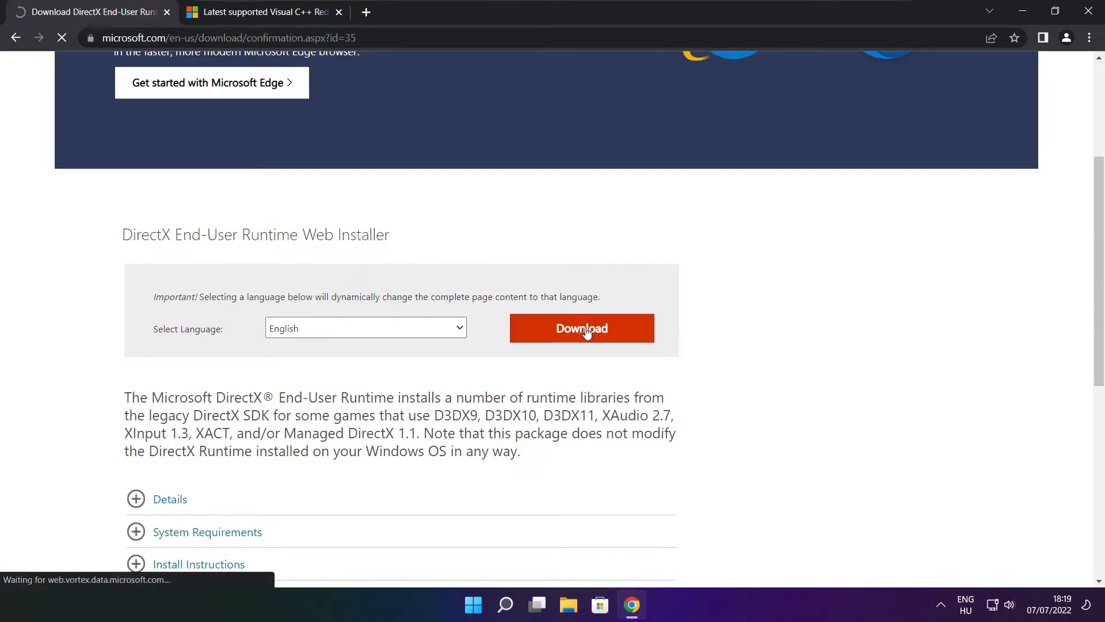
pyautogui.click(580, 328)
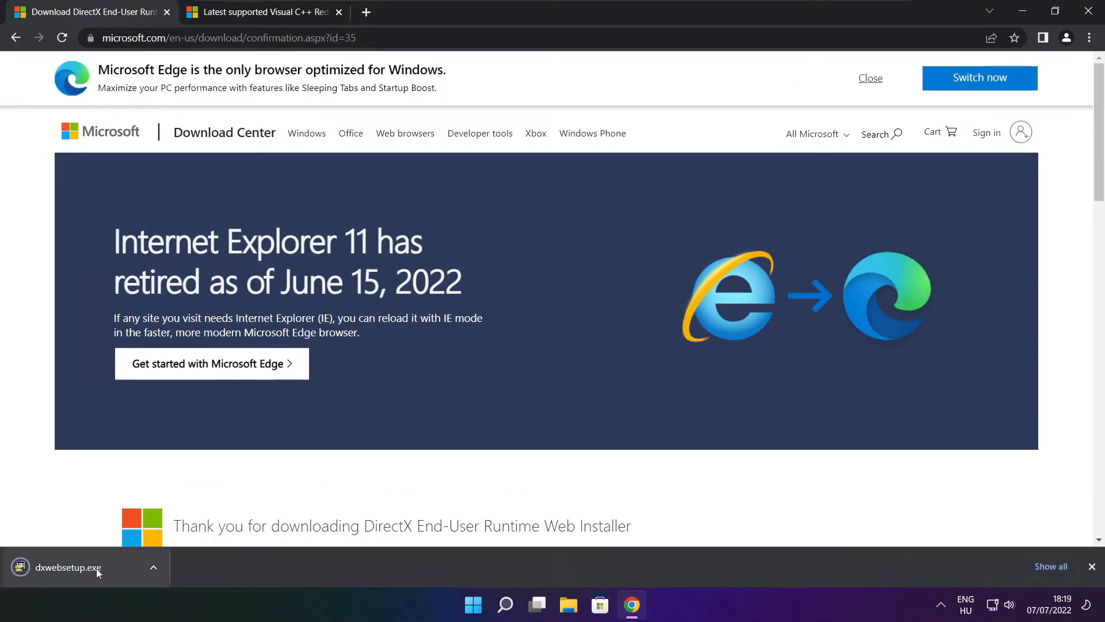
pyautogui.click(67, 568)
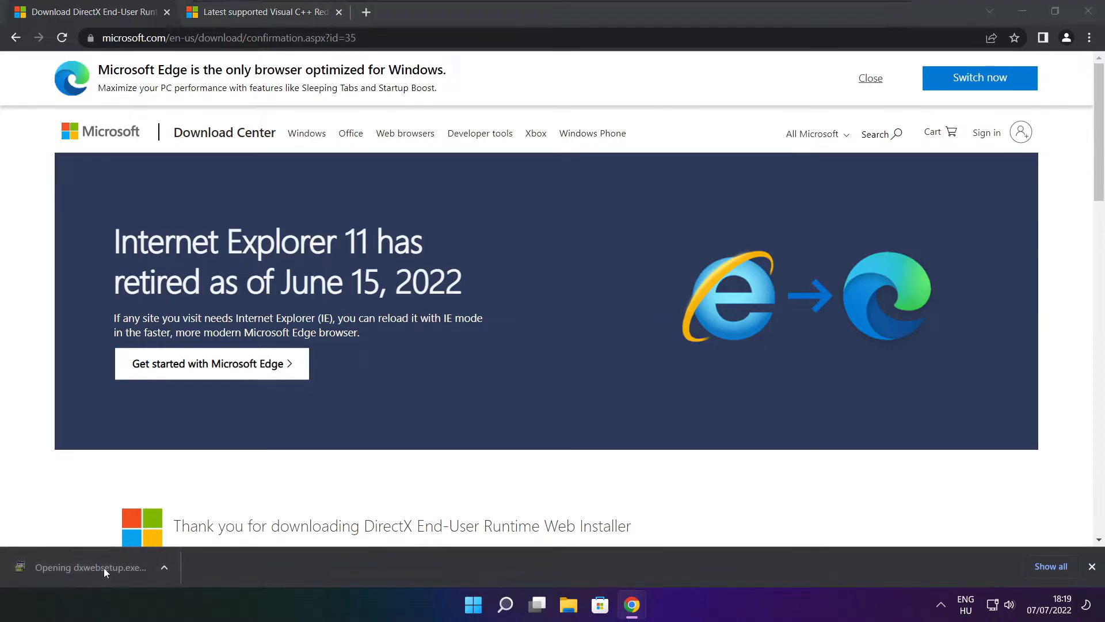
pyautogui.click(93, 567)
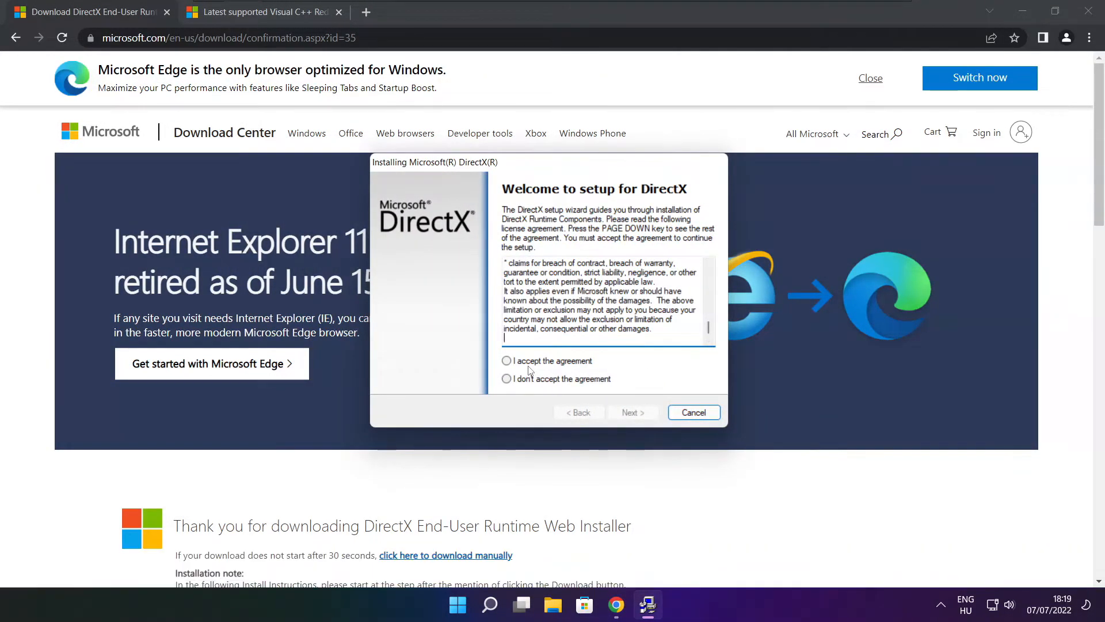
# Accept the DirectX licence, decline the Bing Bar, install the runtime components and finish
pyautogui.click(506, 360)
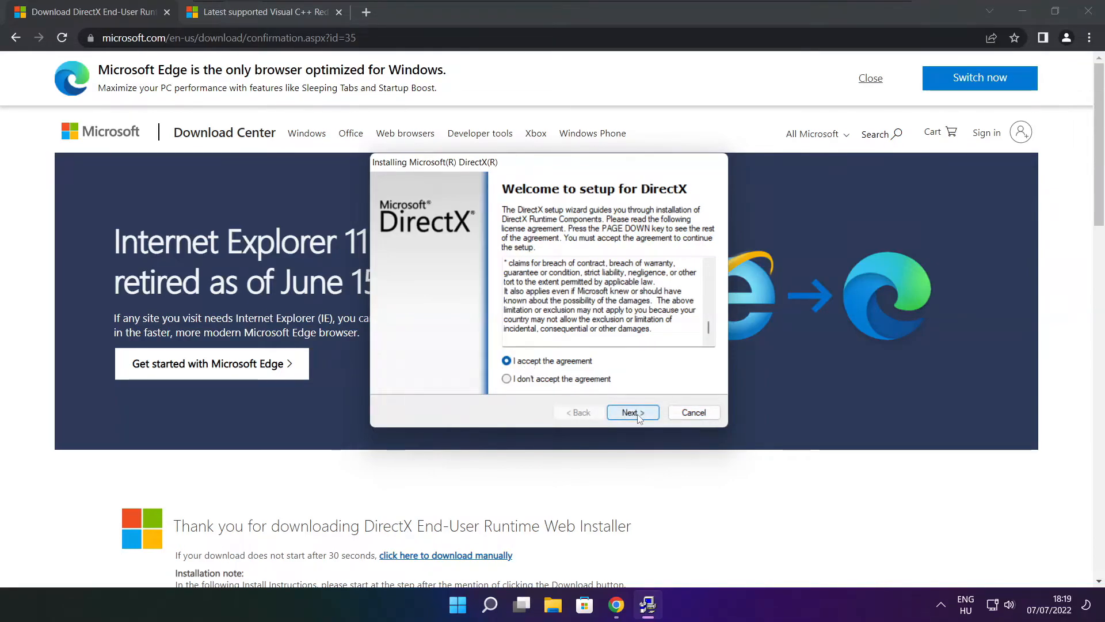
pyautogui.click(632, 412)
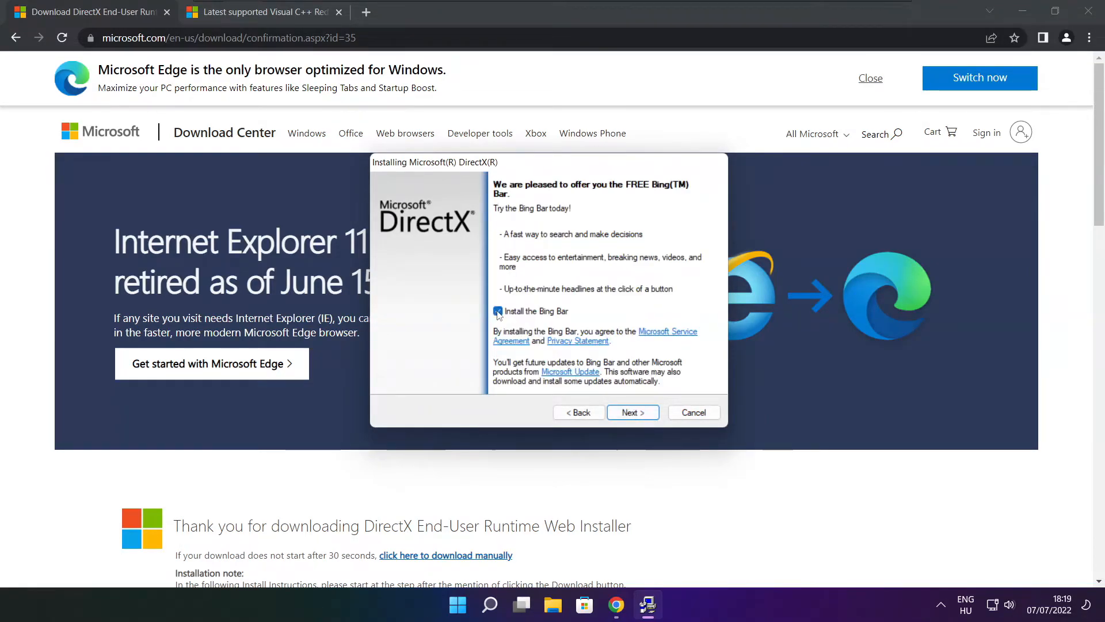
pyautogui.click(629, 412)
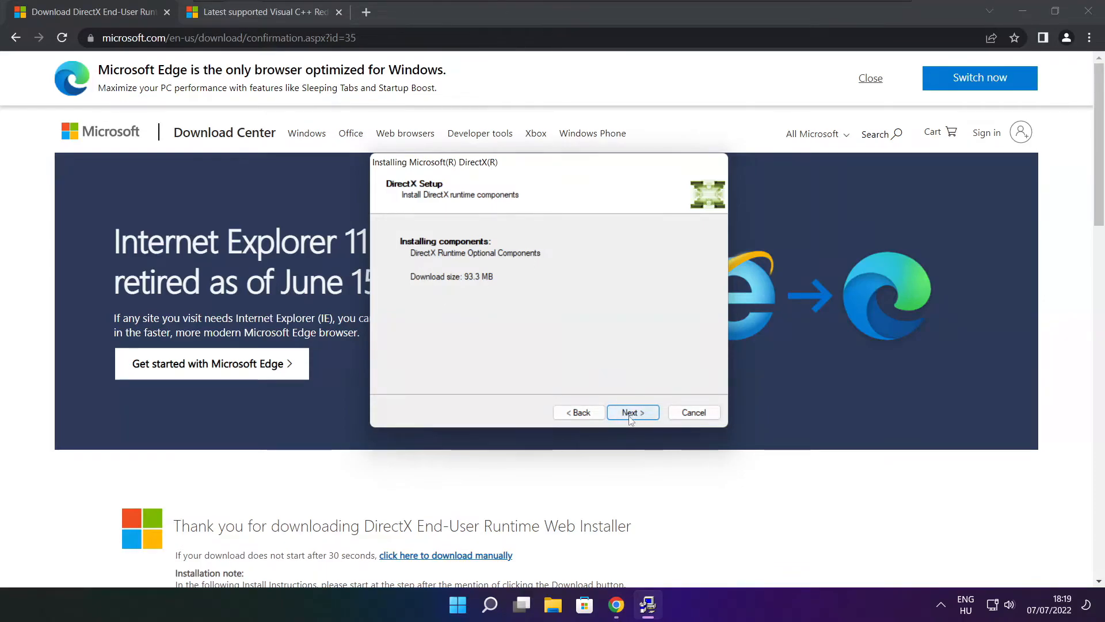
pyautogui.click(632, 412)
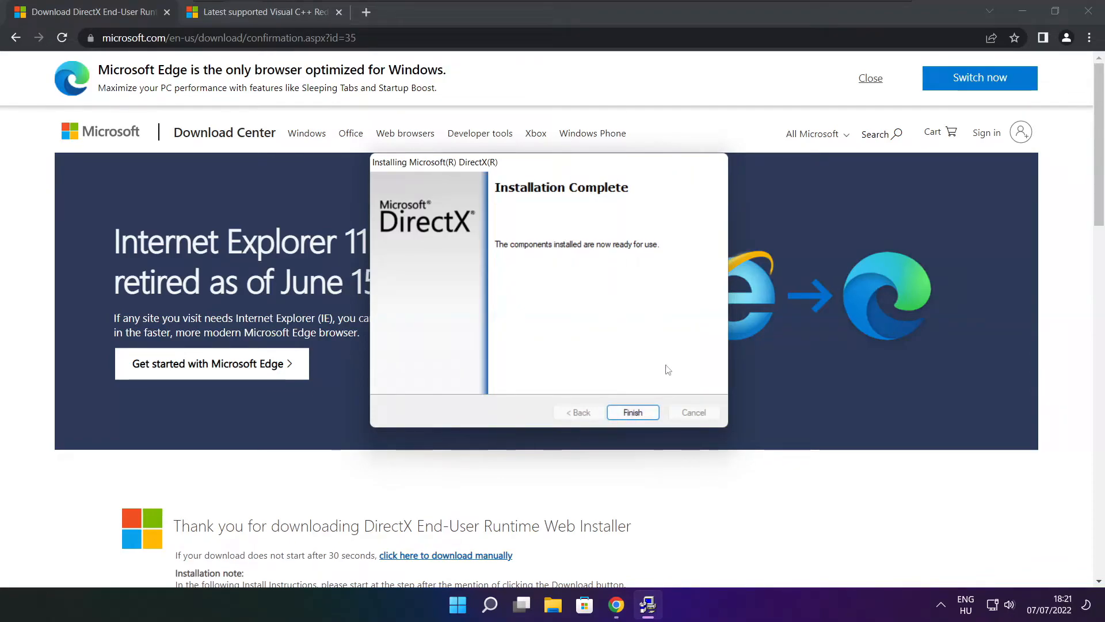
pyautogui.click(632, 412)
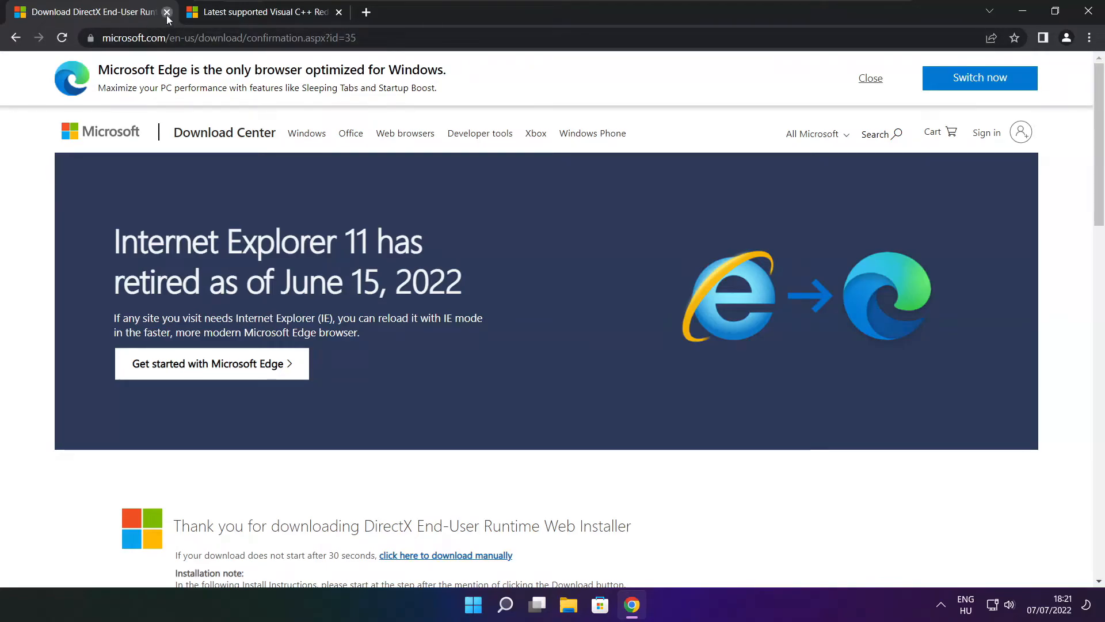
# Download the x64, x86 and ARM64 Visual C++ 2015-2022 vc_redist installers from the supported downloads table
pyautogui.click(167, 11)
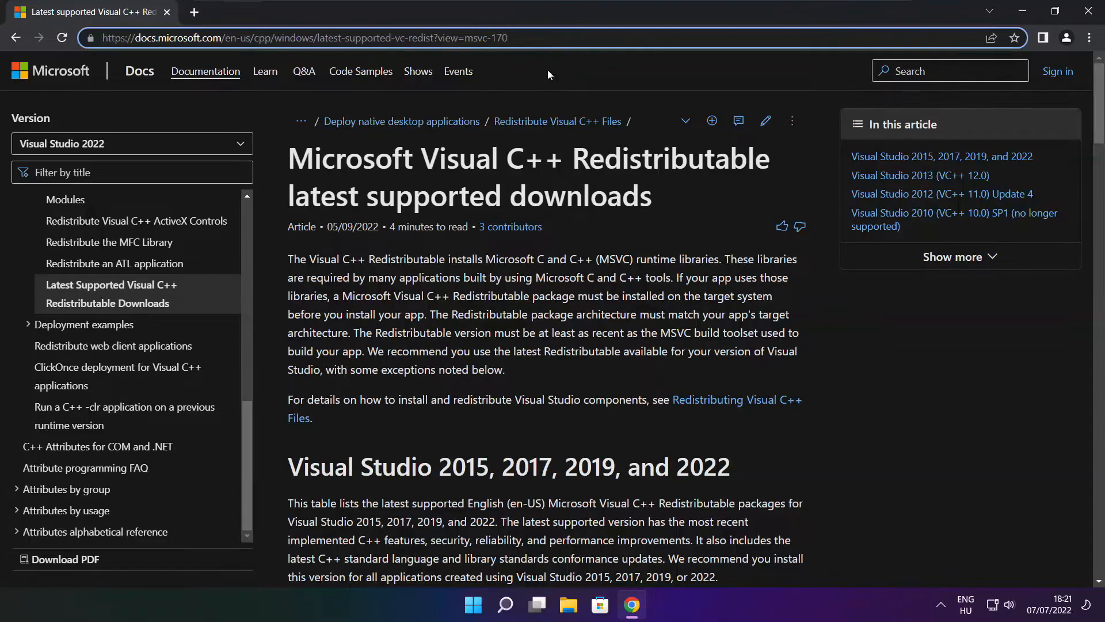
pyautogui.scroll(-3)
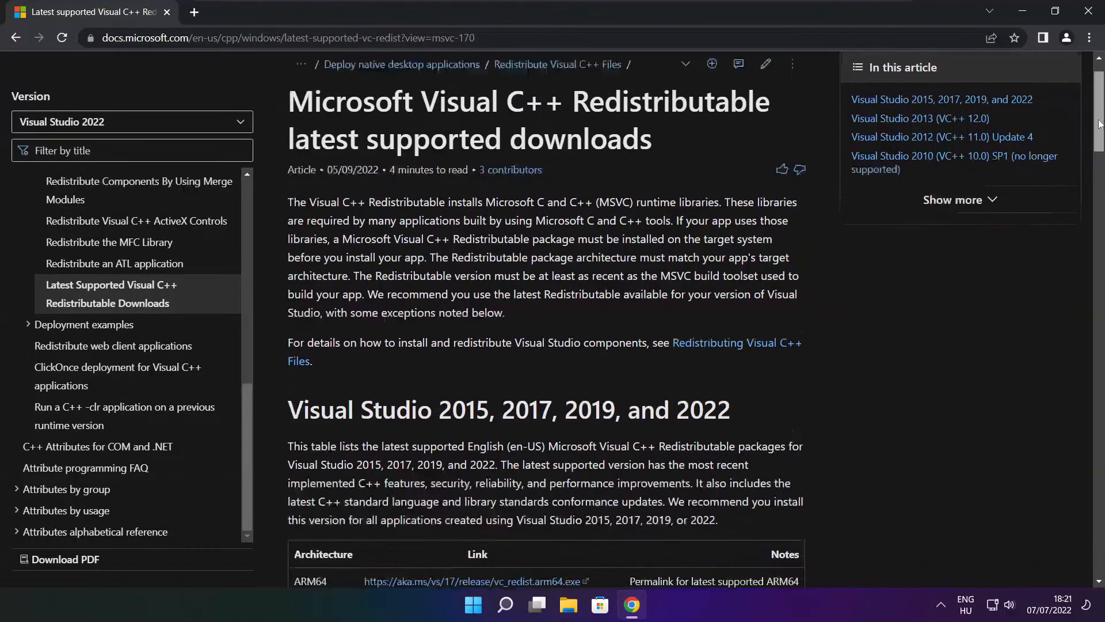
pyautogui.scroll(-3)
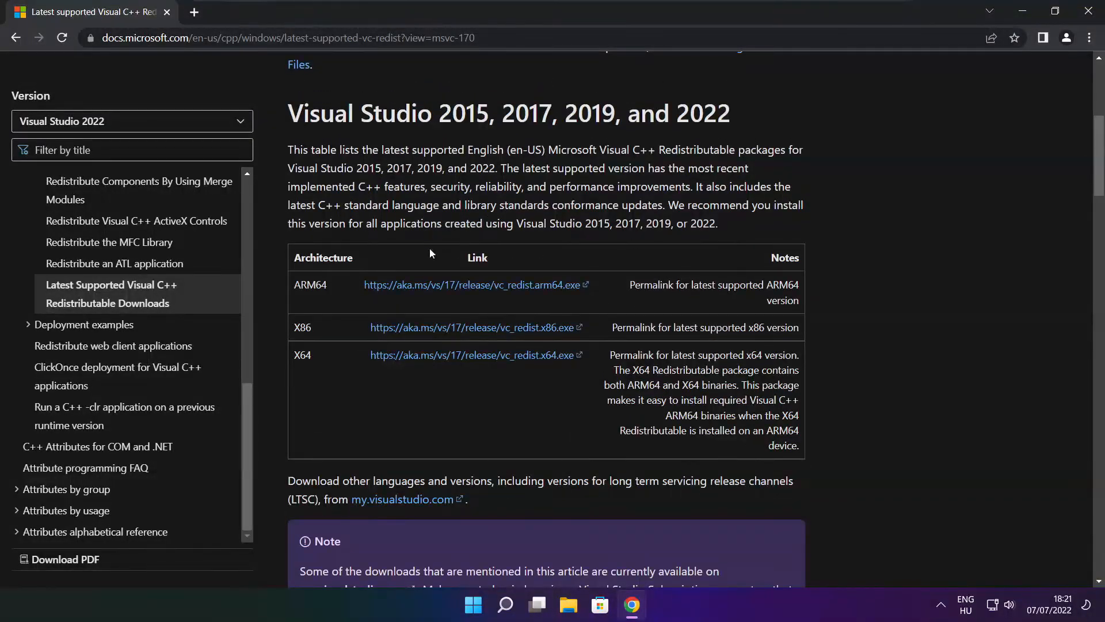
pyautogui.moveTo(296, 284); pyautogui.dragTo(616, 369)
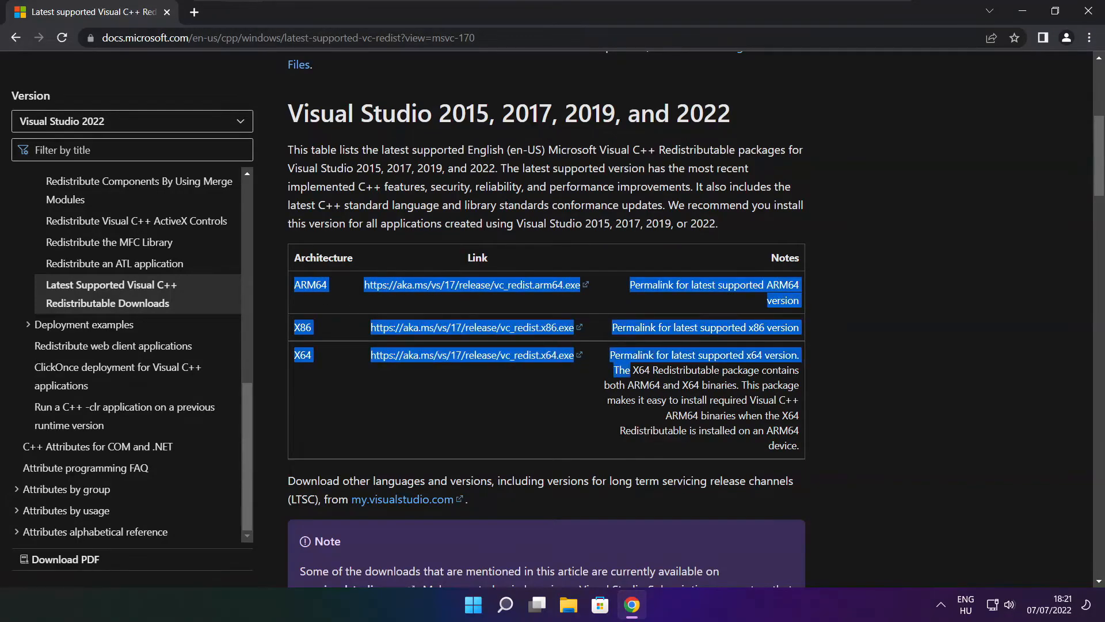
pyautogui.click(458, 354)
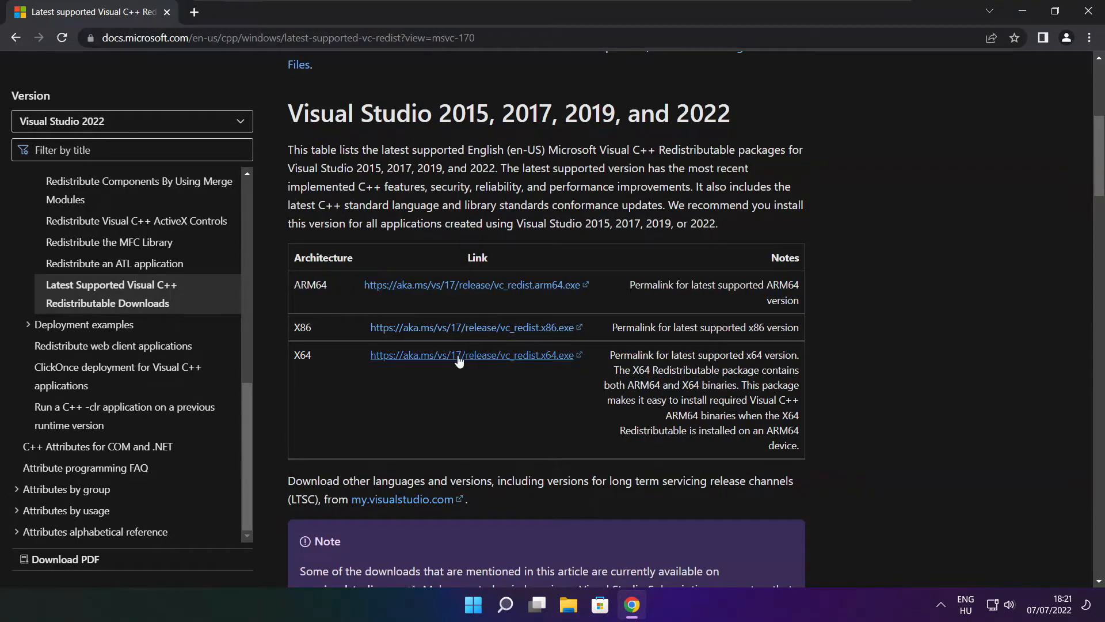
pyautogui.click(472, 284)
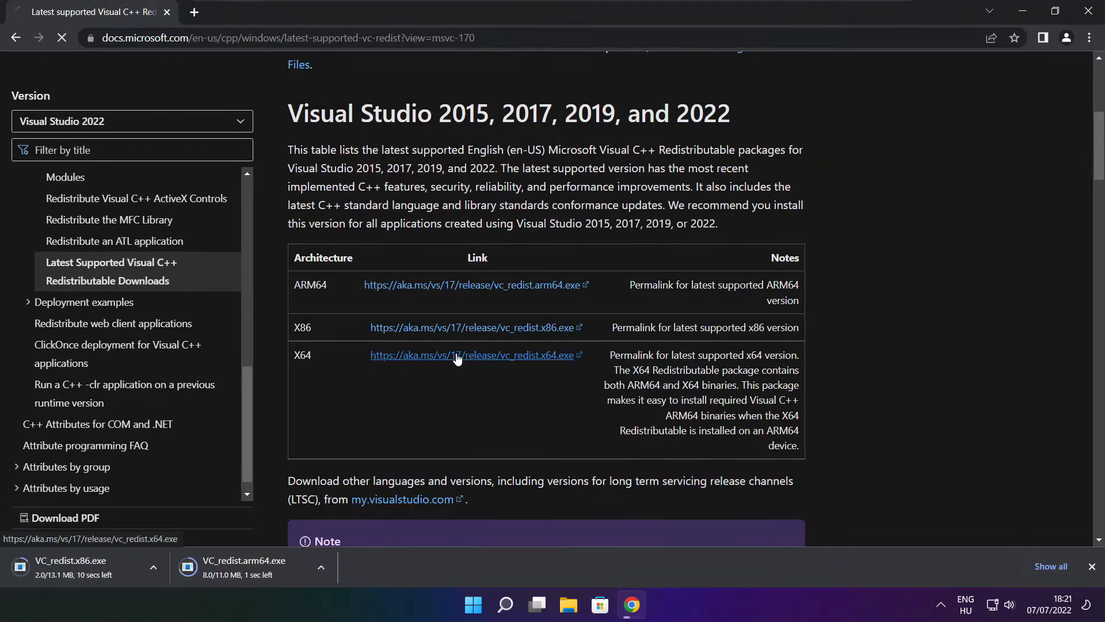
pyautogui.click(473, 354)
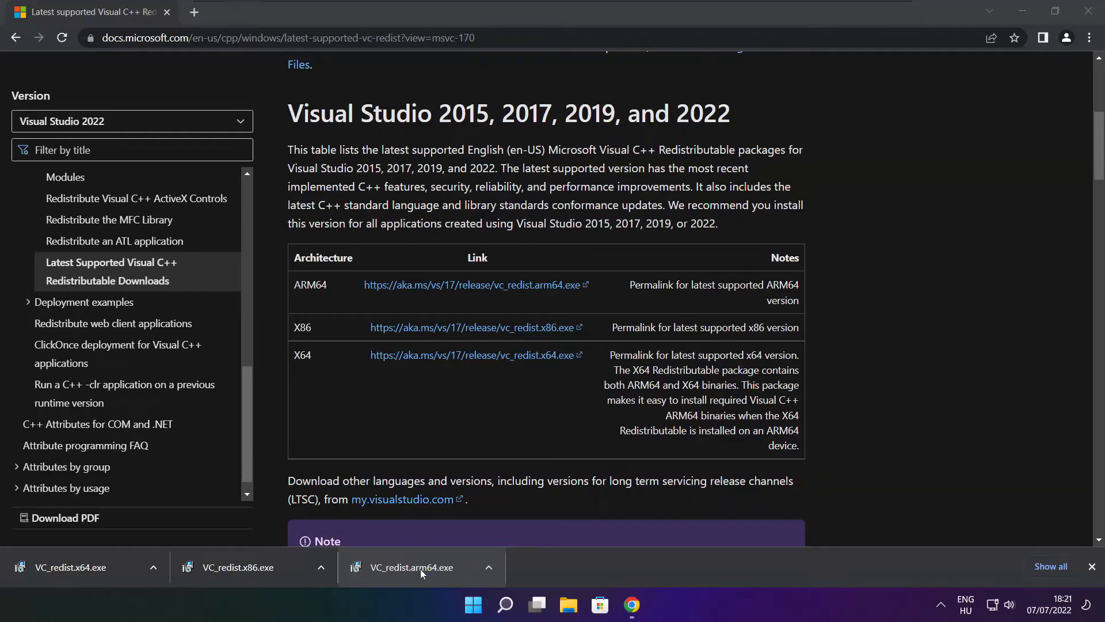
# Run VC_redist.arm64.exe, agree and install; it fails as unsupported, so close it
pyautogui.click(415, 566)
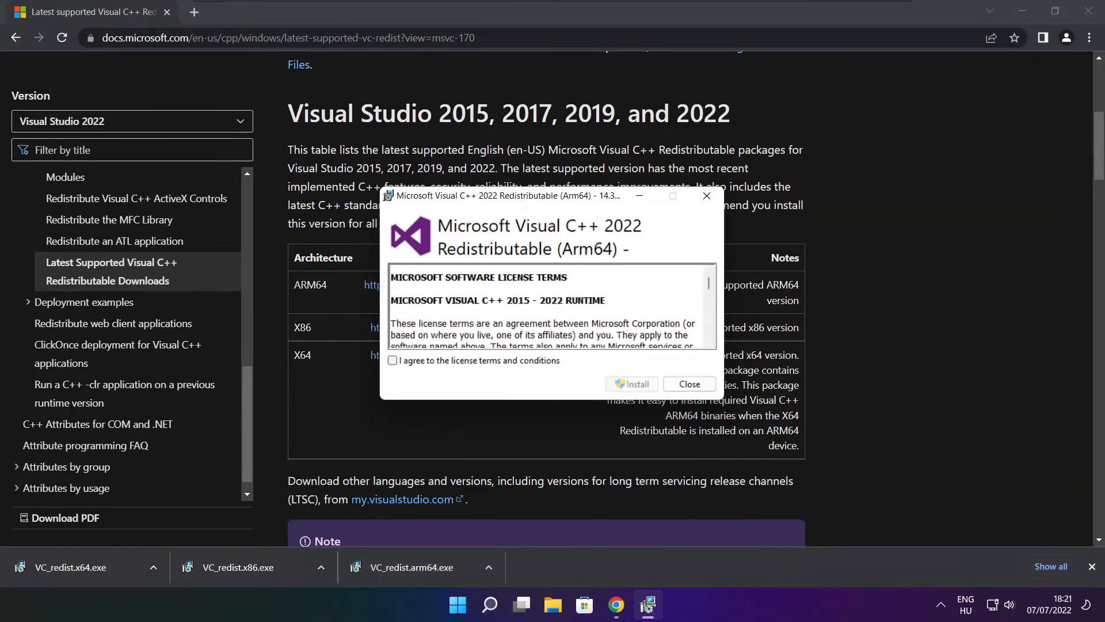
pyautogui.scroll(-3)
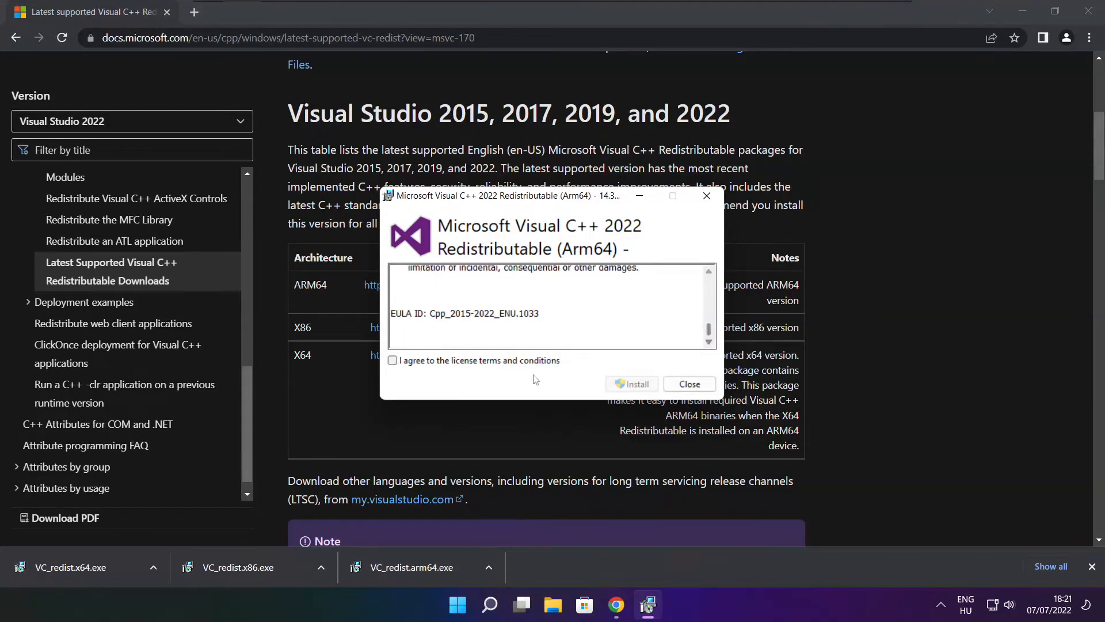
pyautogui.click(392, 360)
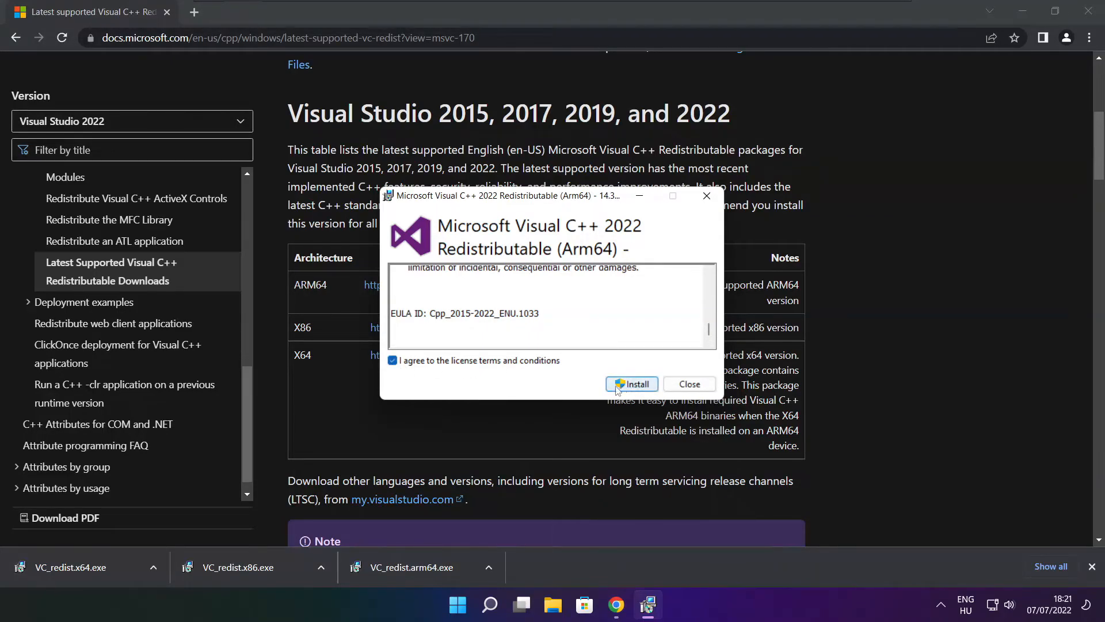
pyautogui.click(632, 384)
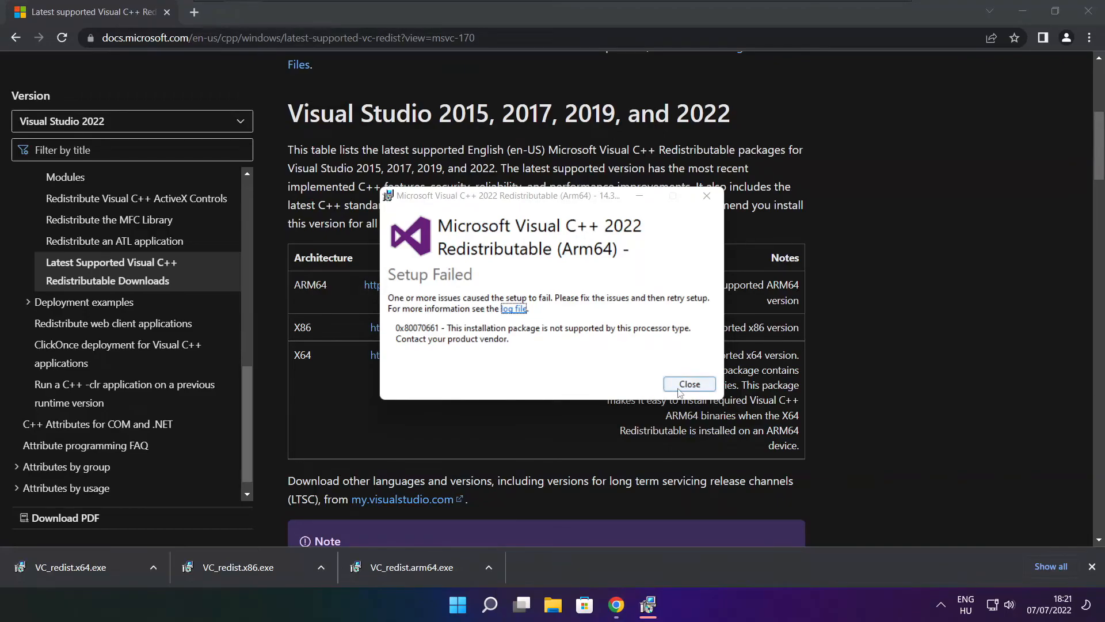
pyautogui.click(688, 385)
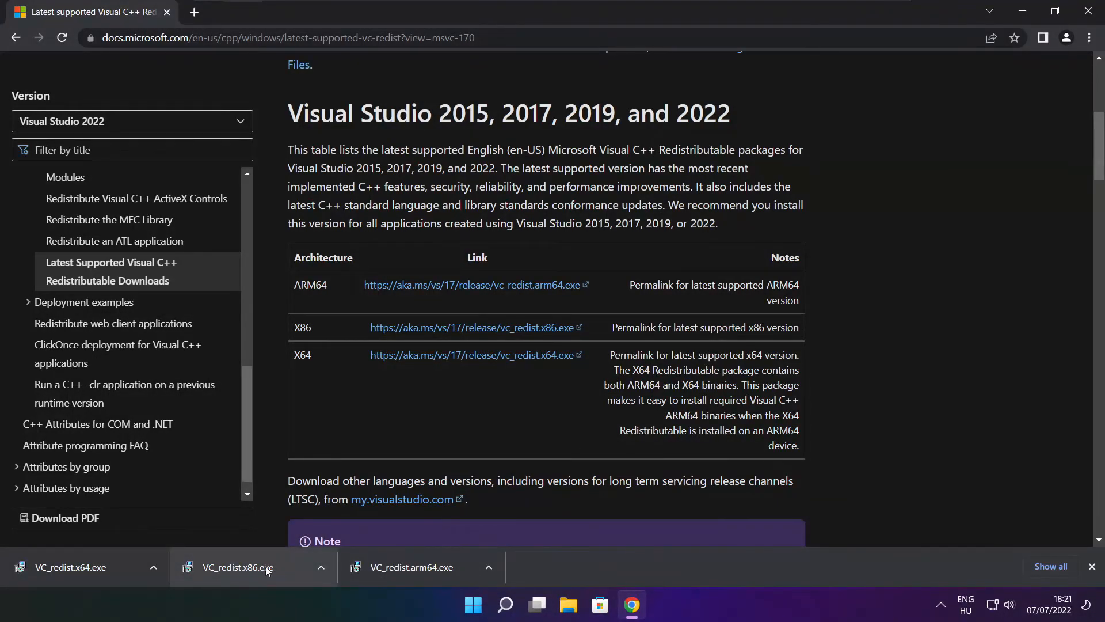
# Install VC_redist.x86.exe and VC_redist.x64.exe, each ending Setup Successful, and close both
pyautogui.click(237, 566)
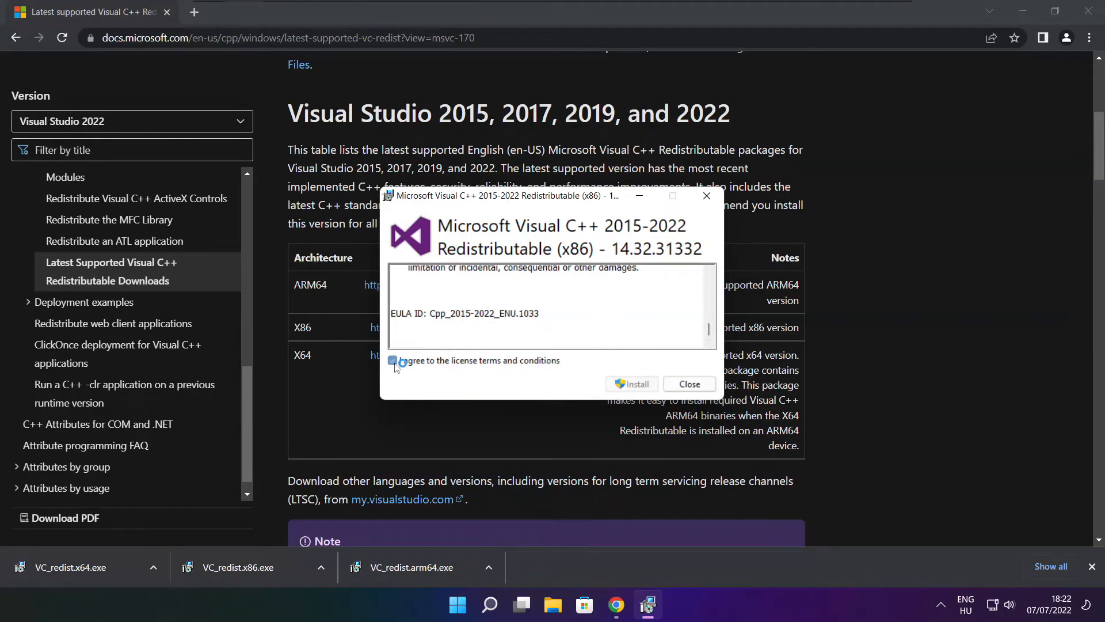
pyautogui.click(631, 384)
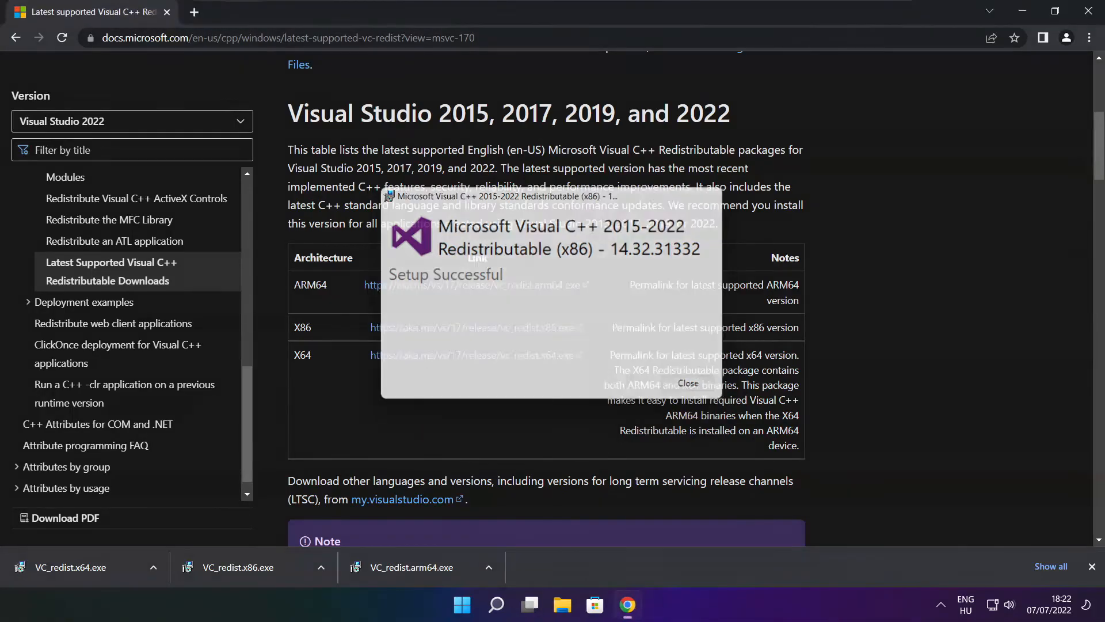
pyautogui.click(686, 382)
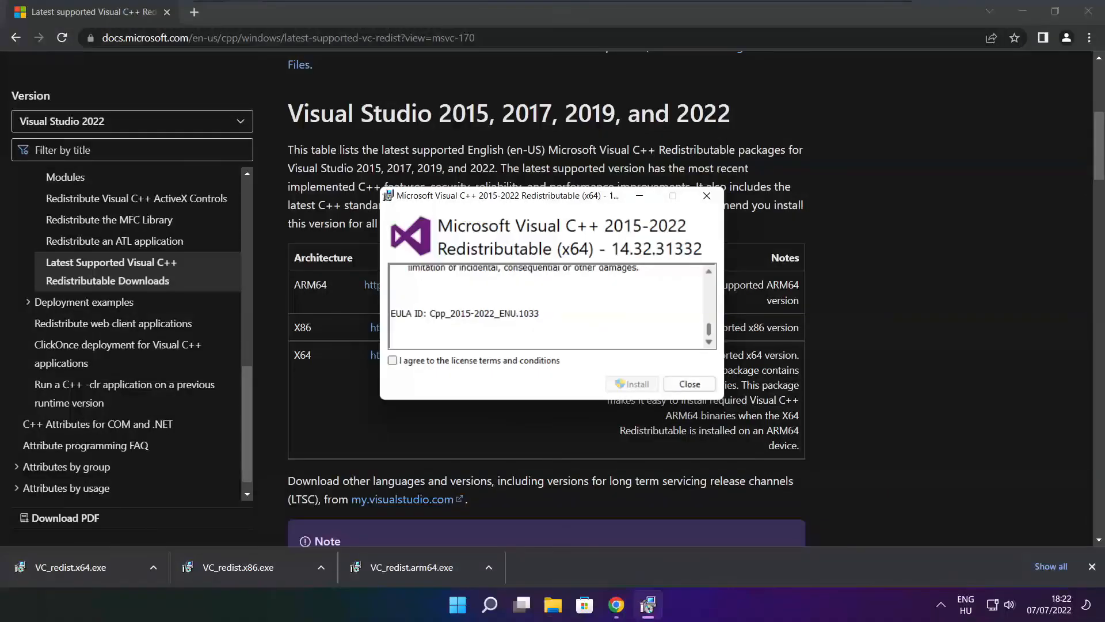
pyautogui.click(392, 360)
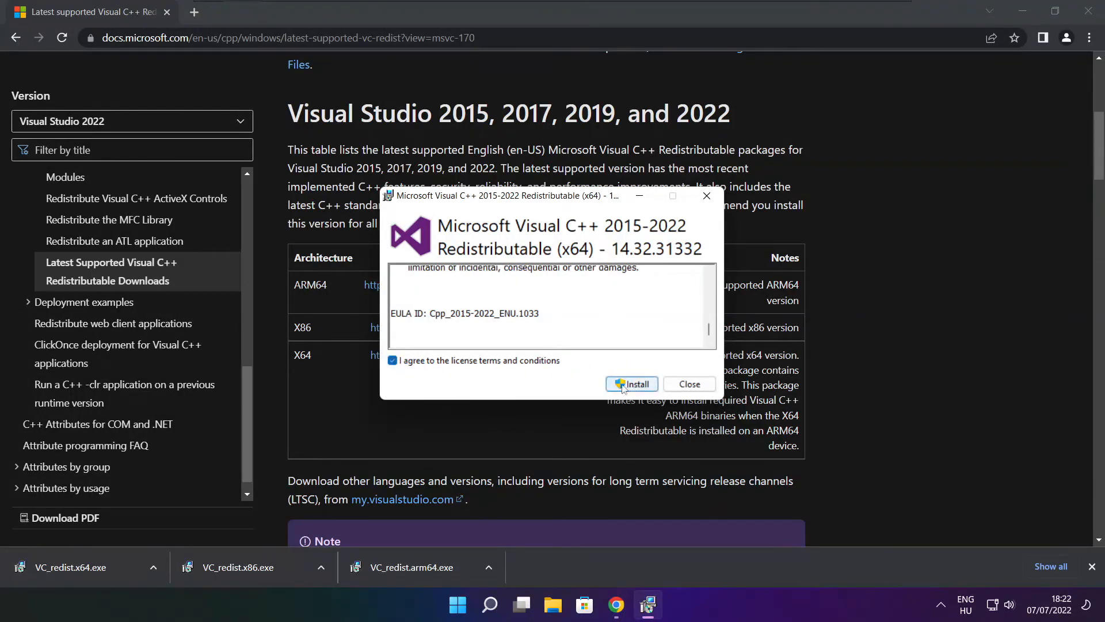
pyautogui.click(631, 384)
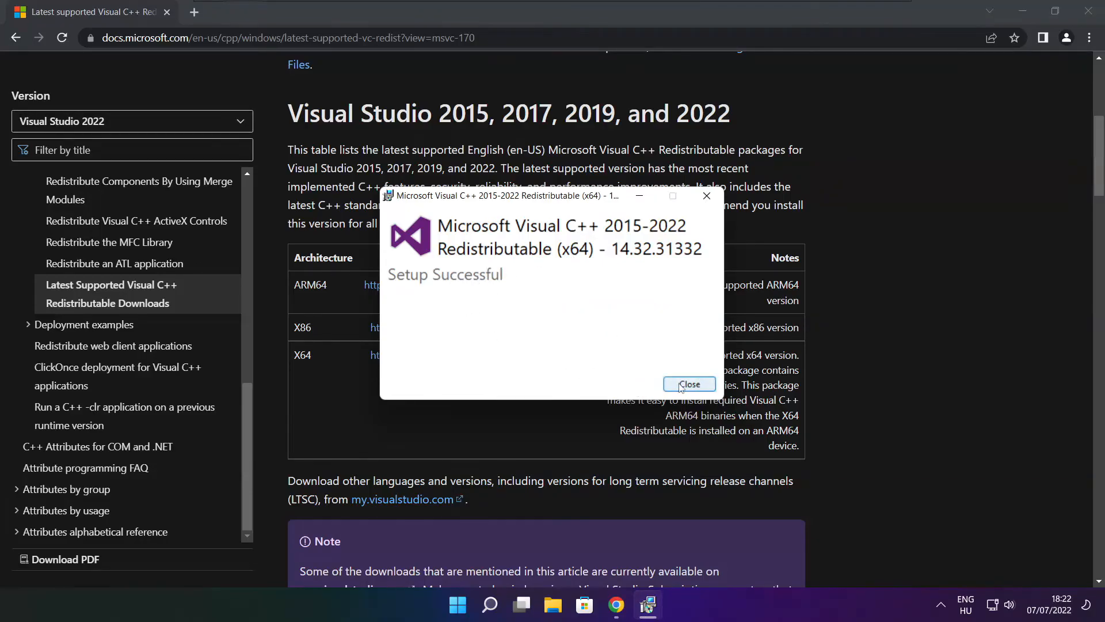
pyautogui.click(688, 384)
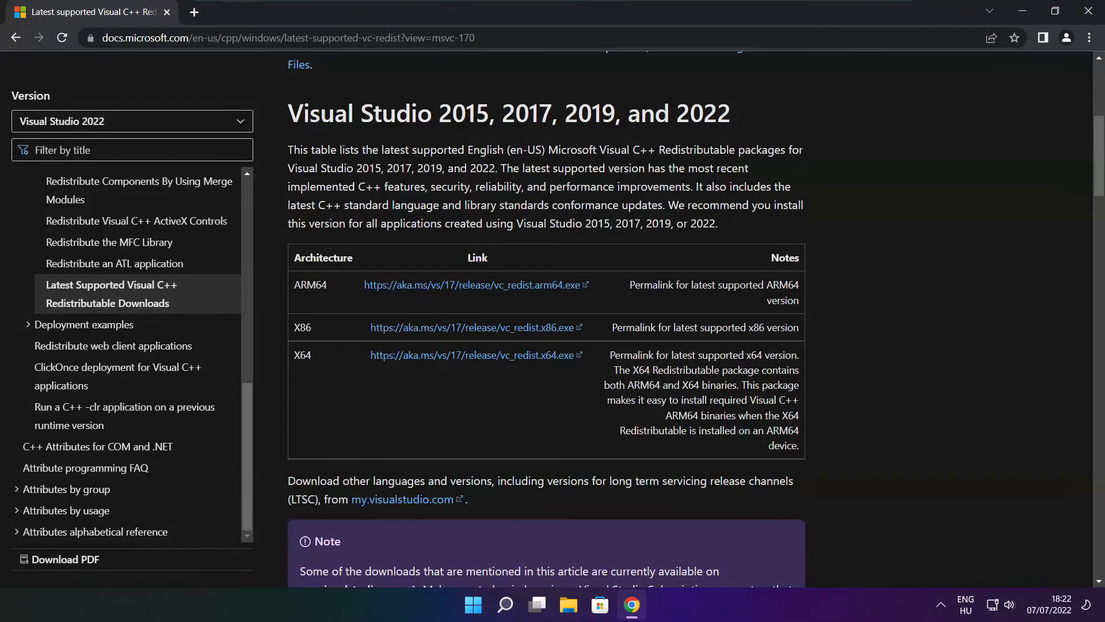
pyautogui.moveTo(1009, 160)
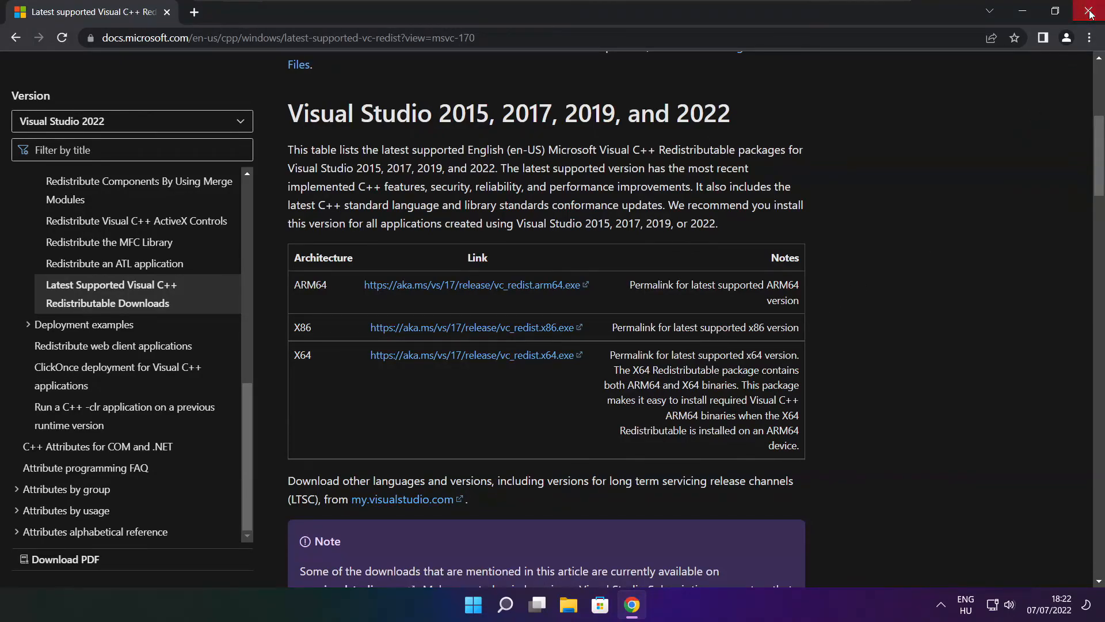
# Close Chrome and choose Restart from the Start menu's Power options
pyautogui.click(1090, 12)
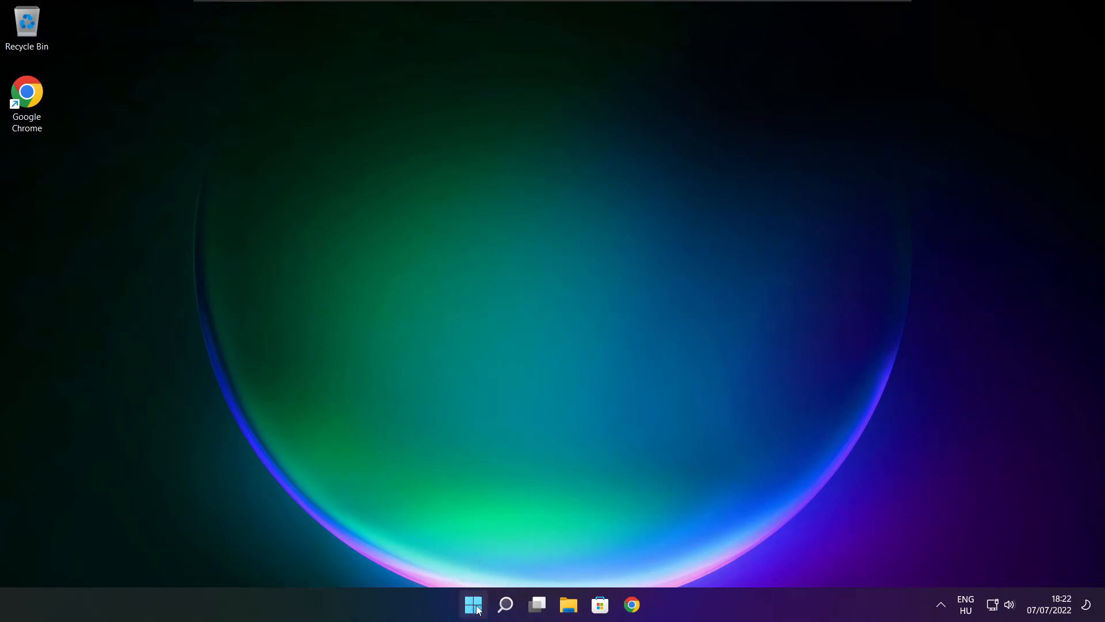
pyautogui.click(473, 604)
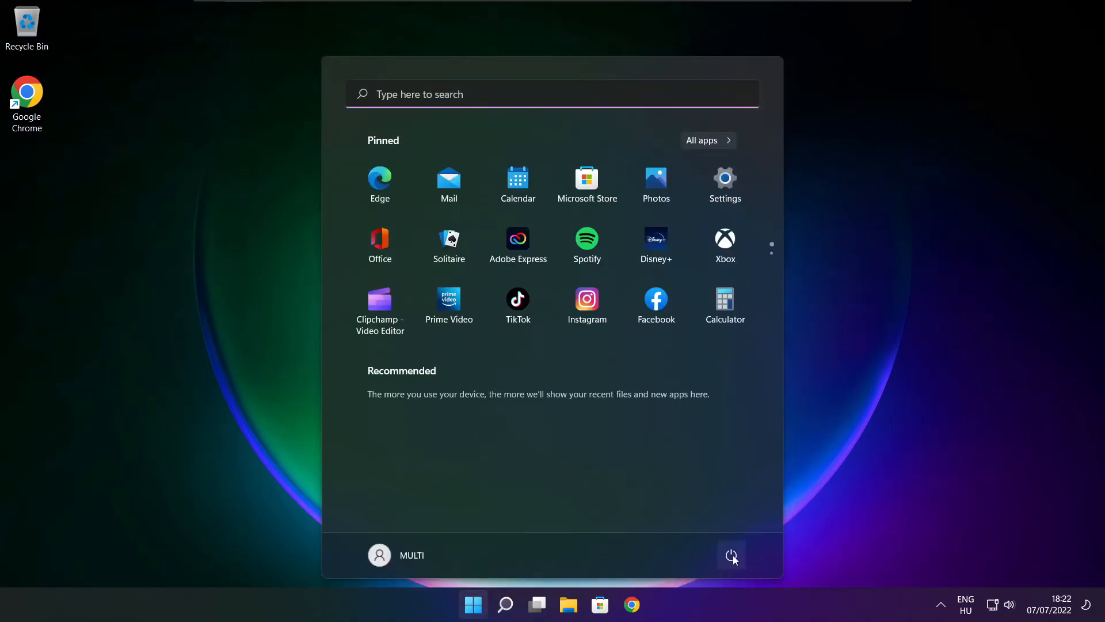
pyautogui.click(731, 555)
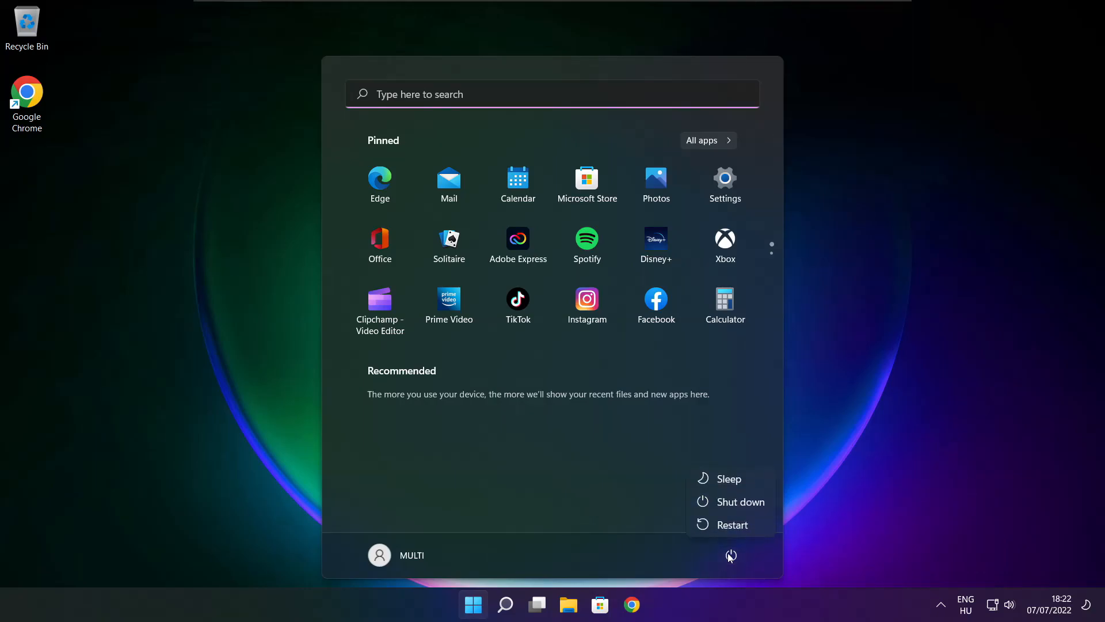
pyautogui.click(741, 530)
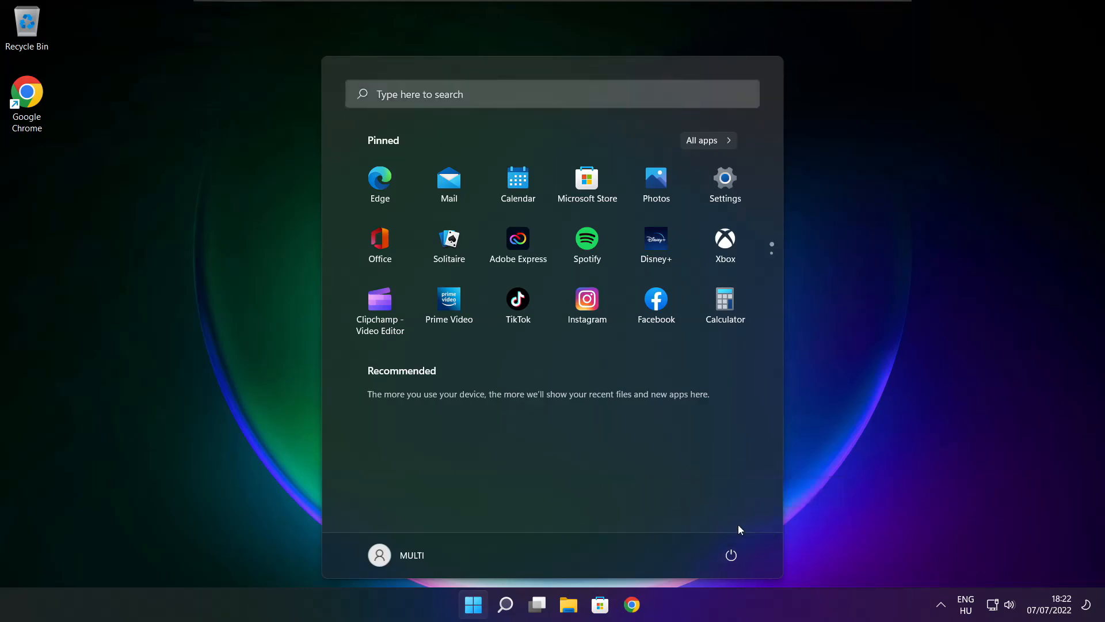